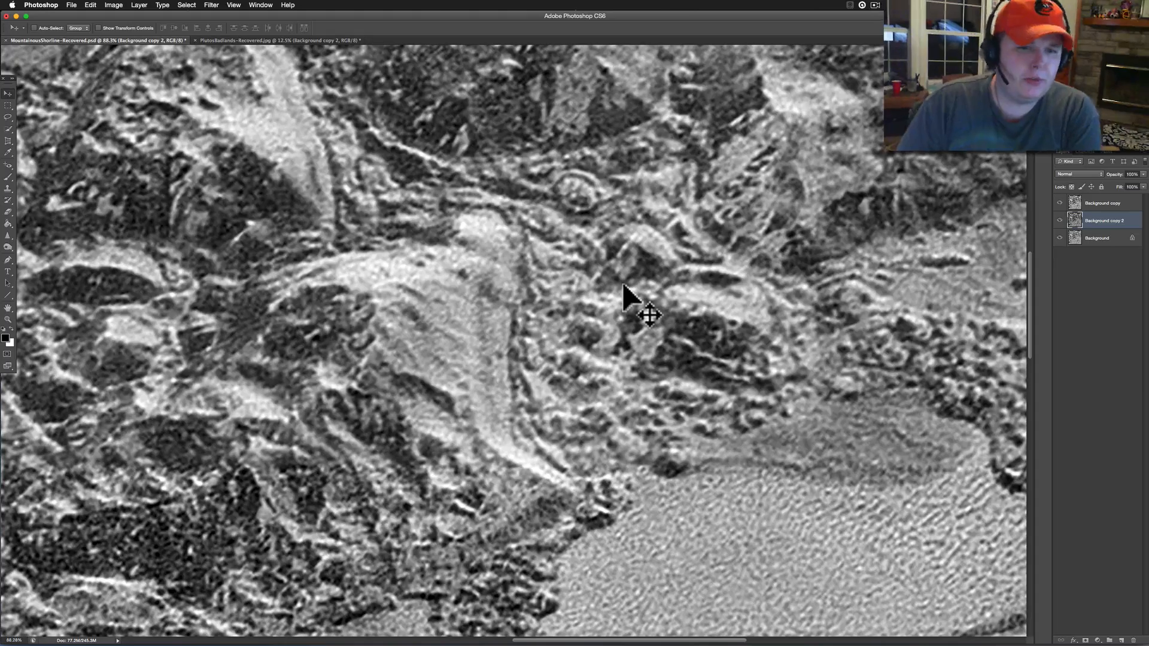
Pan across the blocky mountain terrain of the magnified MountainousShoreline image.
{"action": "left_click_drag", "start_coordinate": [626, 300], "coordinate": [649, 418]}
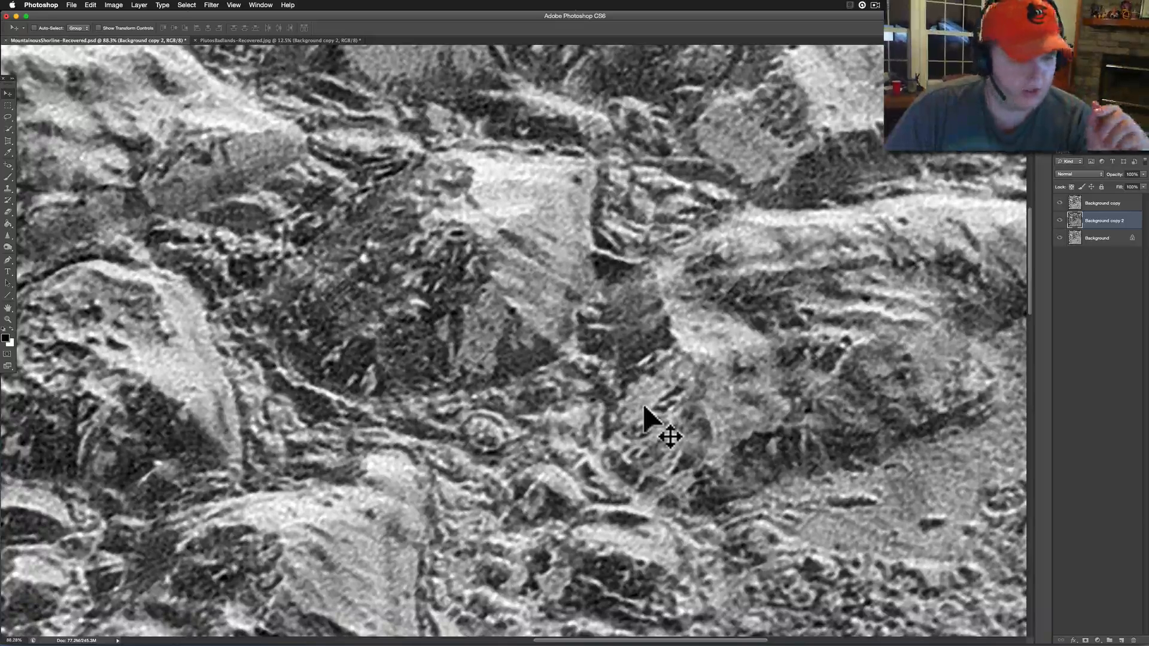
{"action": "mouse_move", "coordinate": [438, 388]}
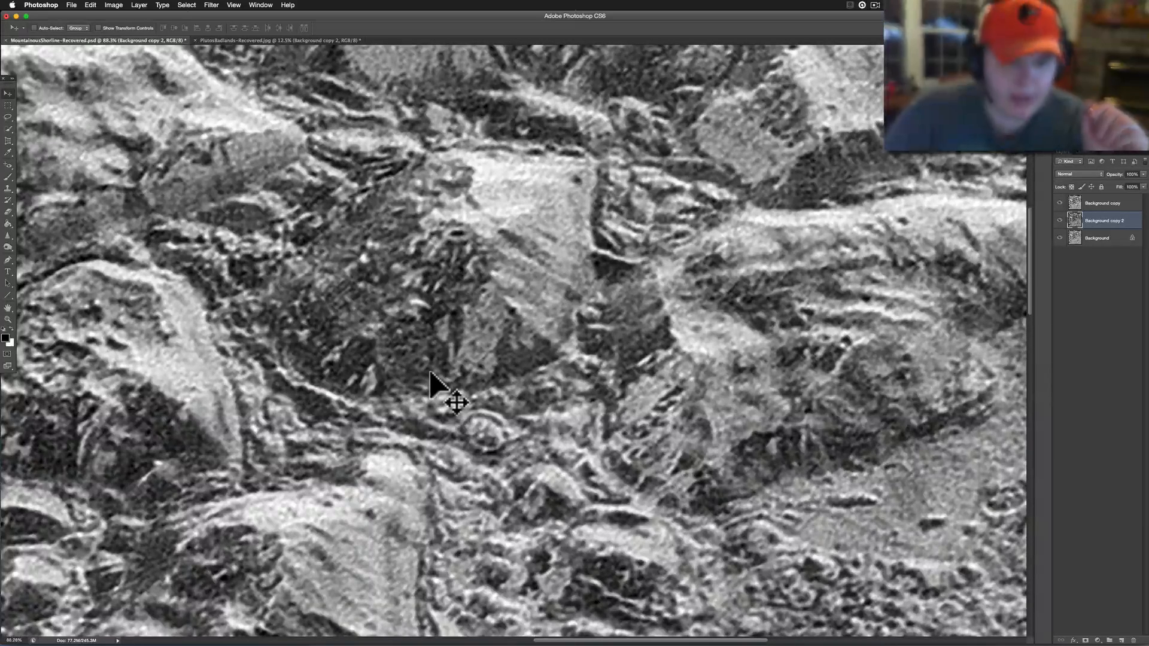
{"action": "mouse_move", "coordinate": [348, 304]}
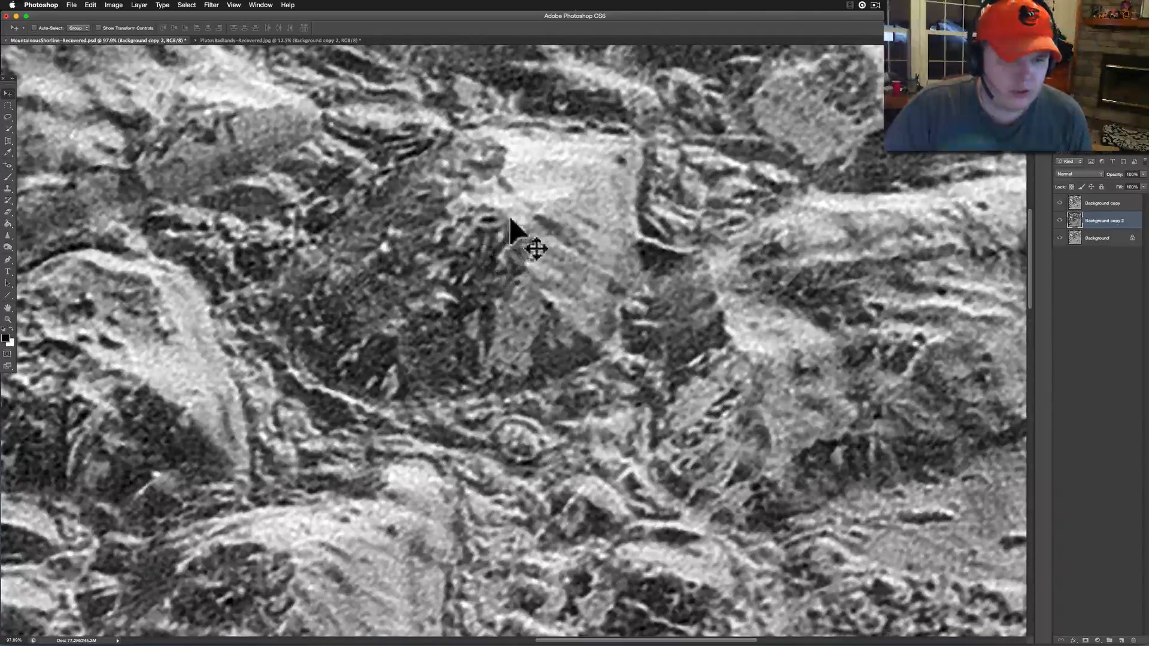
{"action": "mouse_move", "coordinate": [498, 290]}
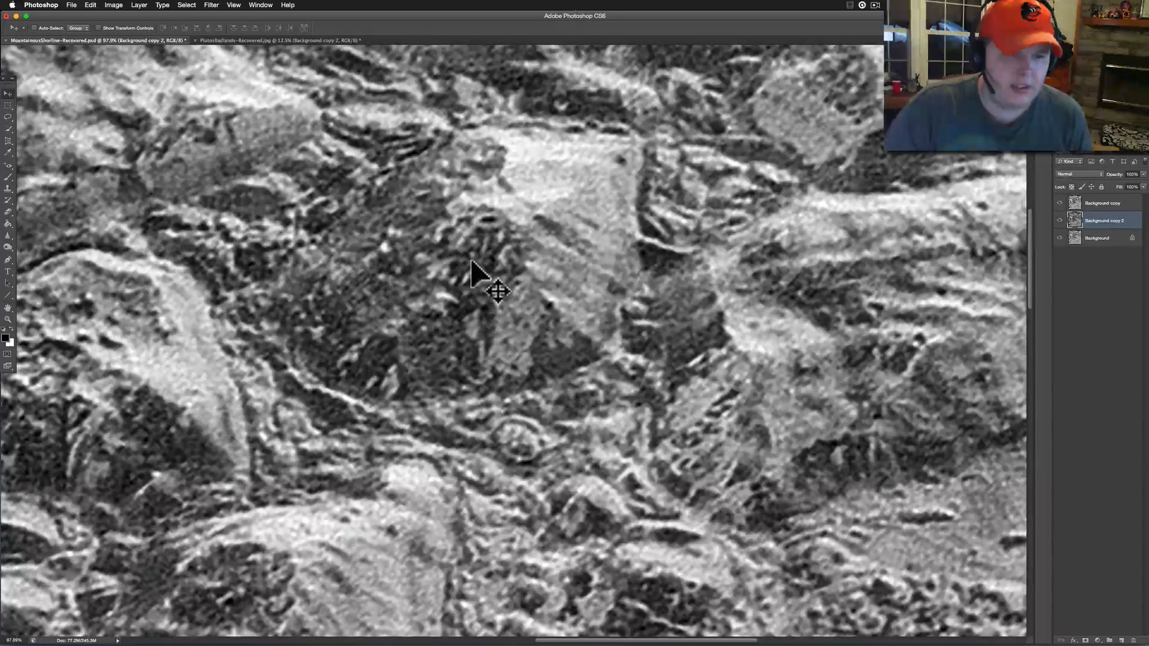
{"action": "mouse_move", "coordinate": [235, 48]}
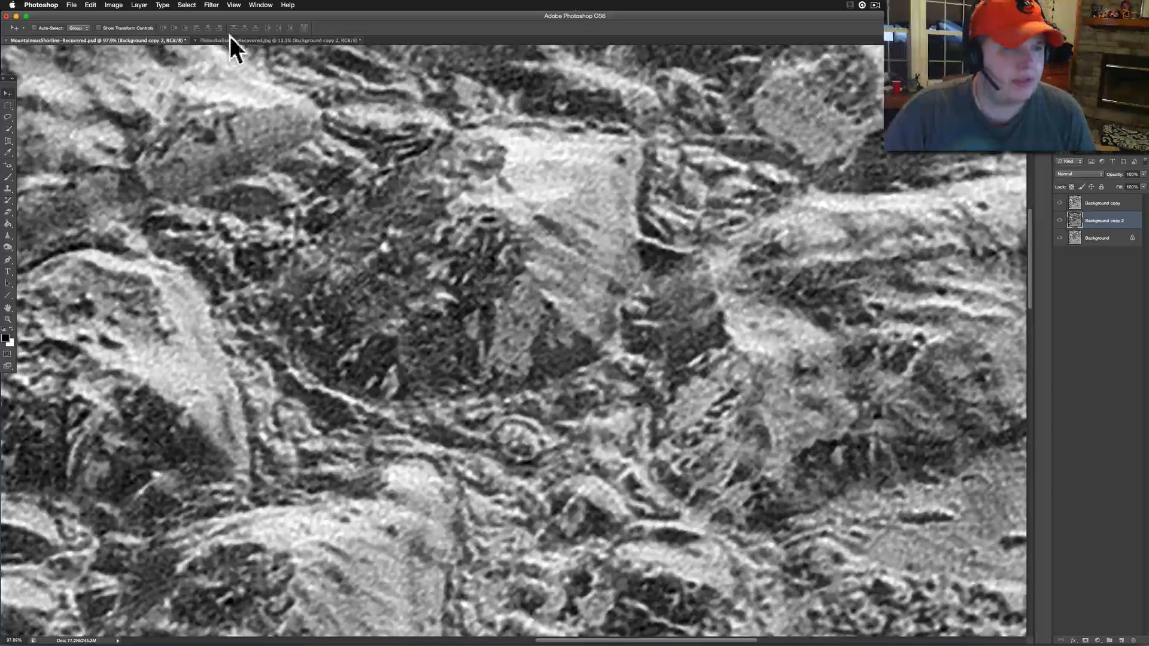
{"action": "mouse_move", "coordinate": [81, 77]}
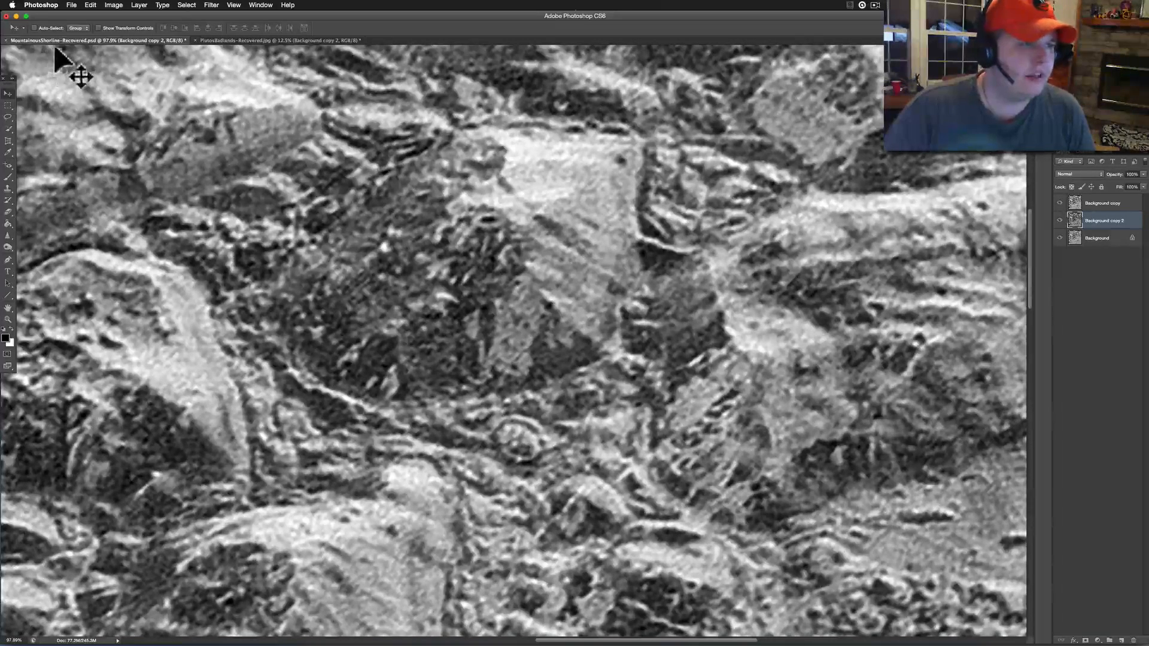
{"action": "mouse_move", "coordinate": [212, 55]}
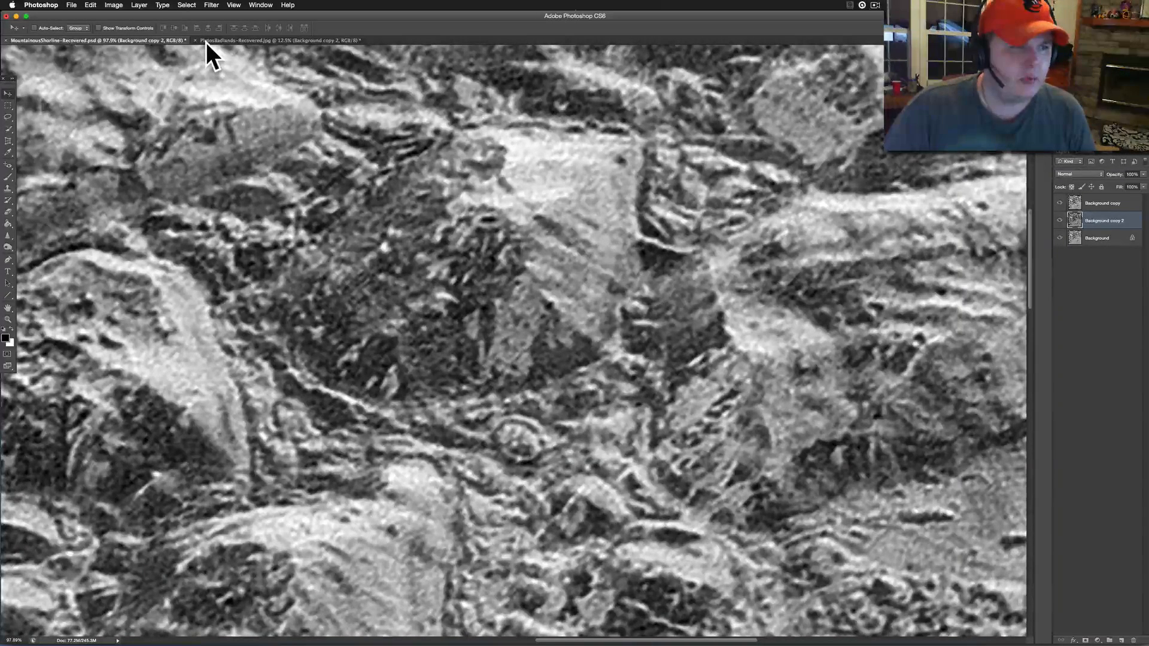
Switch to the PlutosBadlands document to view its dark ridged terrain.
{"action": "left_click", "coordinate": [278, 40]}
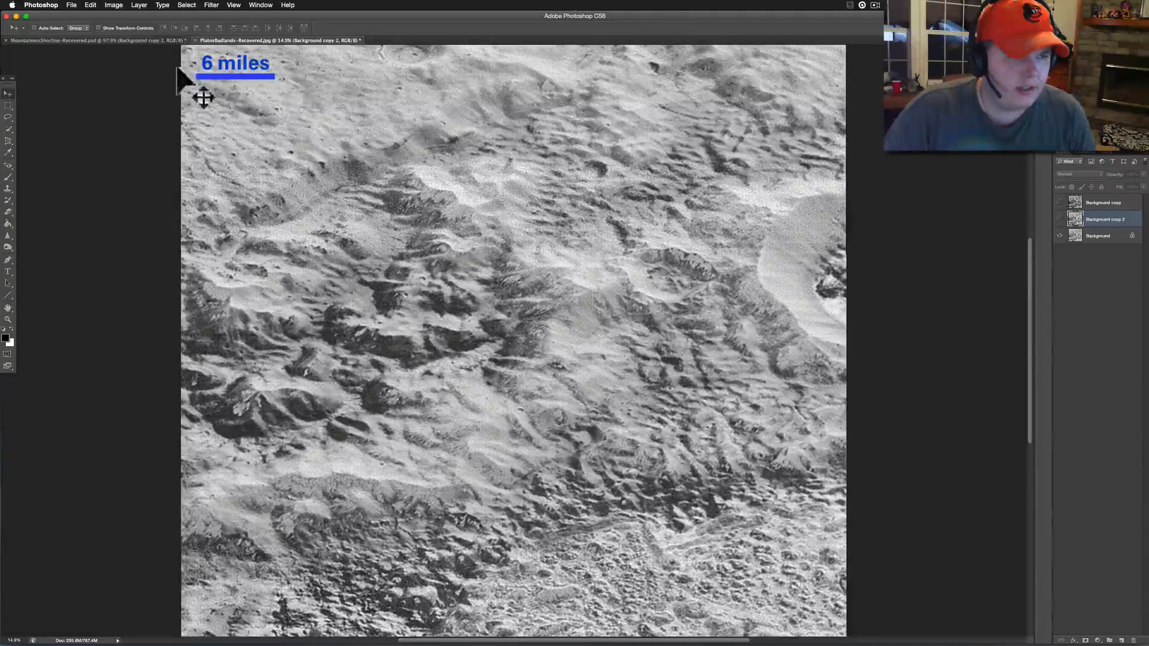
{"action": "mouse_move", "coordinate": [565, 364]}
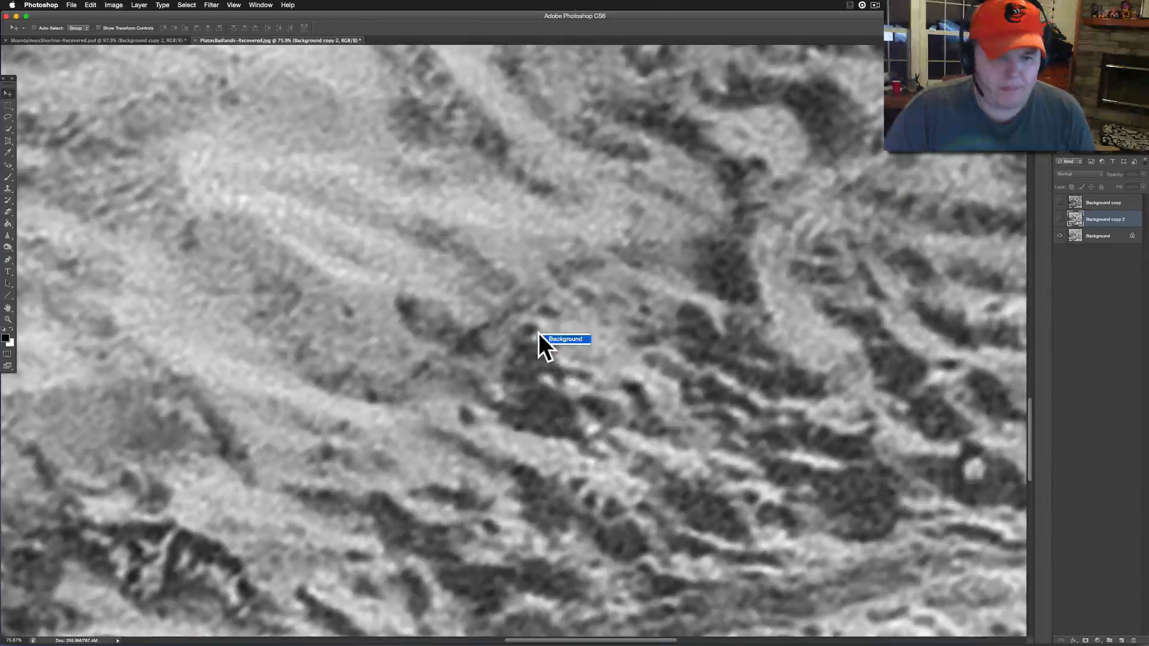
{"action": "mouse_move", "coordinate": [499, 352]}
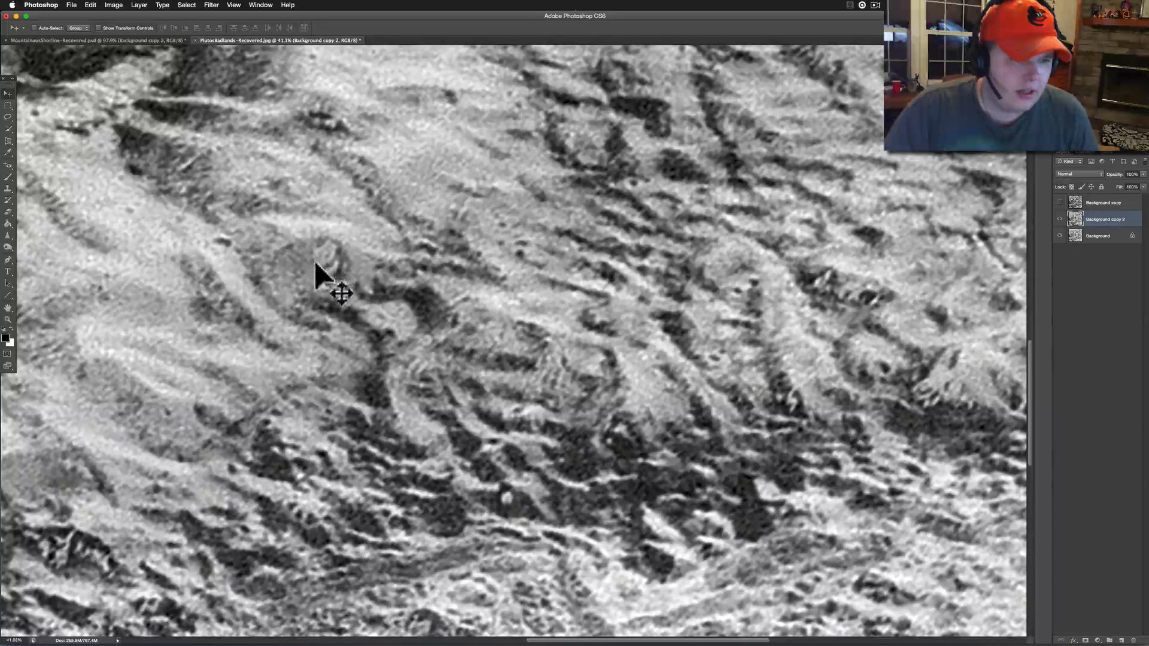
{"action": "mouse_move", "coordinate": [334, 264]}
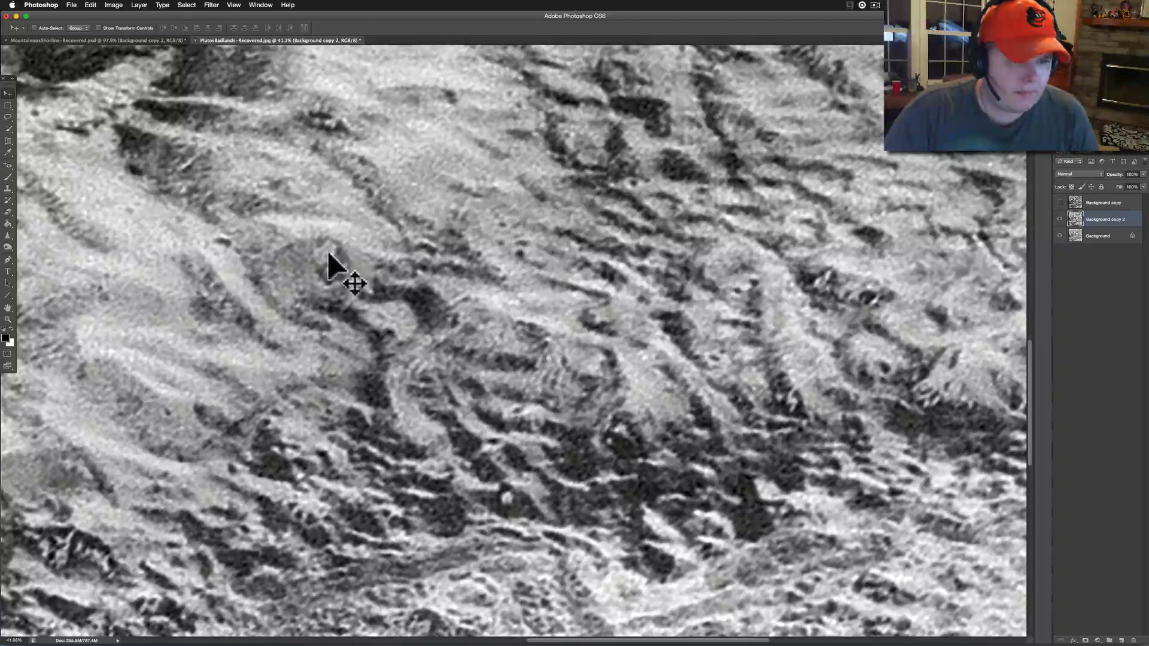
{"action": "mouse_move", "coordinate": [337, 307]}
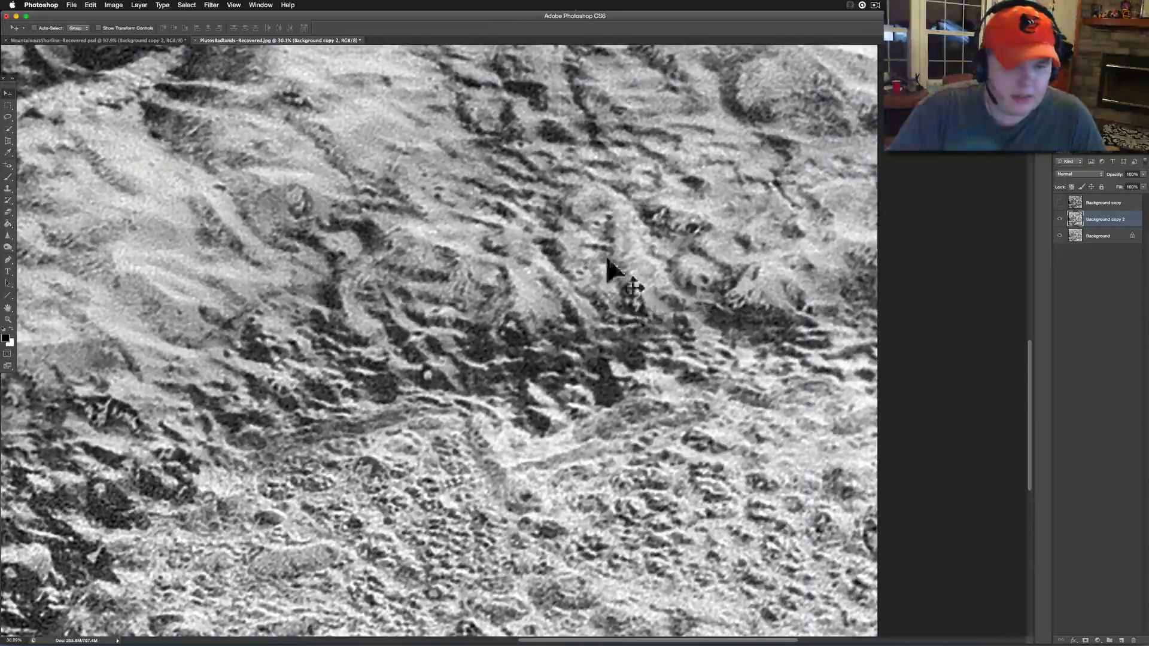
{"action": "mouse_move", "coordinate": [503, 437]}
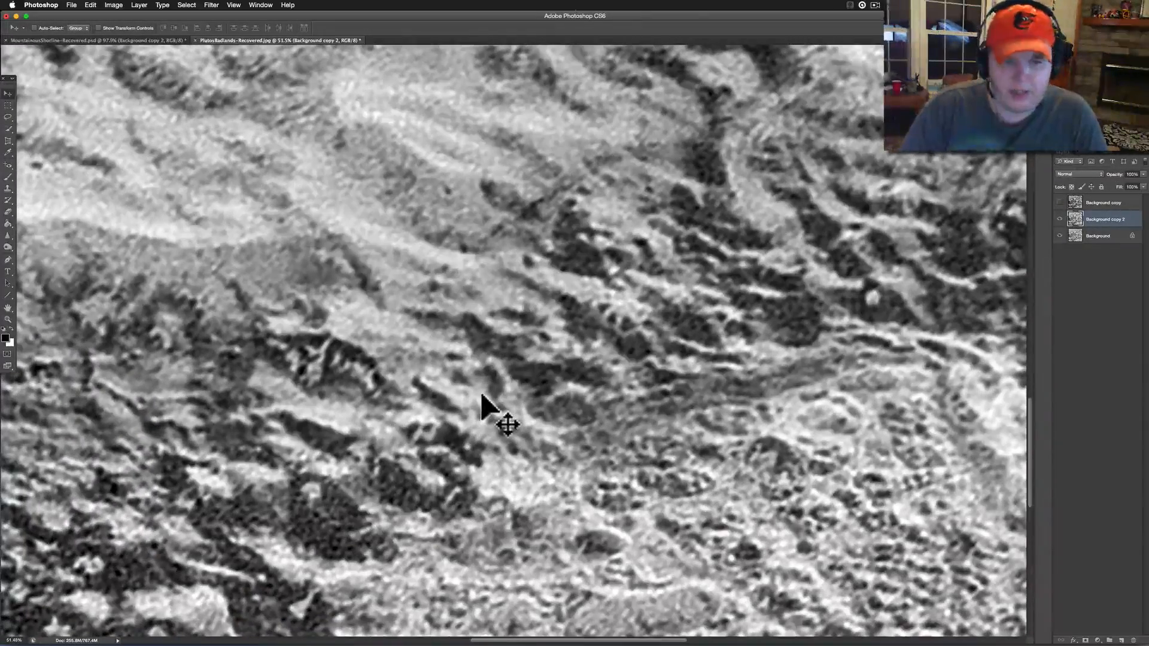
{"action": "mouse_move", "coordinate": [1061, 203]}
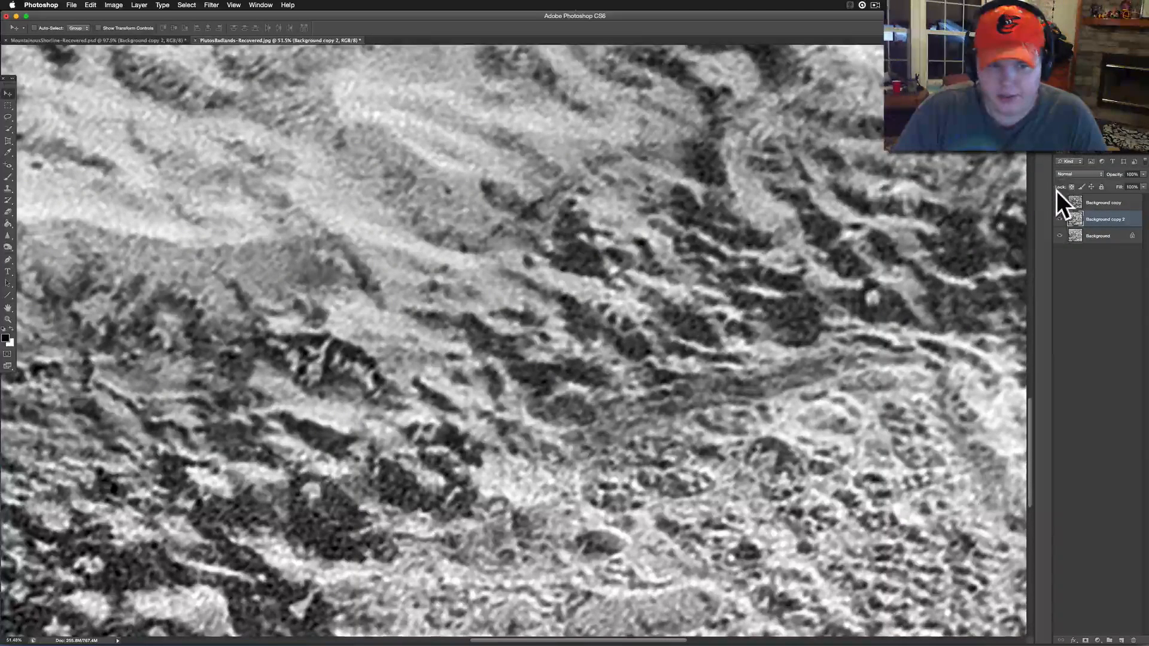
{"action": "mouse_move", "coordinate": [626, 364]}
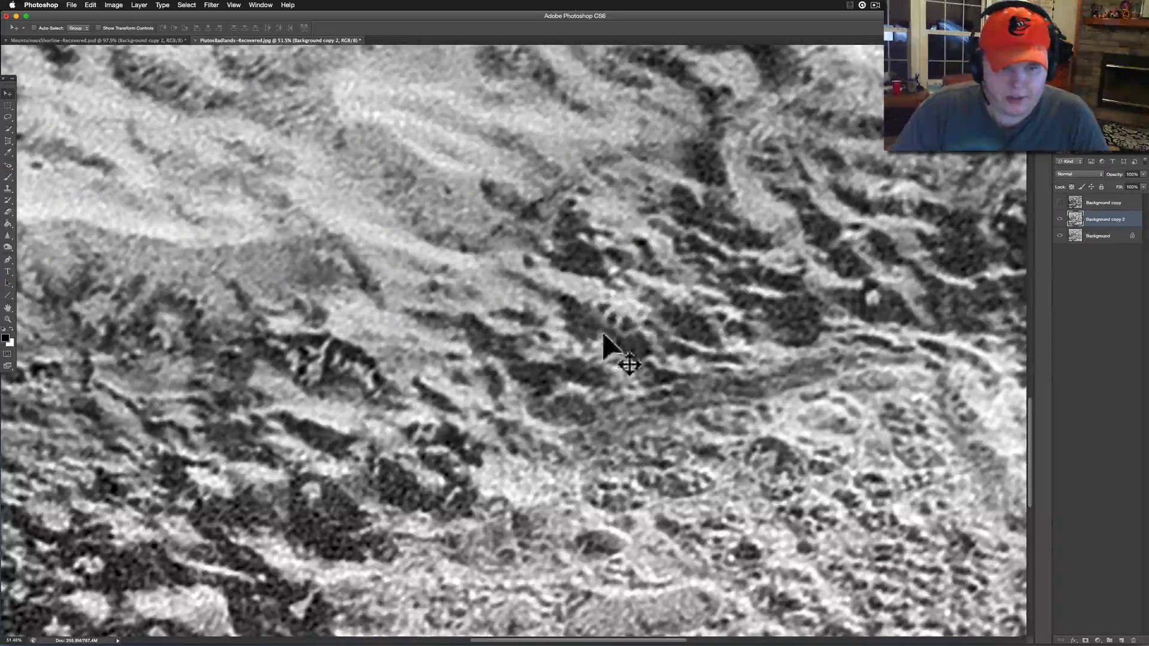
{"action": "mouse_move", "coordinate": [653, 346]}
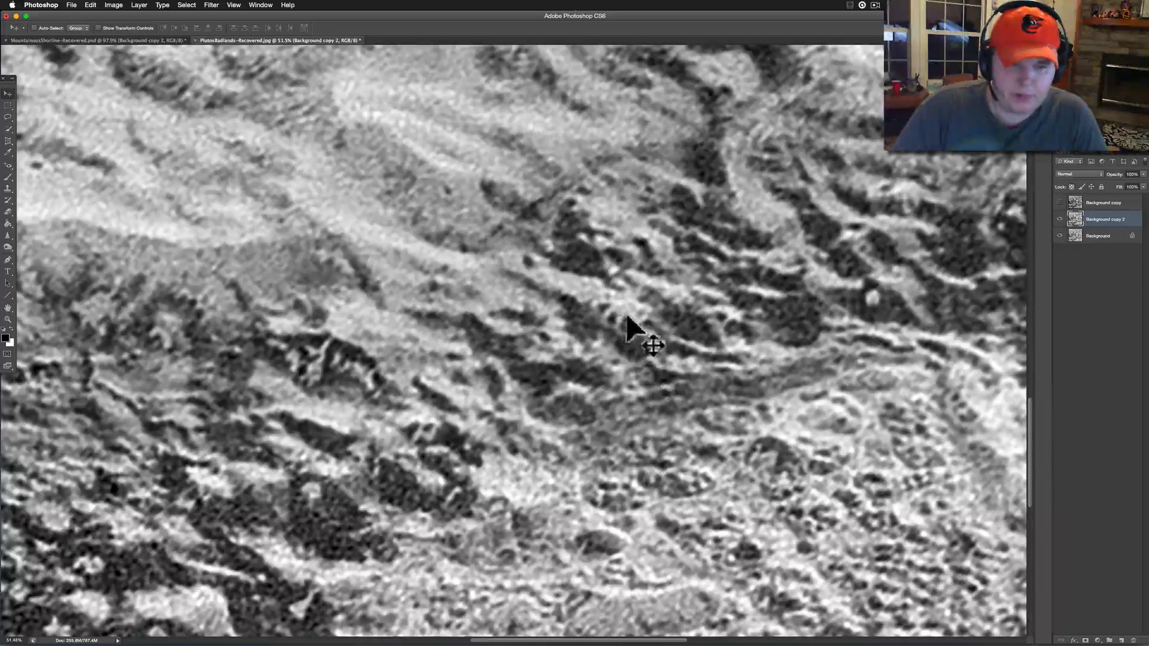
{"action": "mouse_move", "coordinate": [1059, 190]}
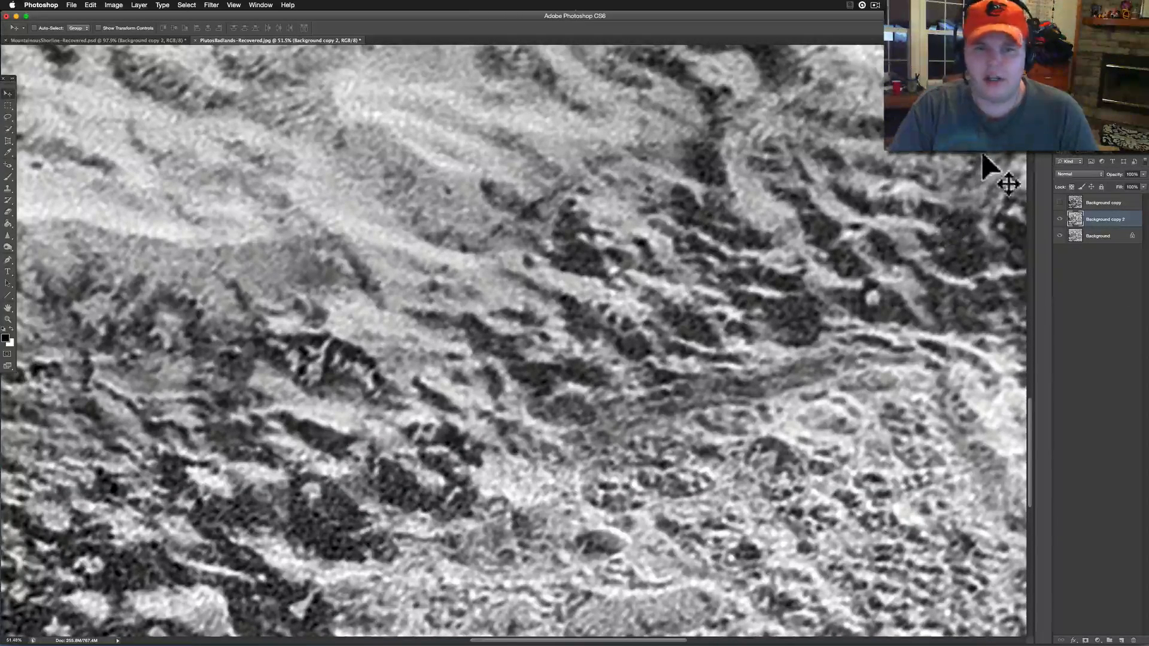
{"action": "mouse_move", "coordinate": [941, 194]}
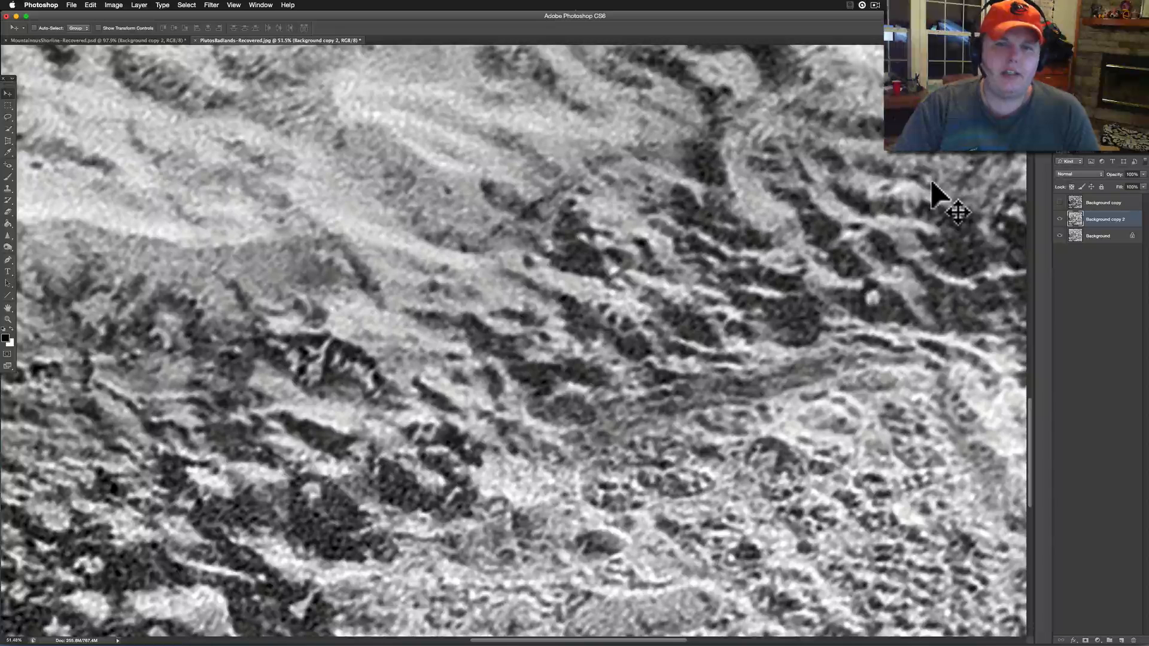
{"action": "mouse_move", "coordinate": [970, 170]}
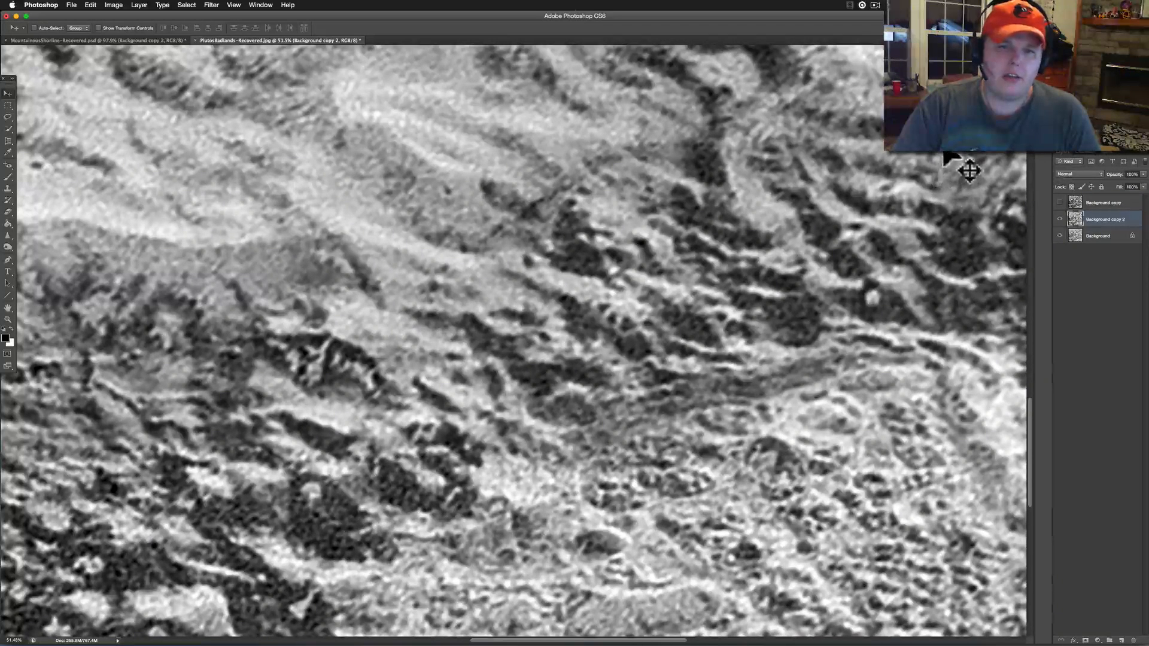
{"action": "mouse_move", "coordinate": [947, 224]}
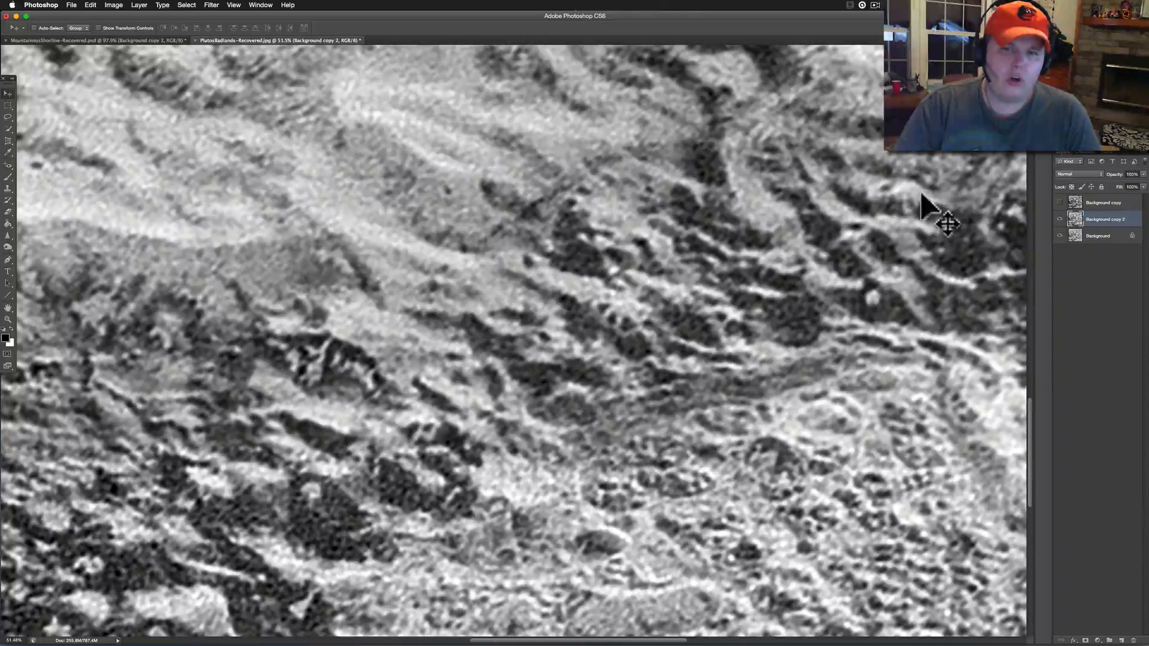
{"action": "mouse_move", "coordinate": [986, 189]}
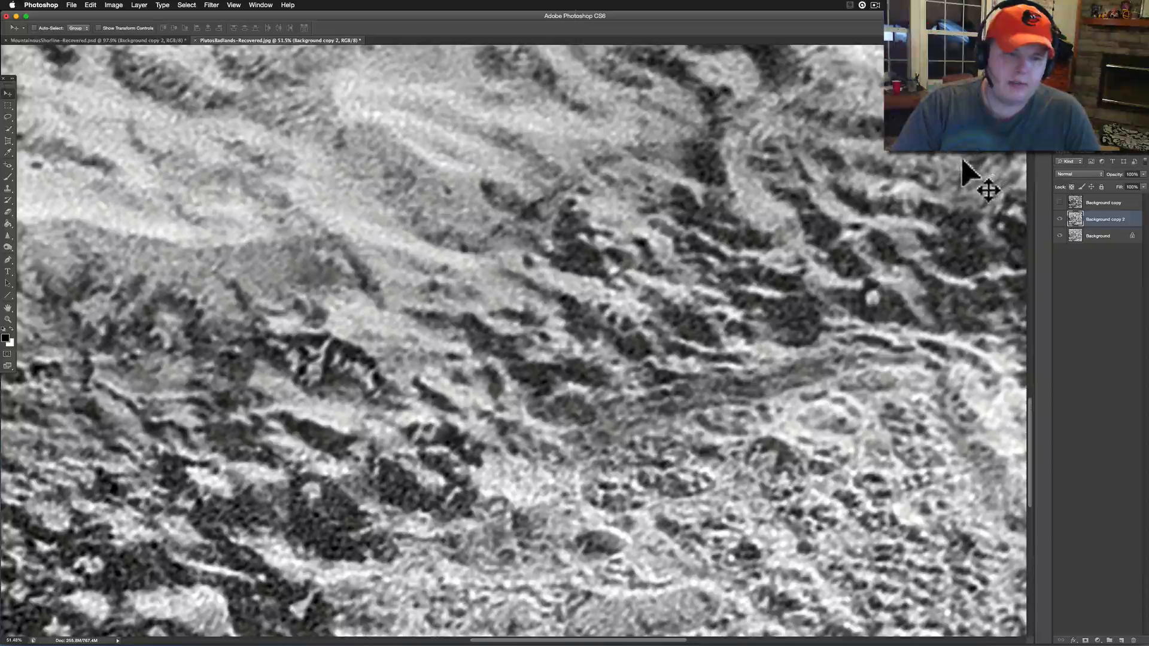
{"action": "mouse_move", "coordinate": [139, 477]}
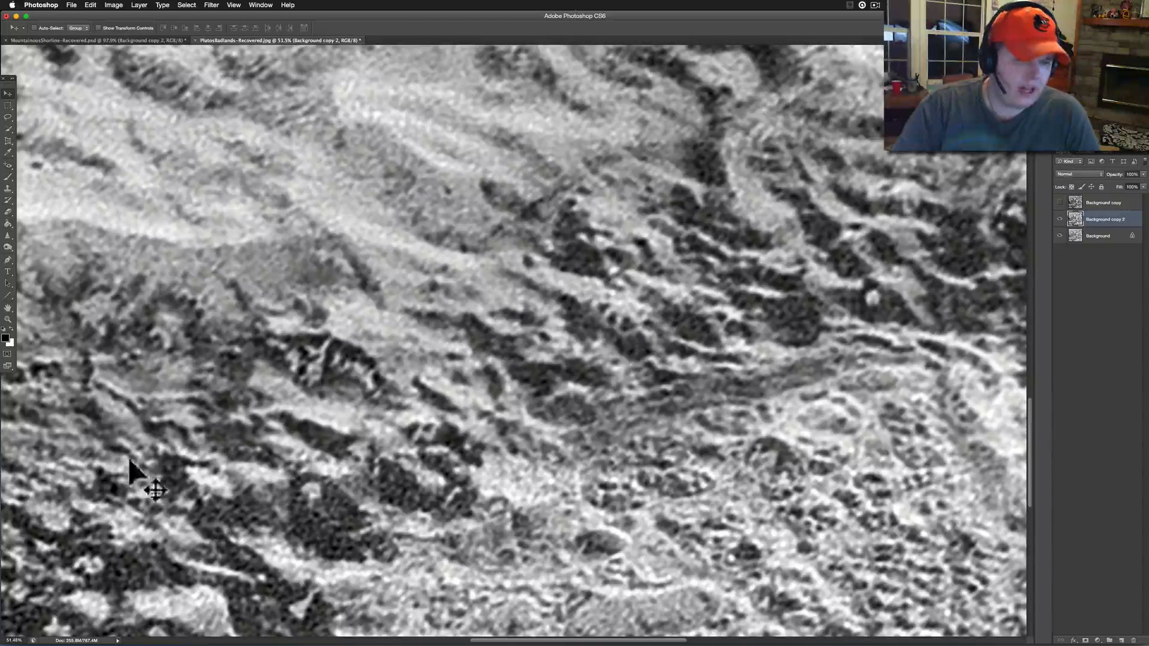
{"action": "mouse_move", "coordinate": [249, 568]}
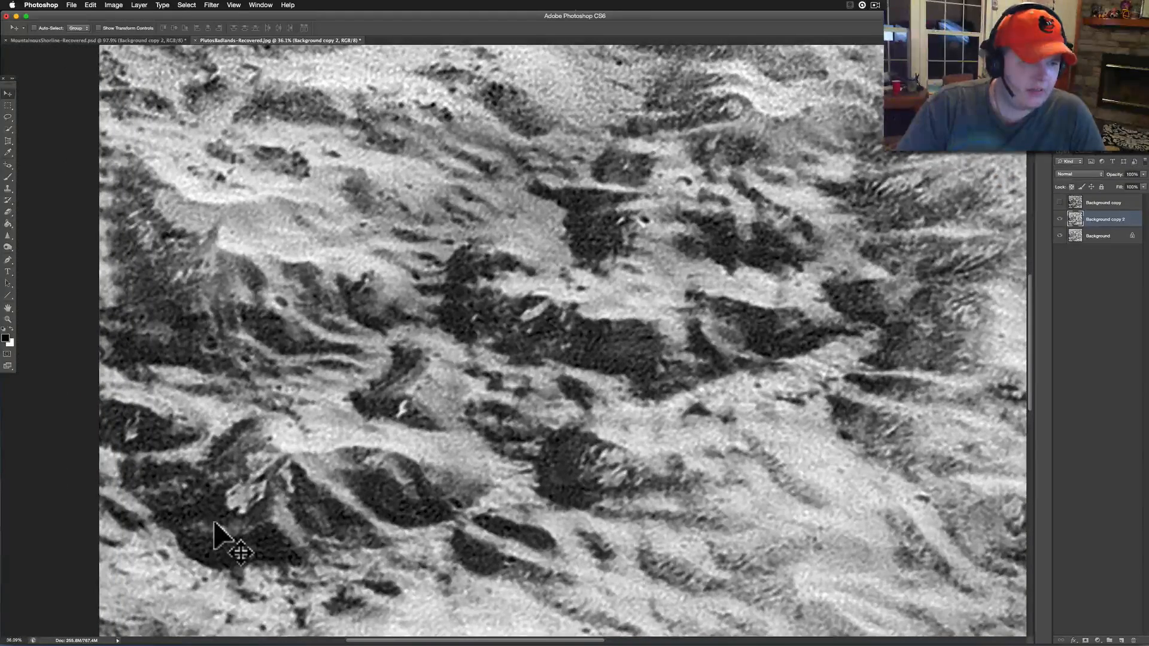
{"action": "mouse_move", "coordinate": [356, 311]}
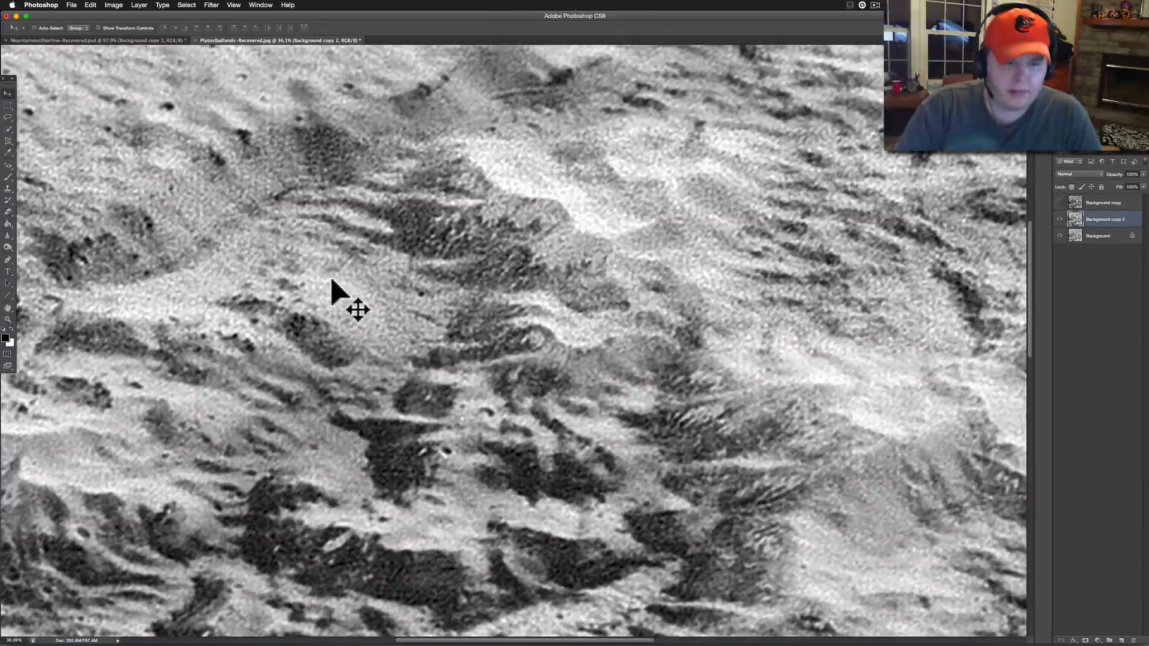
{"action": "mouse_move", "coordinate": [675, 460]}
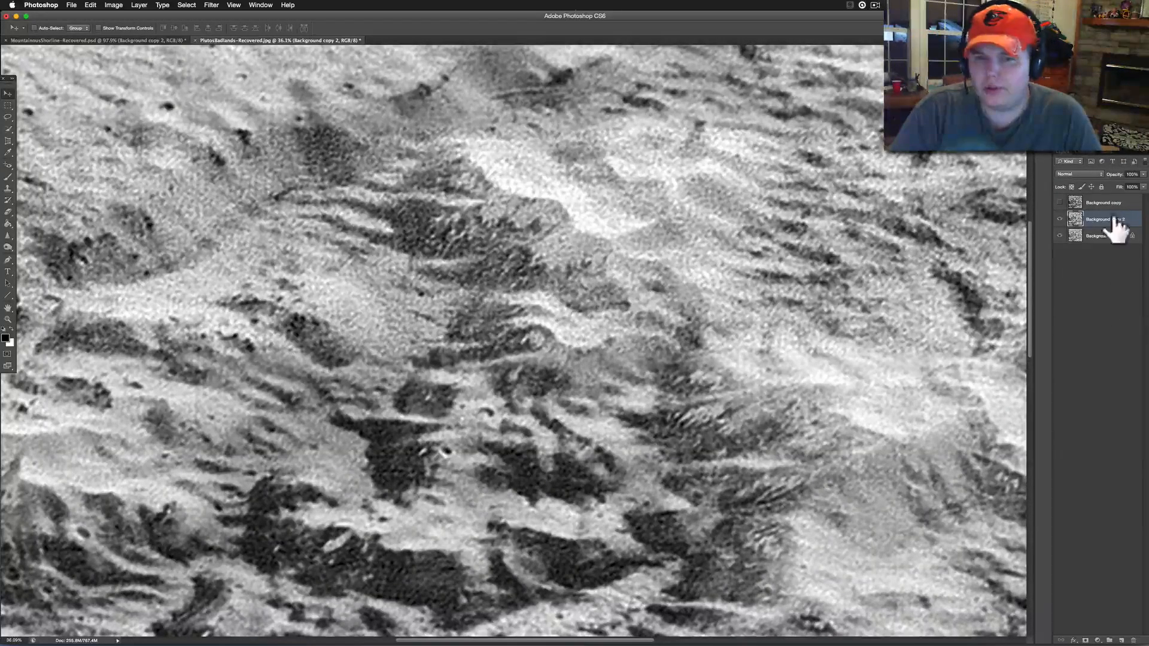
Shift the PlutosBadlands-Recovered view to a wider stretch near the scale label.
{"action": "left_click", "coordinate": [1060, 203]}
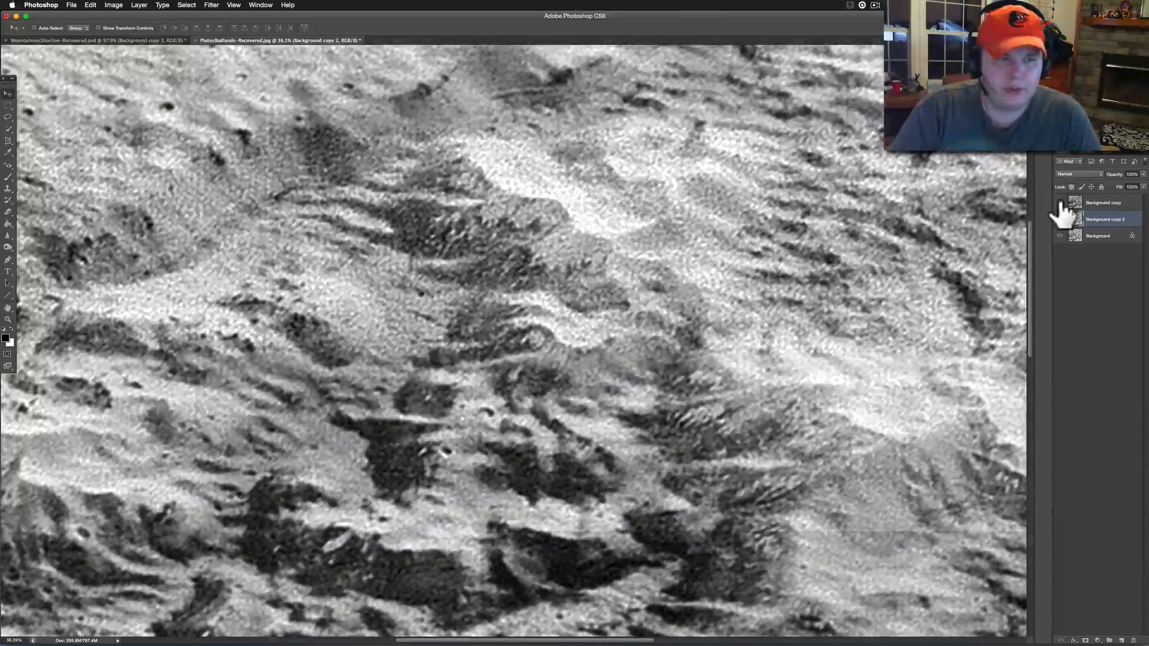
{"action": "left_click", "coordinate": [1107, 219]}
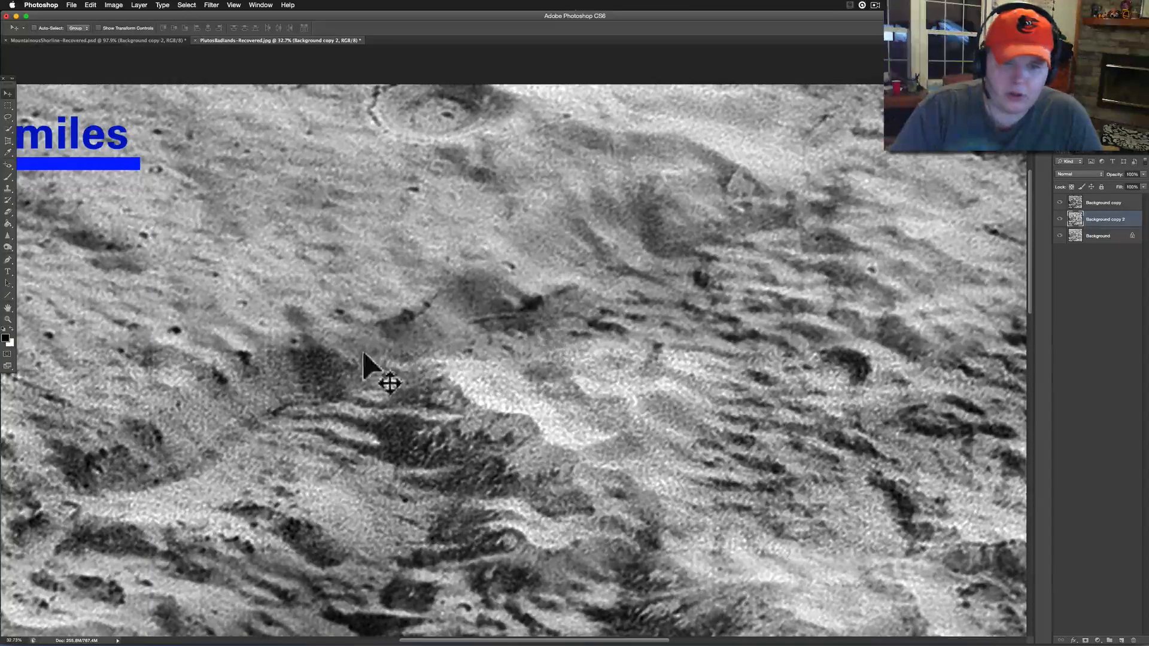
{"action": "mouse_move", "coordinate": [748, 183]}
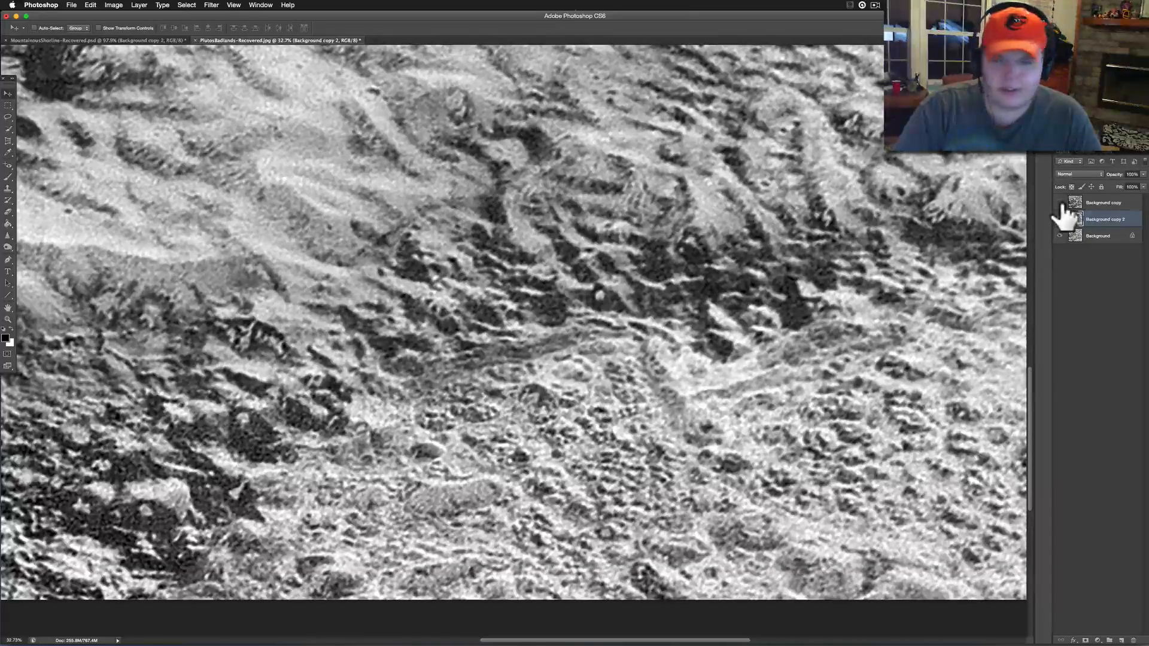
{"action": "mouse_move", "coordinate": [487, 322]}
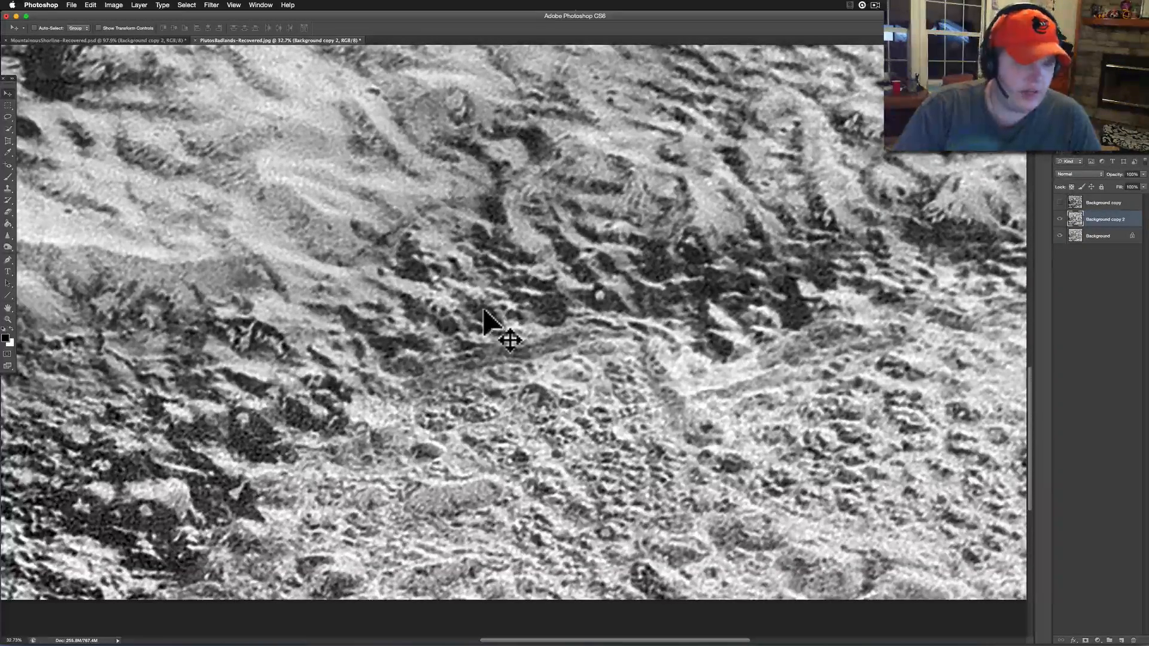
{"action": "mouse_move", "coordinate": [282, 333]}
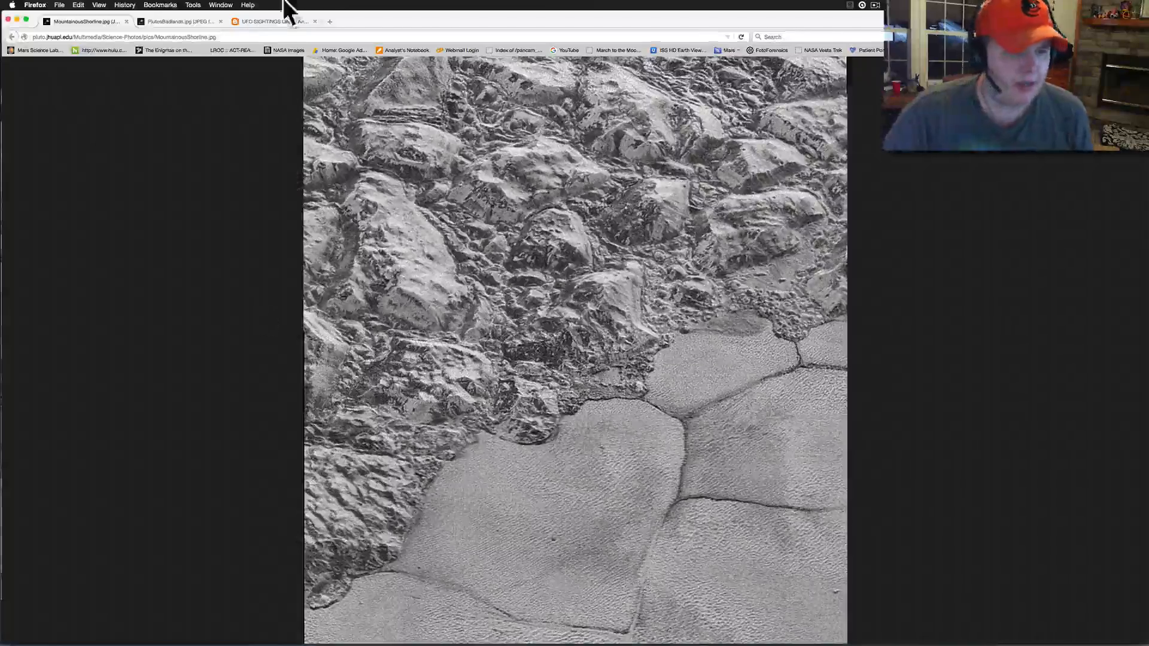
View the original PlutosBadlands.jpg with its 6-mile scale bar, then switch tabs back.
{"action": "left_click", "coordinate": [179, 21]}
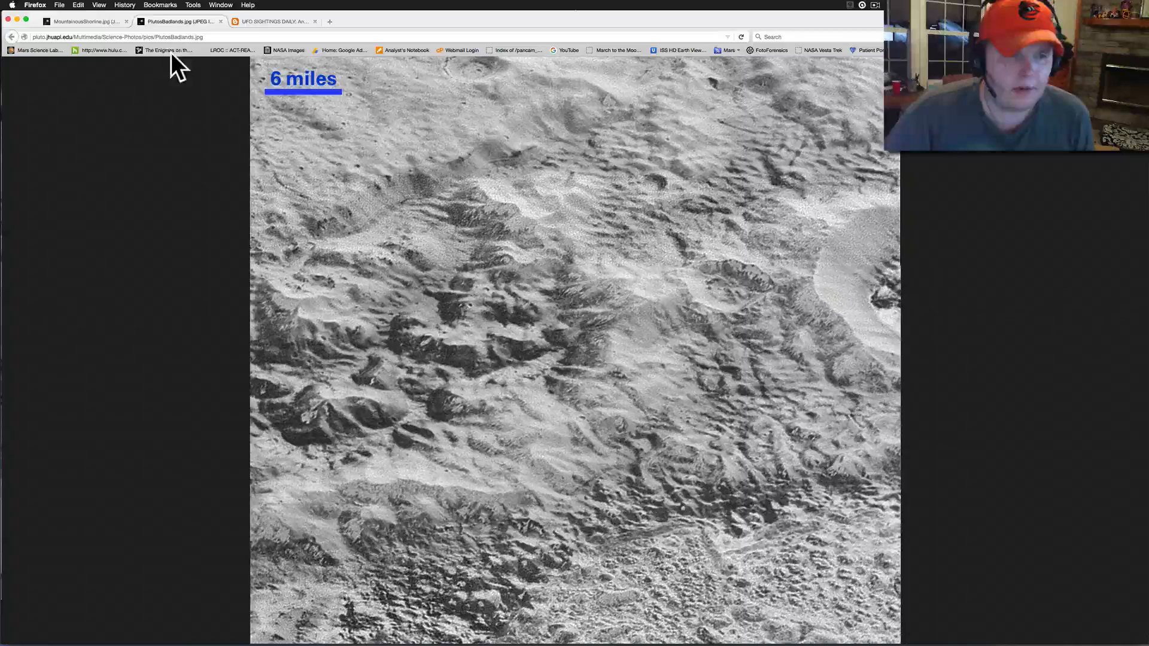
{"action": "left_click", "coordinate": [81, 22]}
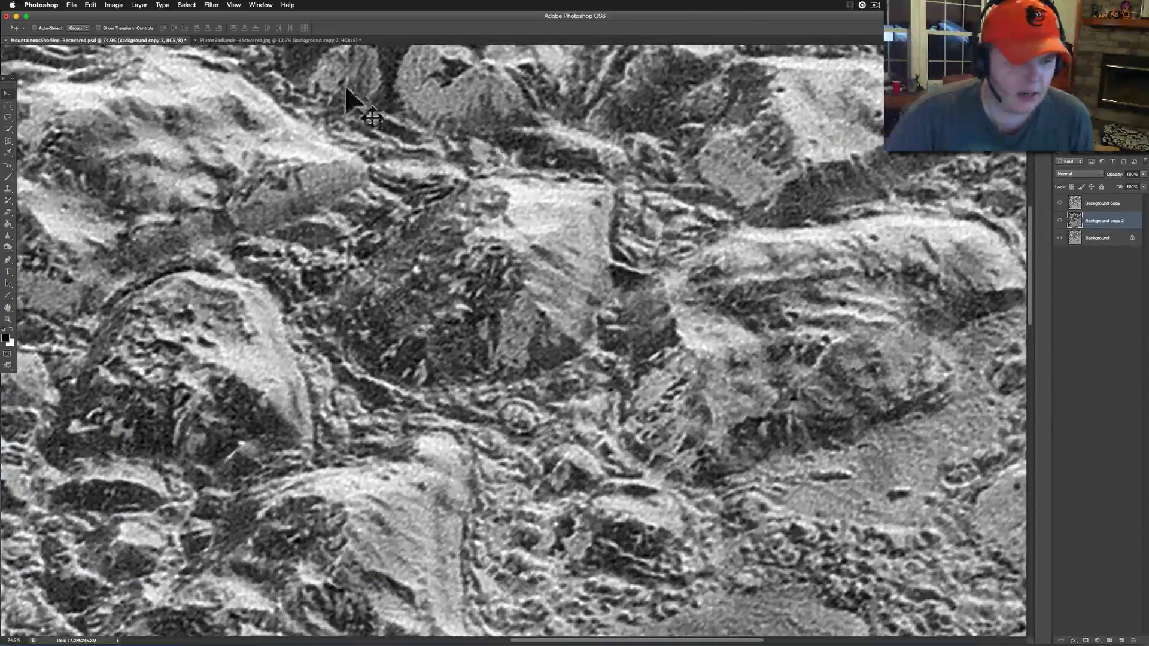
{"action": "mouse_move", "coordinate": [522, 282]}
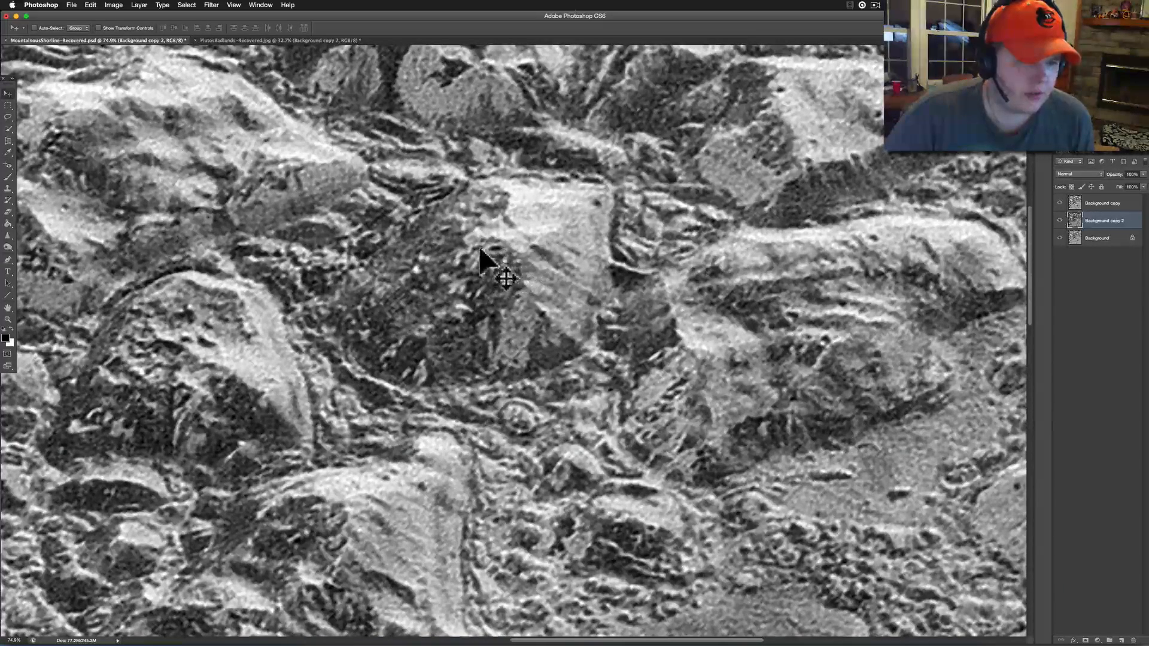
{"action": "mouse_move", "coordinate": [491, 264]}
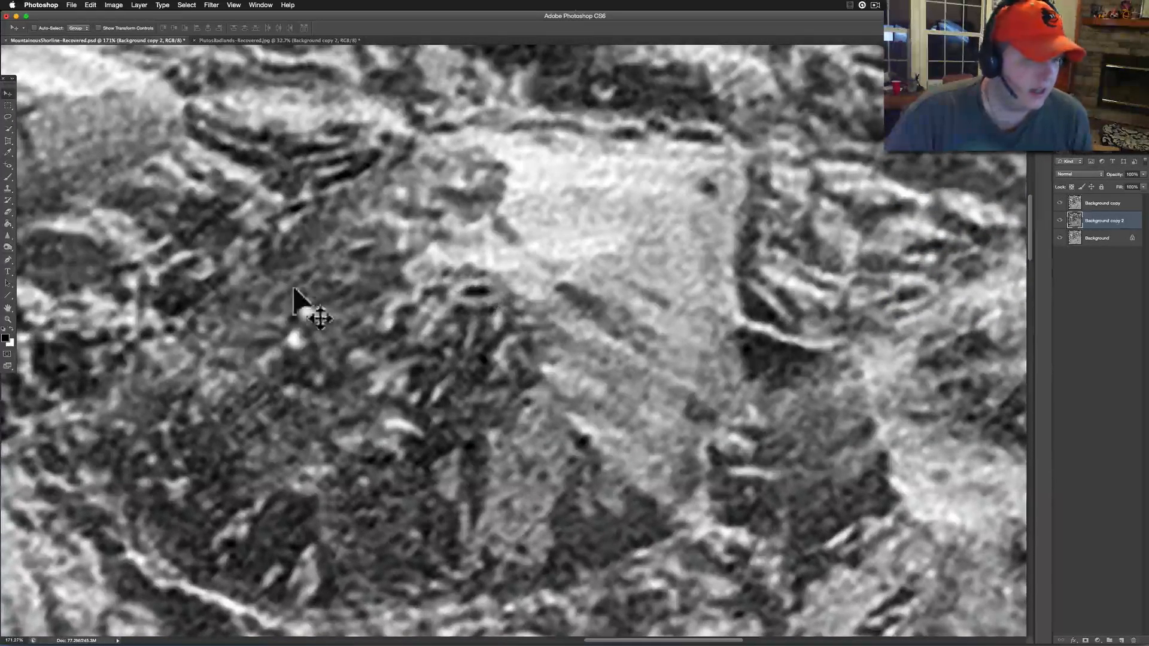
{"action": "mouse_move", "coordinate": [306, 329]}
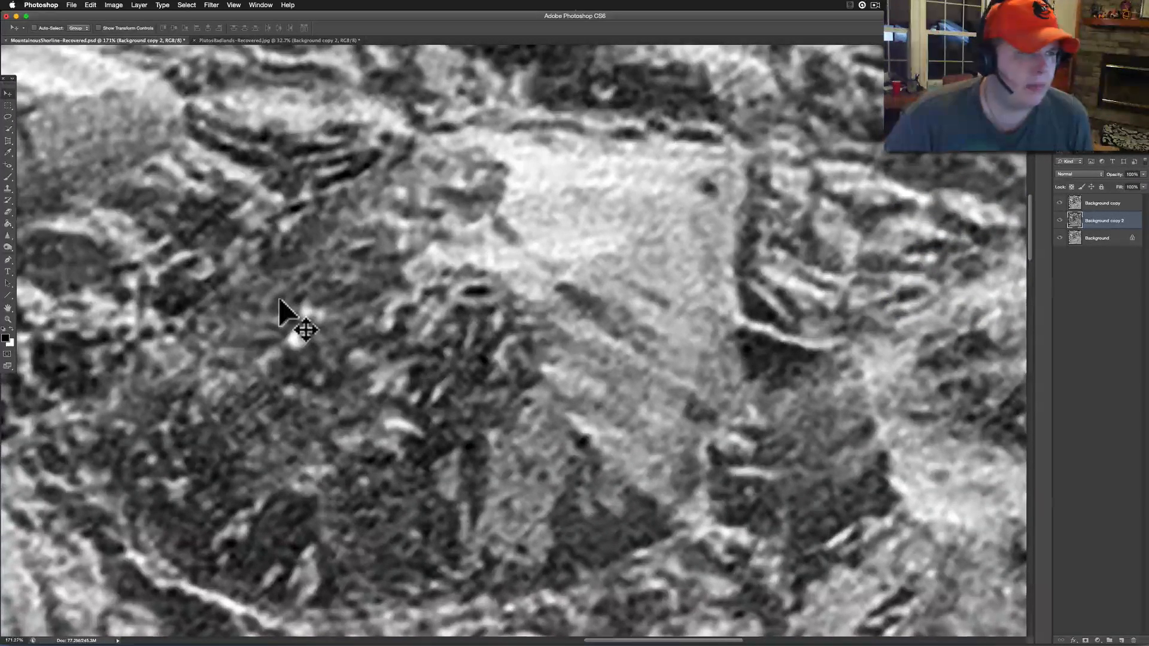
{"action": "mouse_move", "coordinate": [473, 316]}
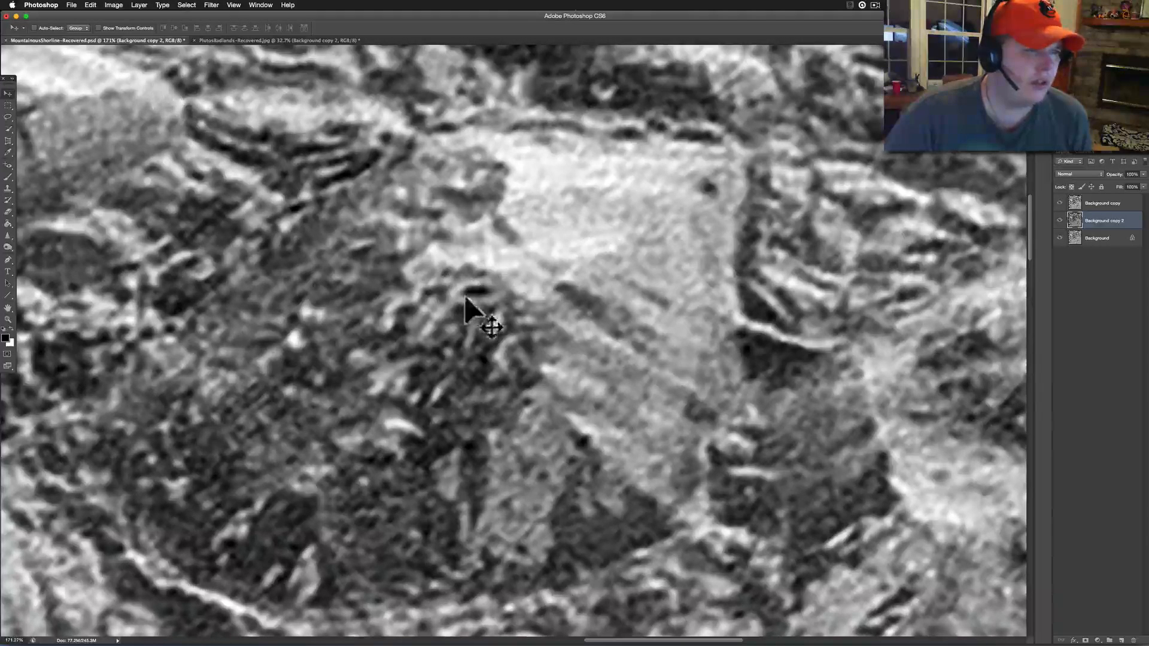
{"action": "mouse_move", "coordinate": [491, 307]}
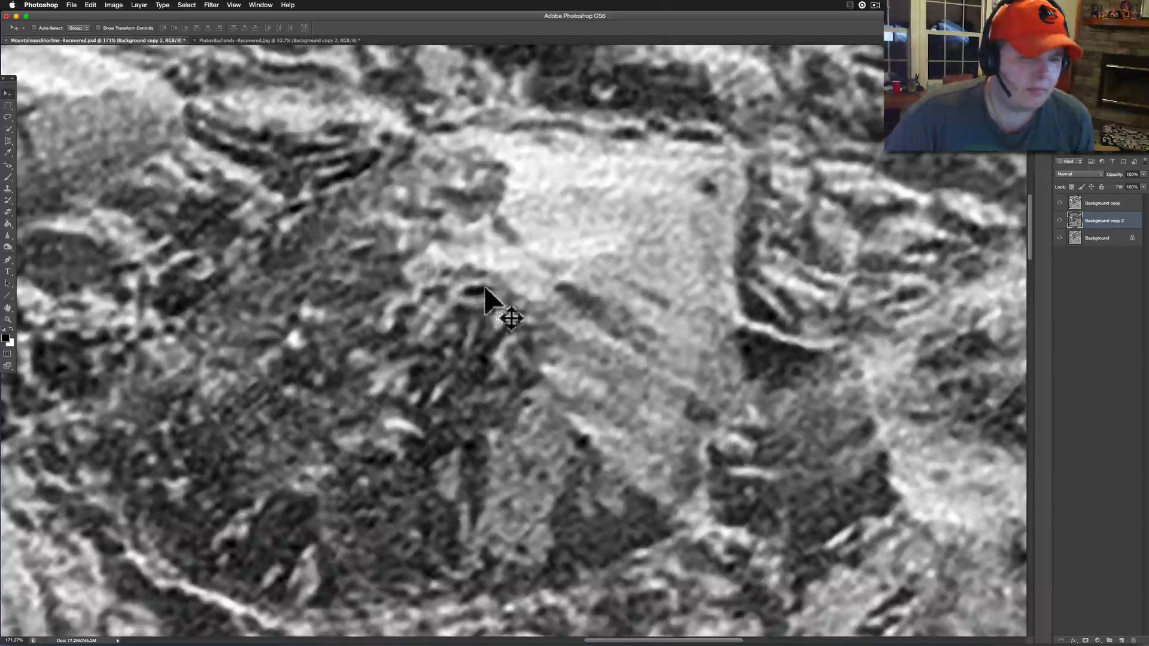
{"action": "mouse_move", "coordinate": [503, 343]}
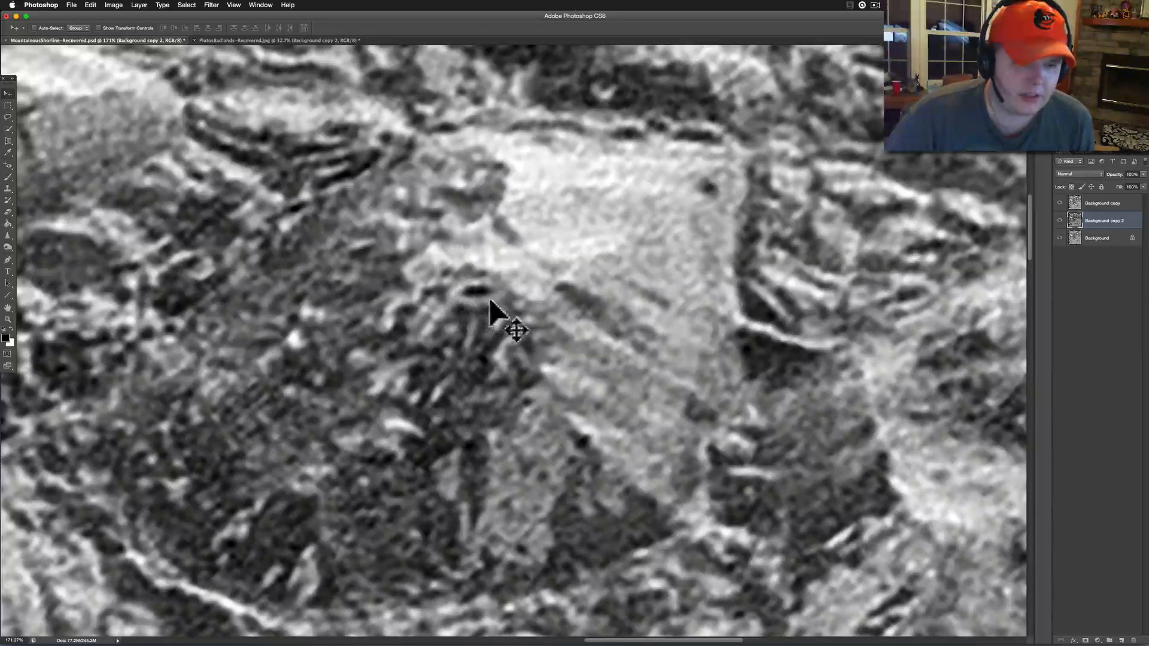
{"action": "mouse_move", "coordinate": [491, 382]}
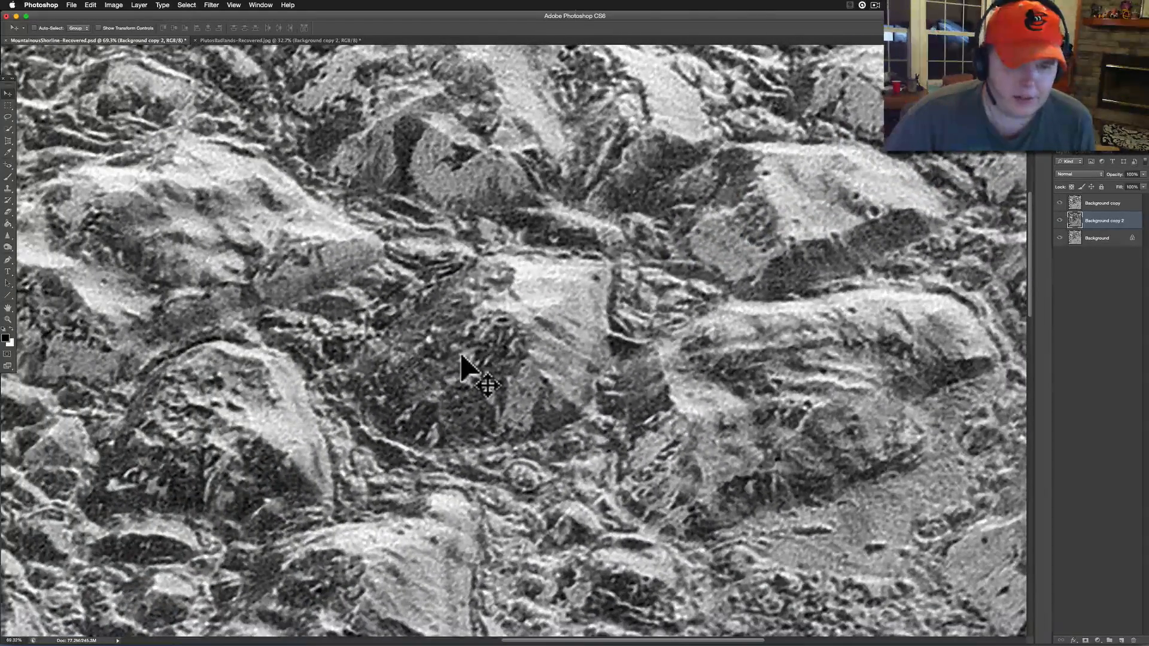
{"action": "mouse_move", "coordinate": [506, 345]}
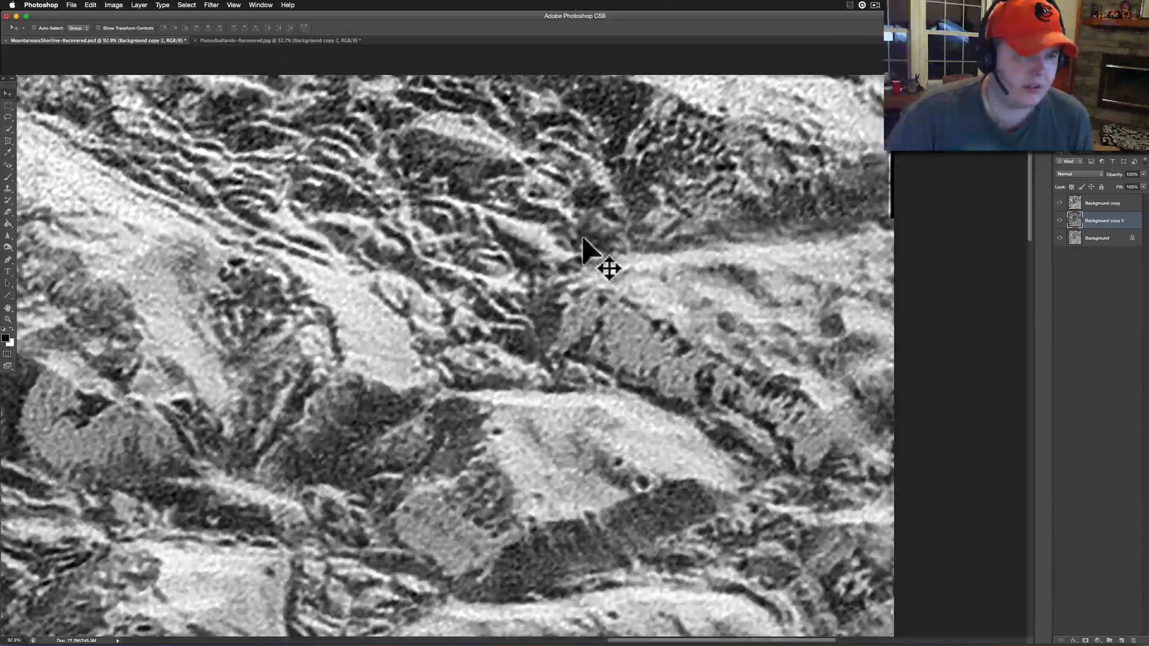
{"action": "mouse_move", "coordinate": [703, 220]}
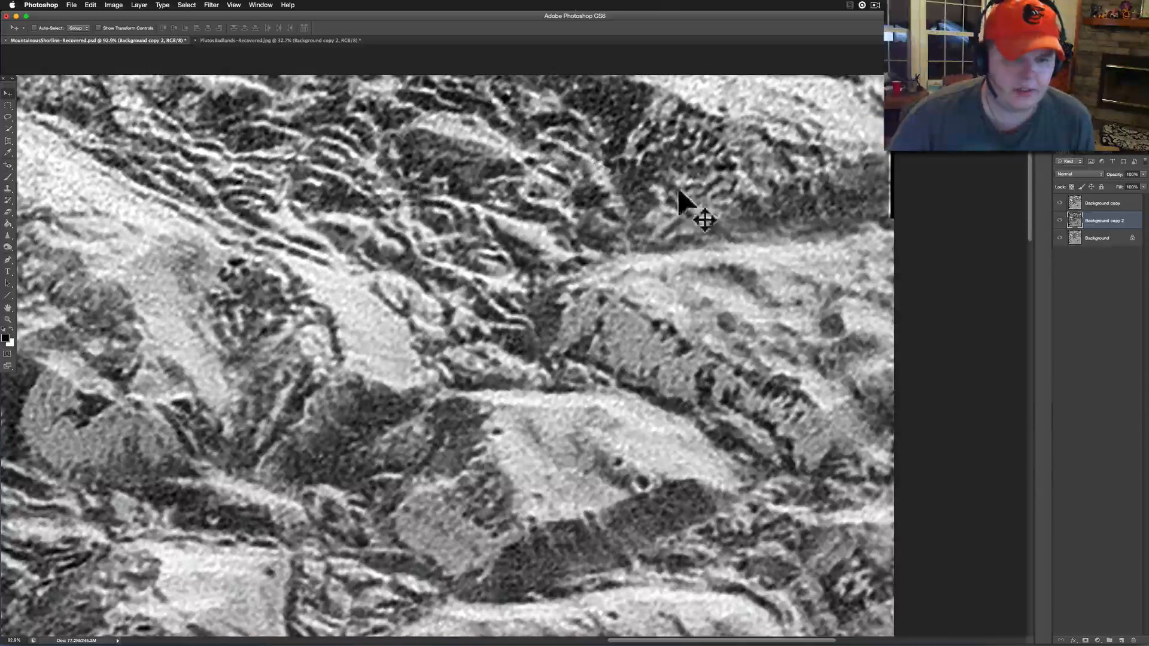
{"action": "mouse_move", "coordinate": [636, 262]}
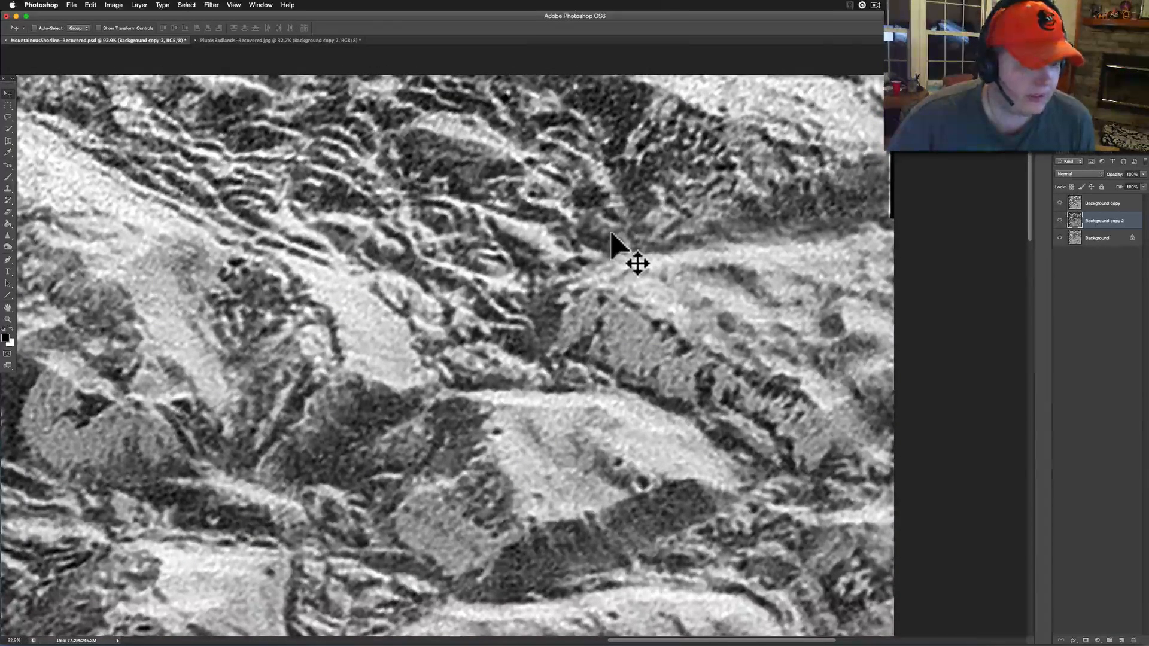
{"action": "mouse_move", "coordinate": [648, 274]}
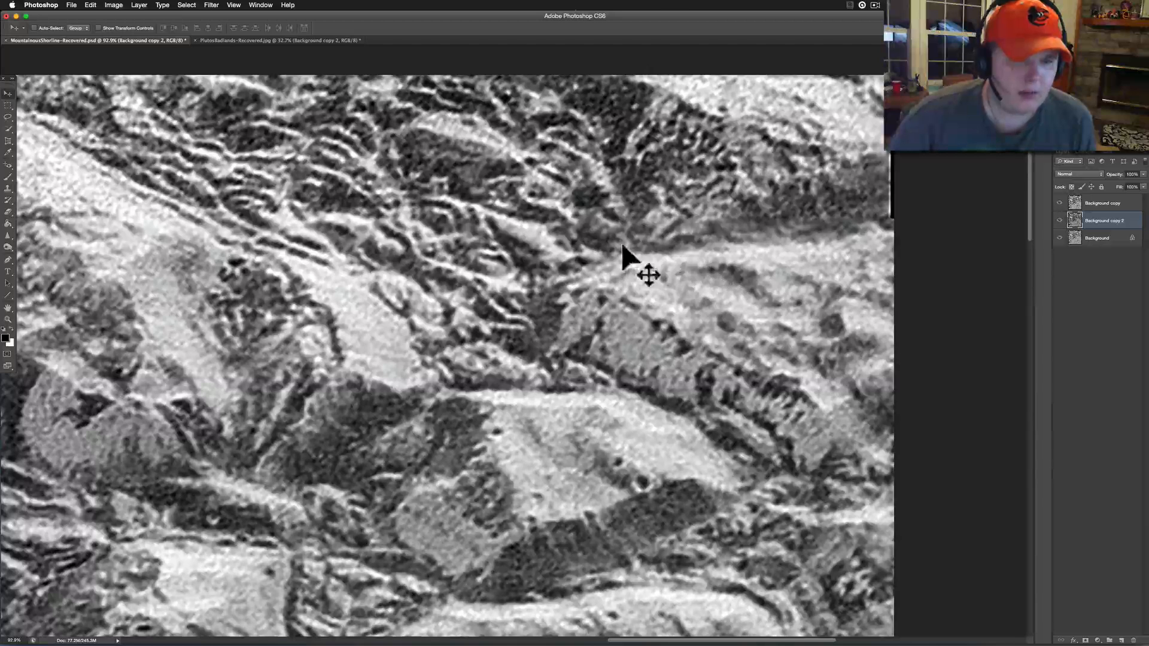
{"action": "mouse_move", "coordinate": [695, 245]}
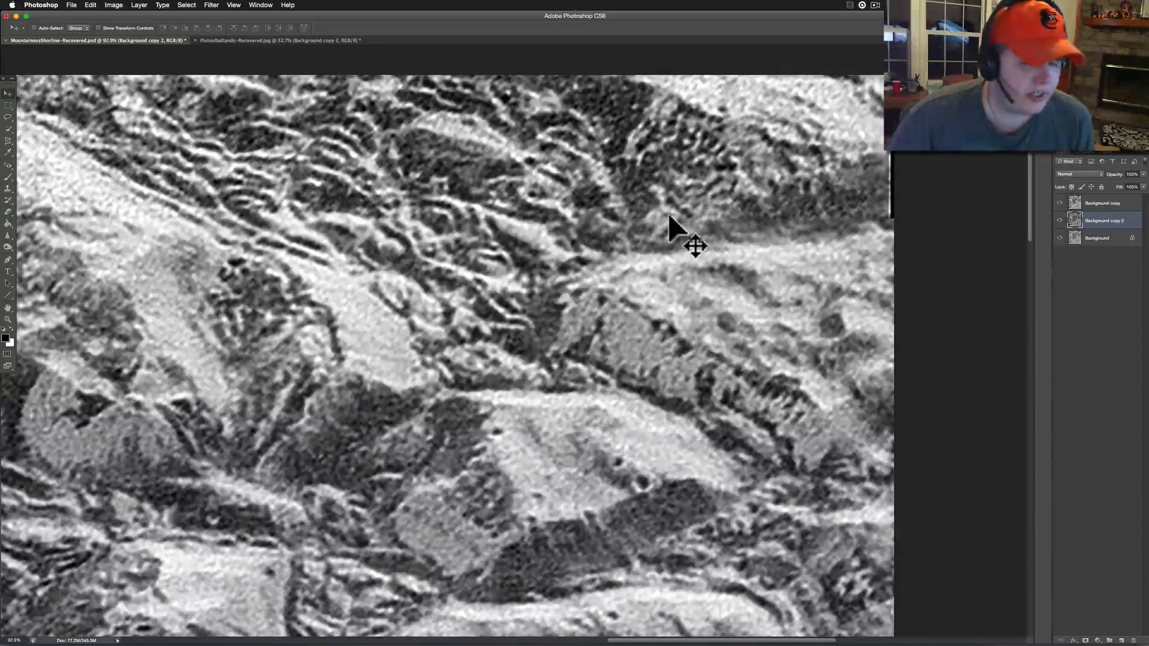
{"action": "mouse_move", "coordinate": [685, 228]}
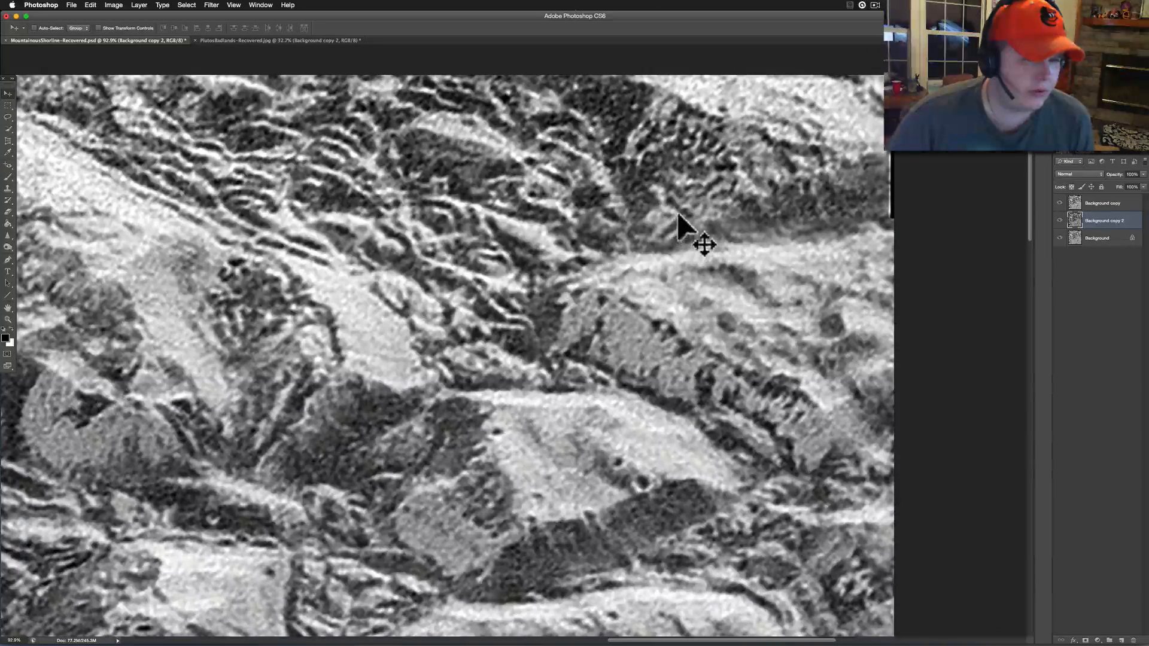
{"action": "mouse_move", "coordinate": [696, 210]}
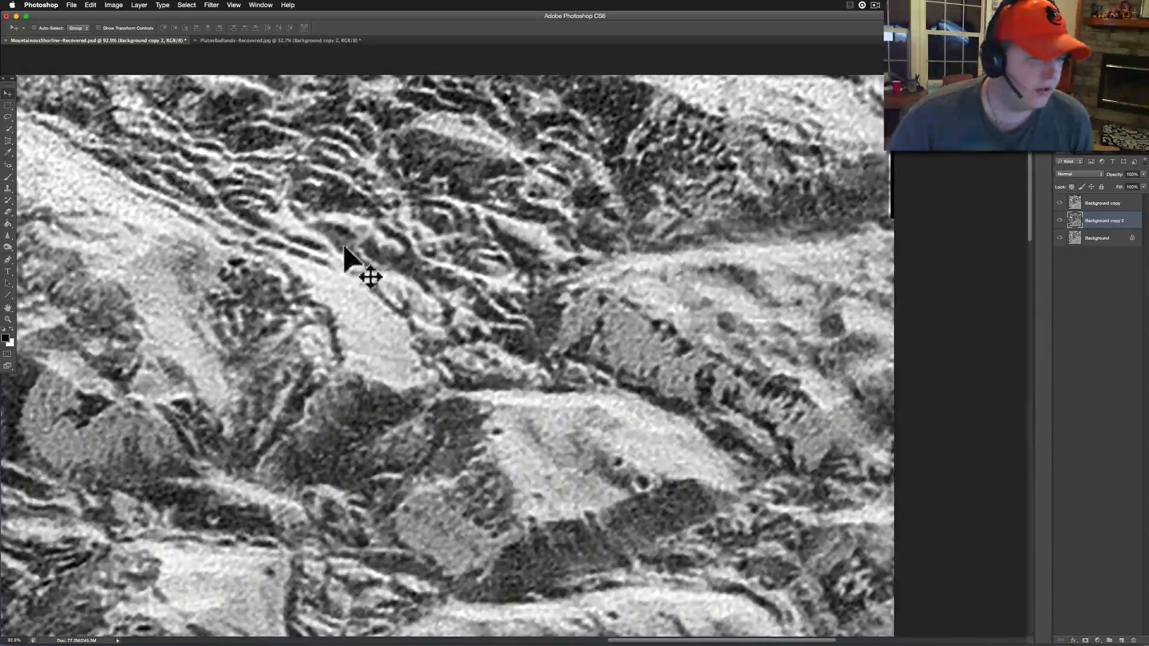
{"action": "mouse_move", "coordinate": [301, 267]}
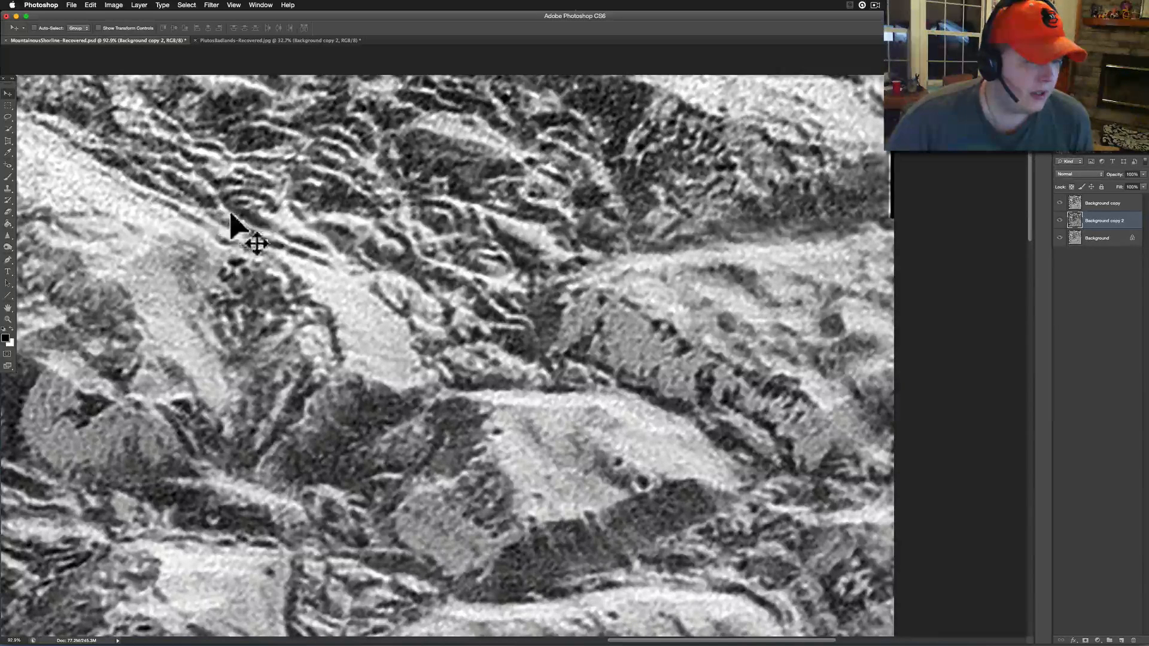
{"action": "mouse_move", "coordinate": [282, 255]}
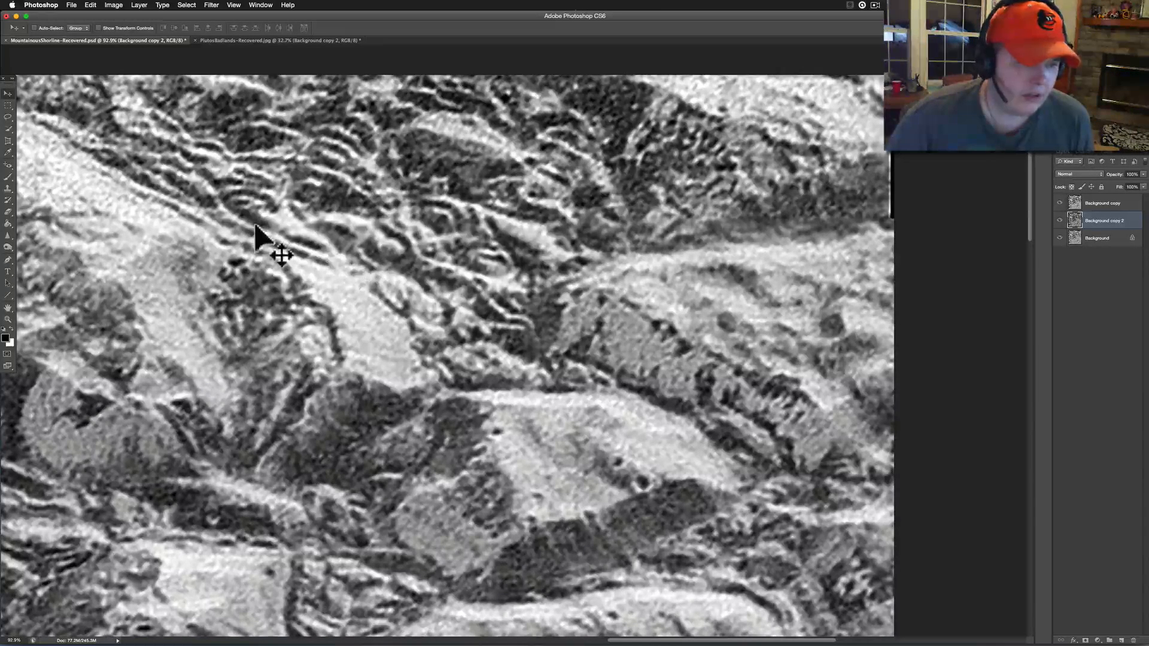
{"action": "mouse_move", "coordinate": [286, 264]}
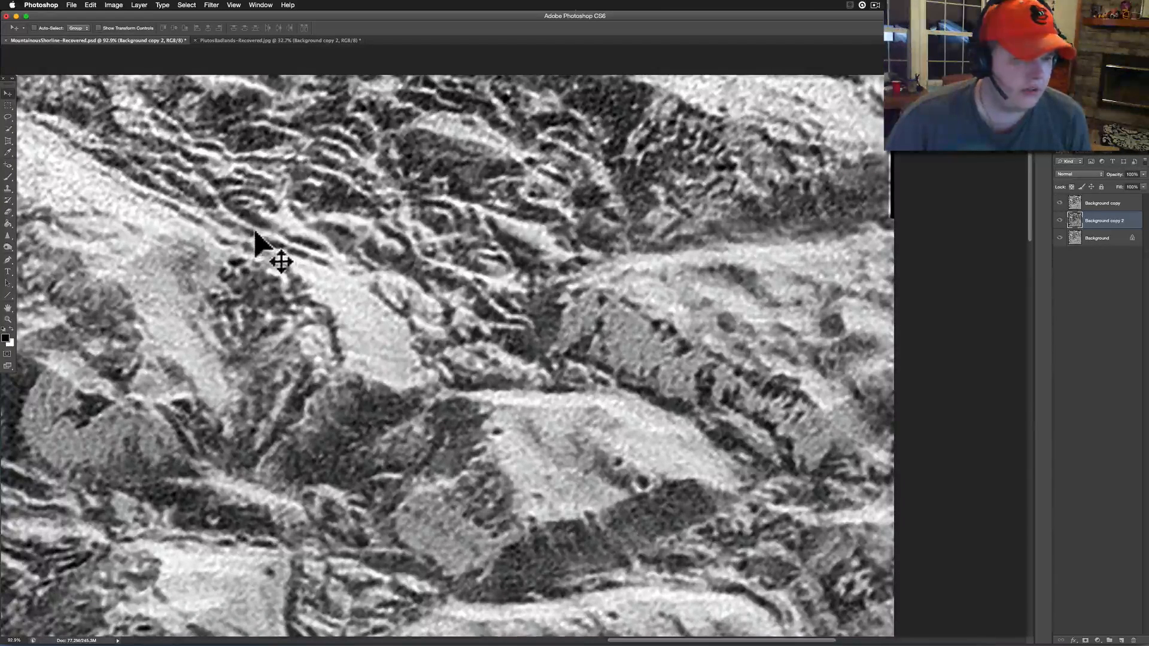
{"action": "mouse_move", "coordinate": [185, 202]}
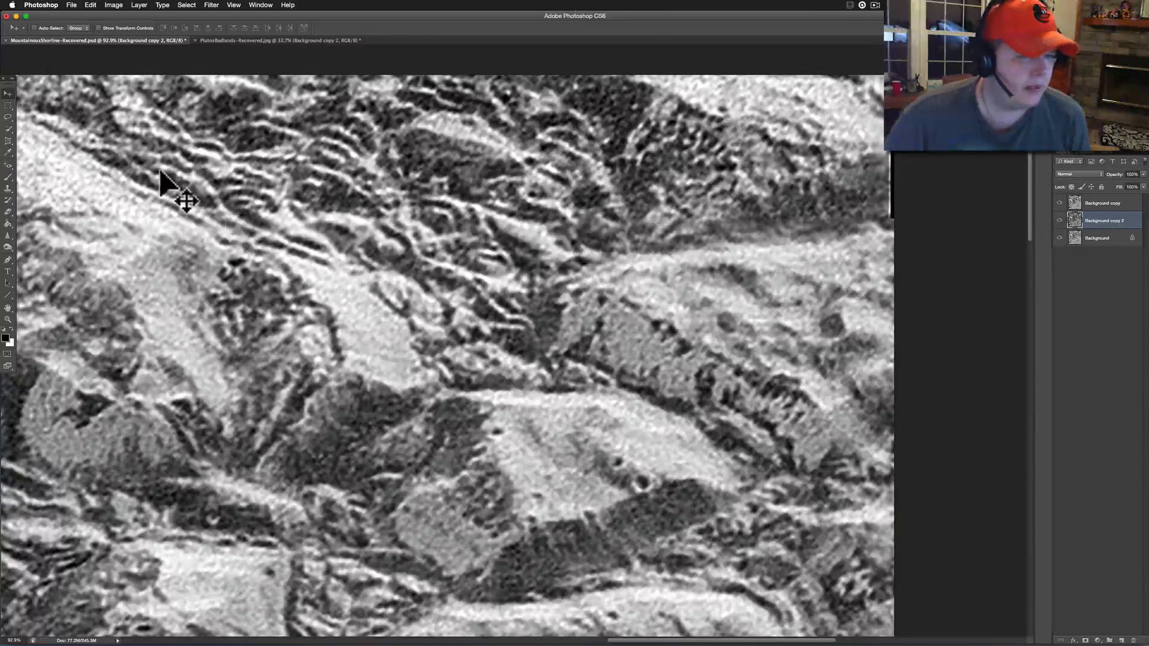
{"action": "mouse_move", "coordinate": [88, 165]}
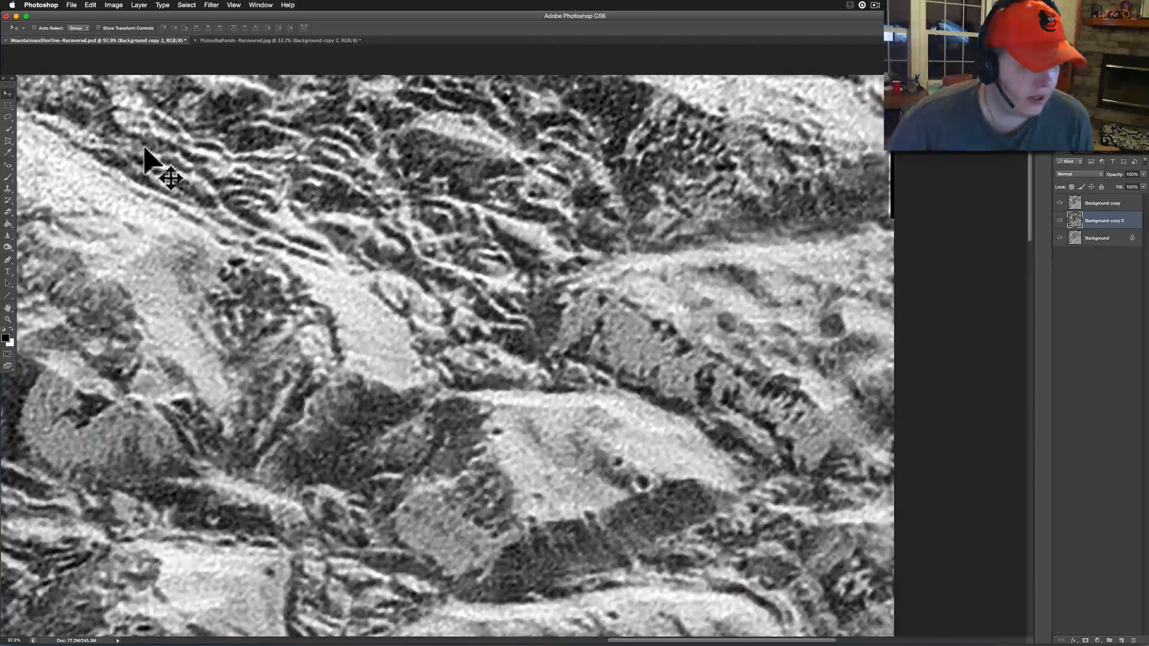
{"action": "mouse_move", "coordinate": [165, 176]}
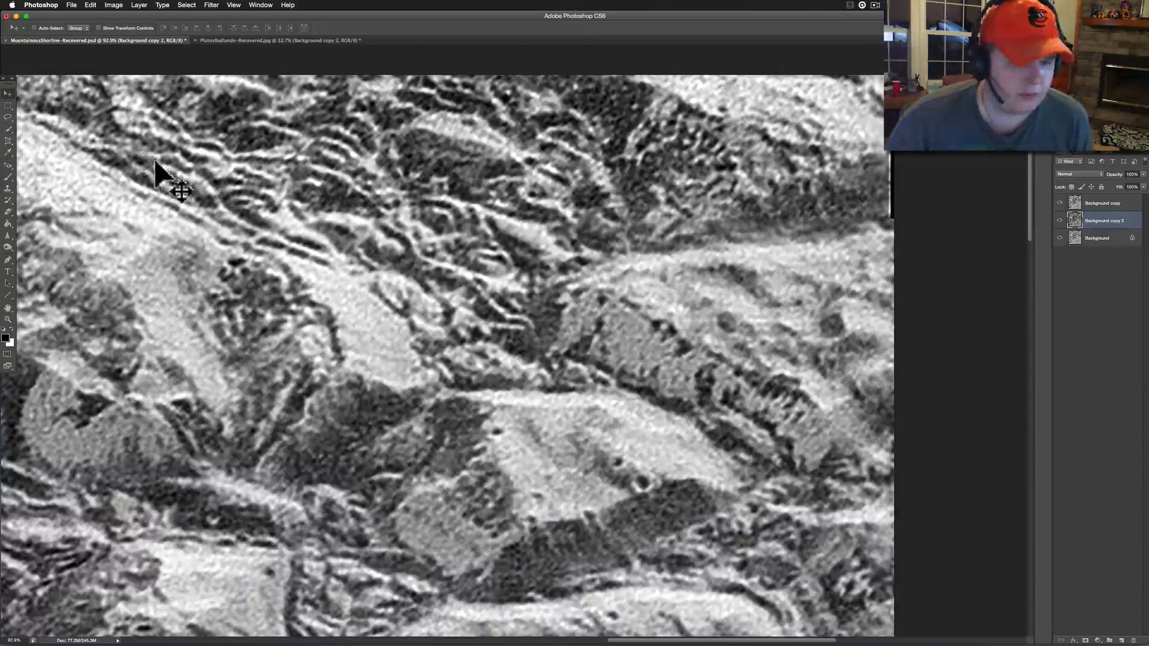
{"action": "mouse_move", "coordinate": [463, 212]}
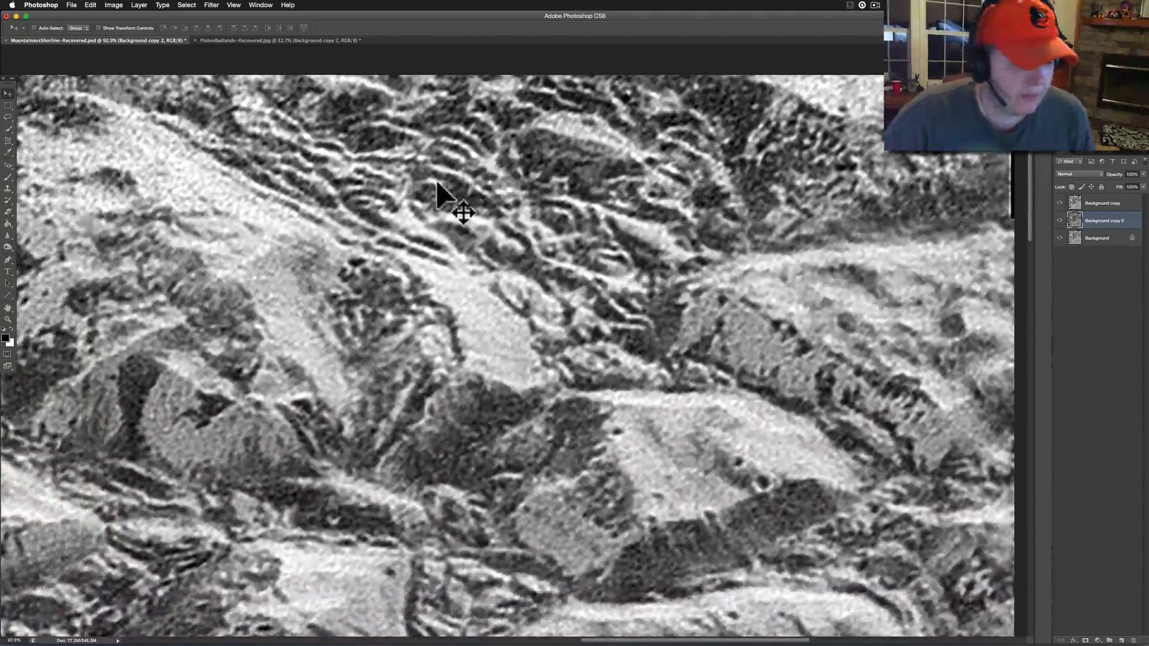
{"action": "mouse_move", "coordinate": [242, 480]}
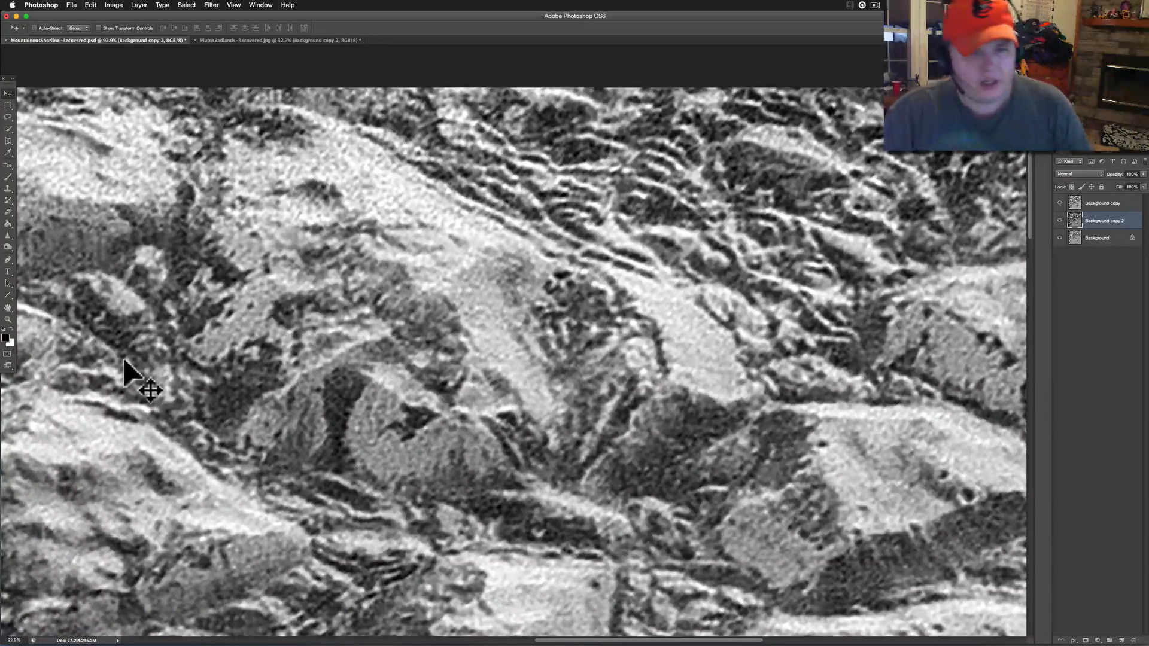
{"action": "mouse_move", "coordinate": [192, 416]}
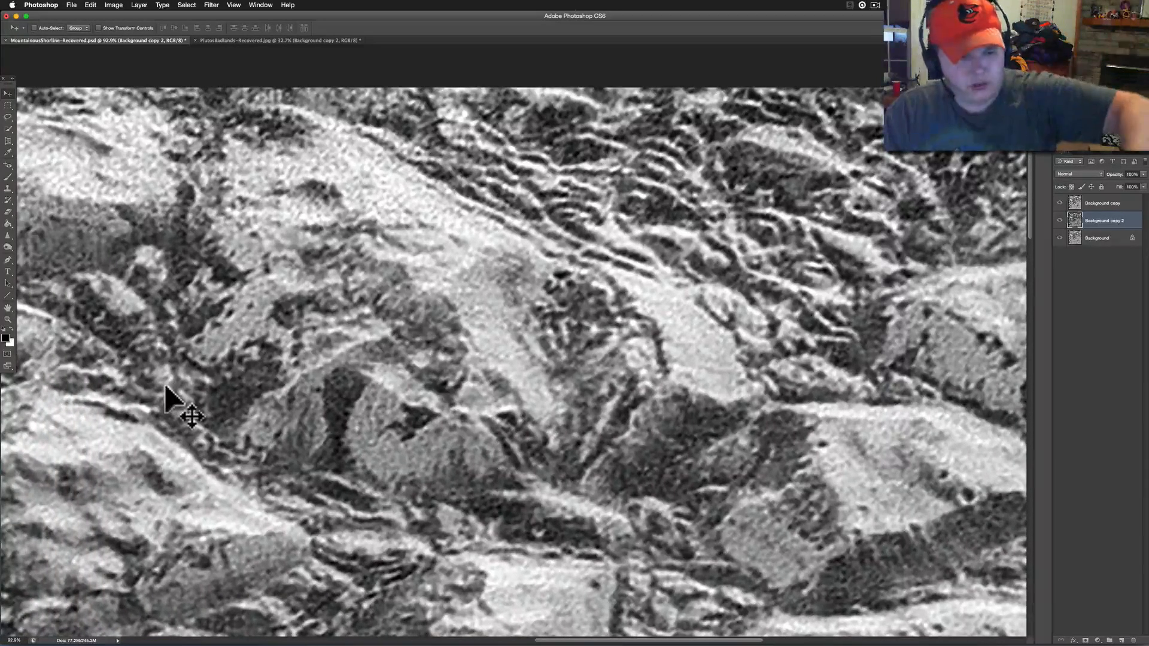
{"action": "mouse_move", "coordinate": [275, 581]}
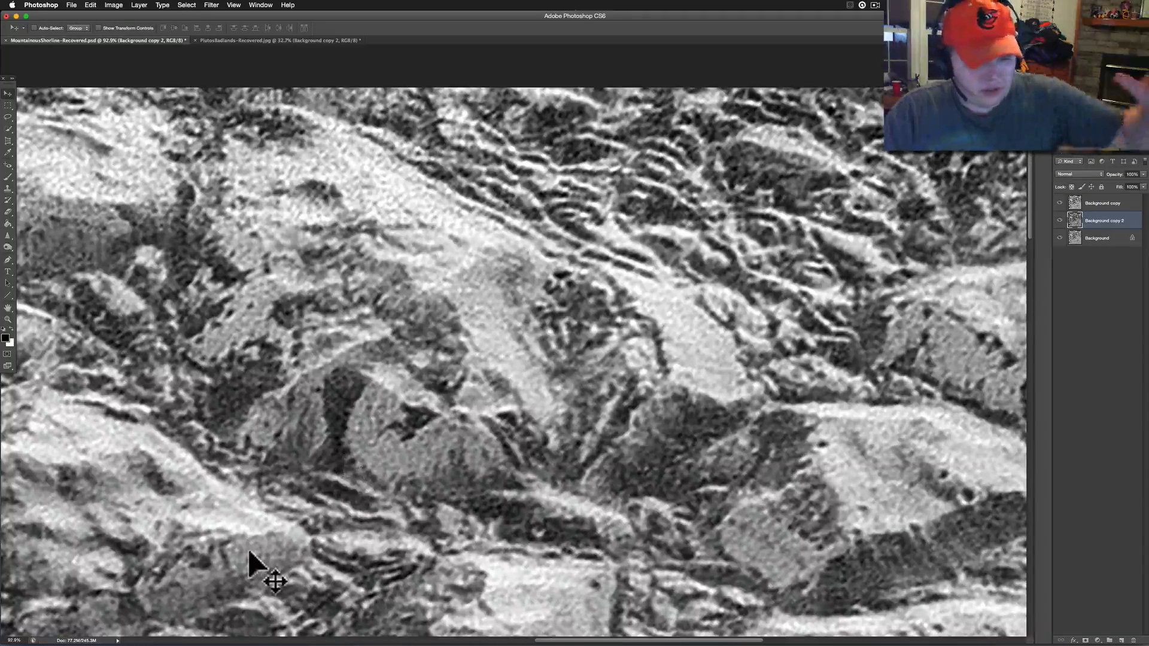
{"action": "mouse_move", "coordinate": [513, 576]}
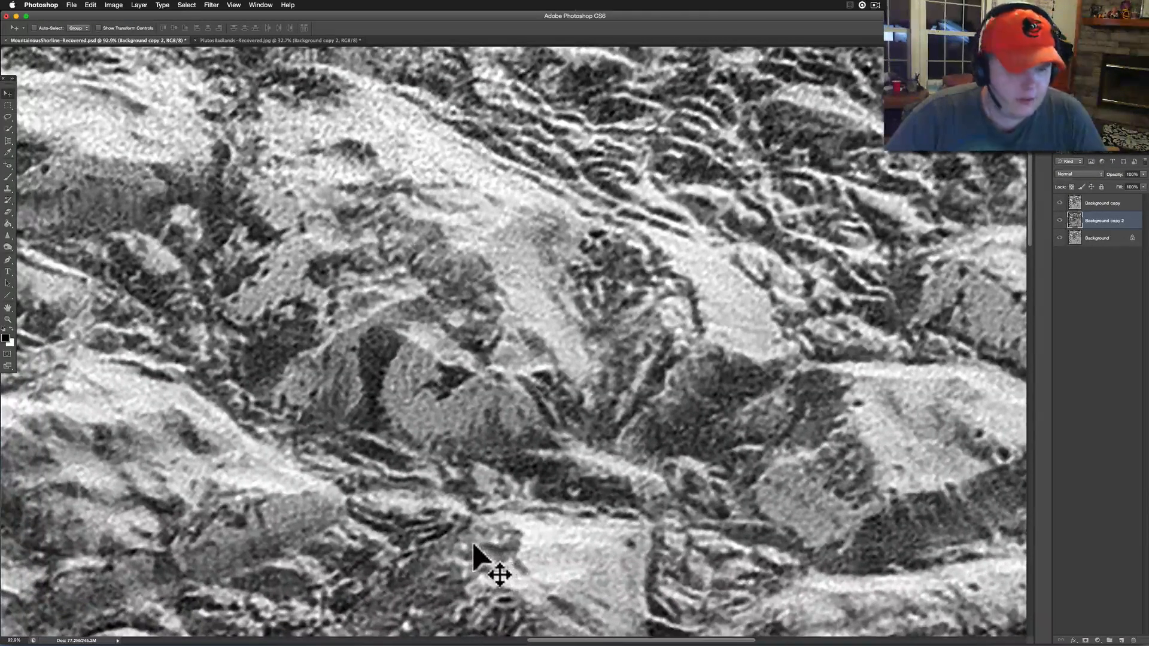
{"action": "mouse_move", "coordinate": [376, 428]}
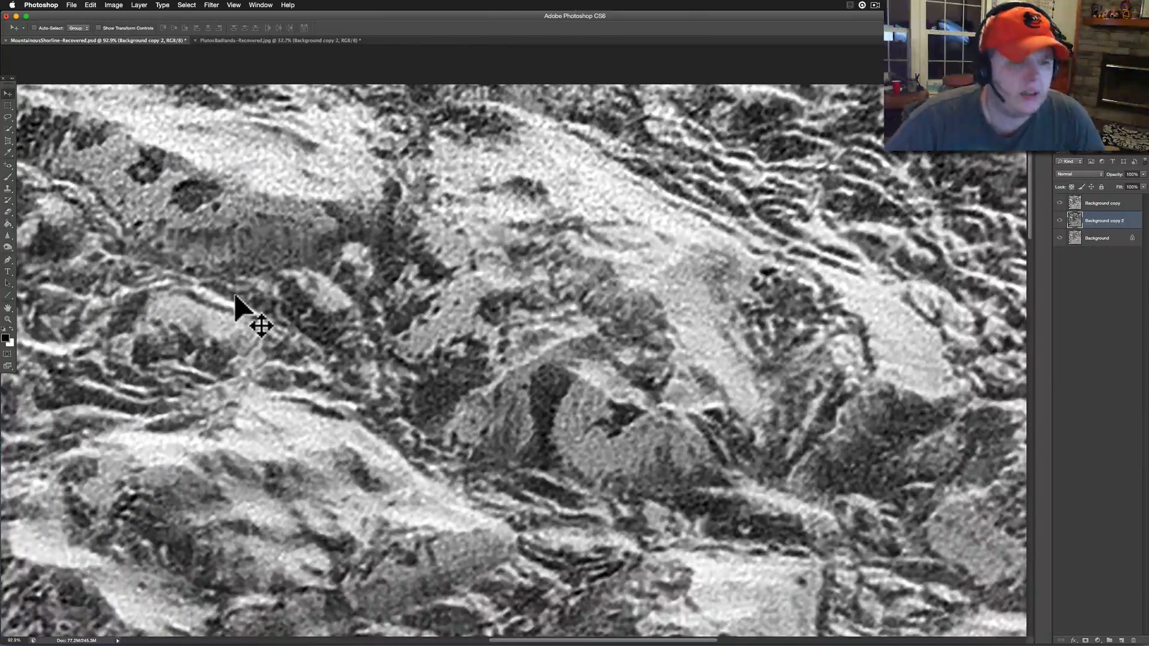
{"action": "mouse_move", "coordinate": [418, 381]}
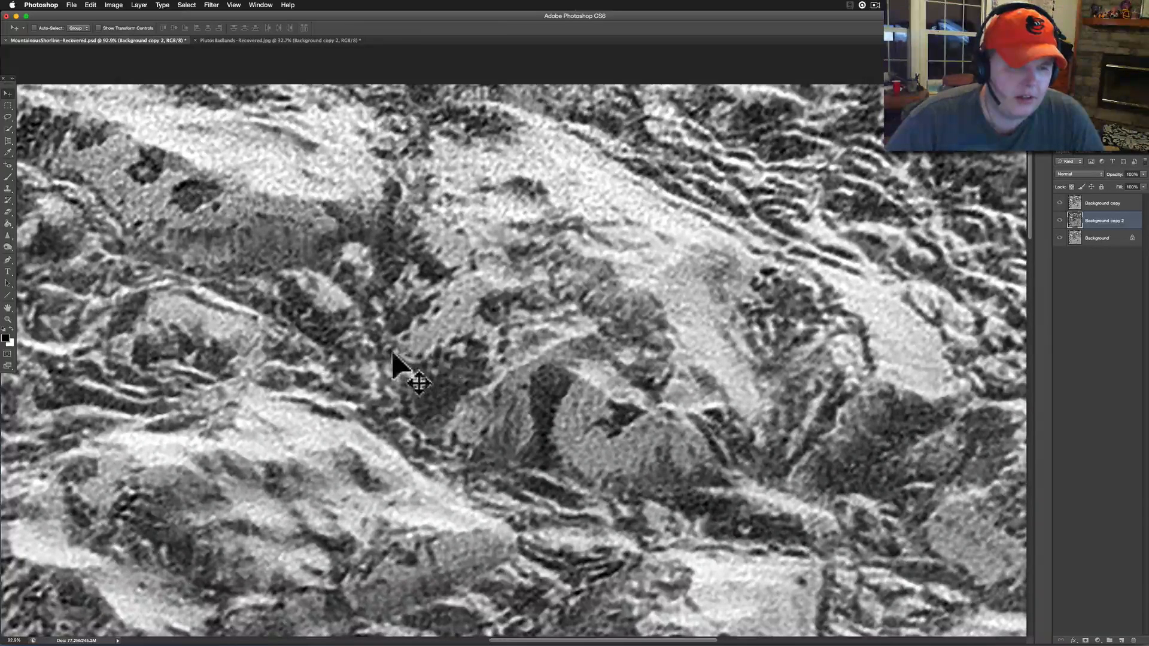
{"action": "mouse_move", "coordinate": [473, 317]}
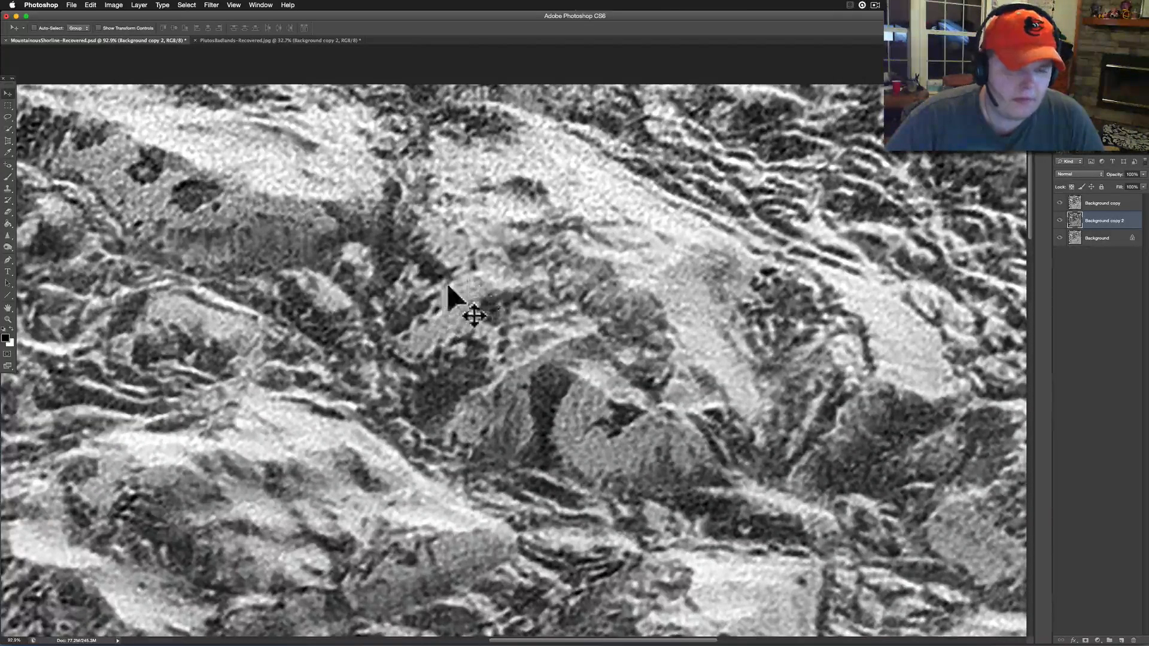
{"action": "mouse_move", "coordinate": [499, 304]}
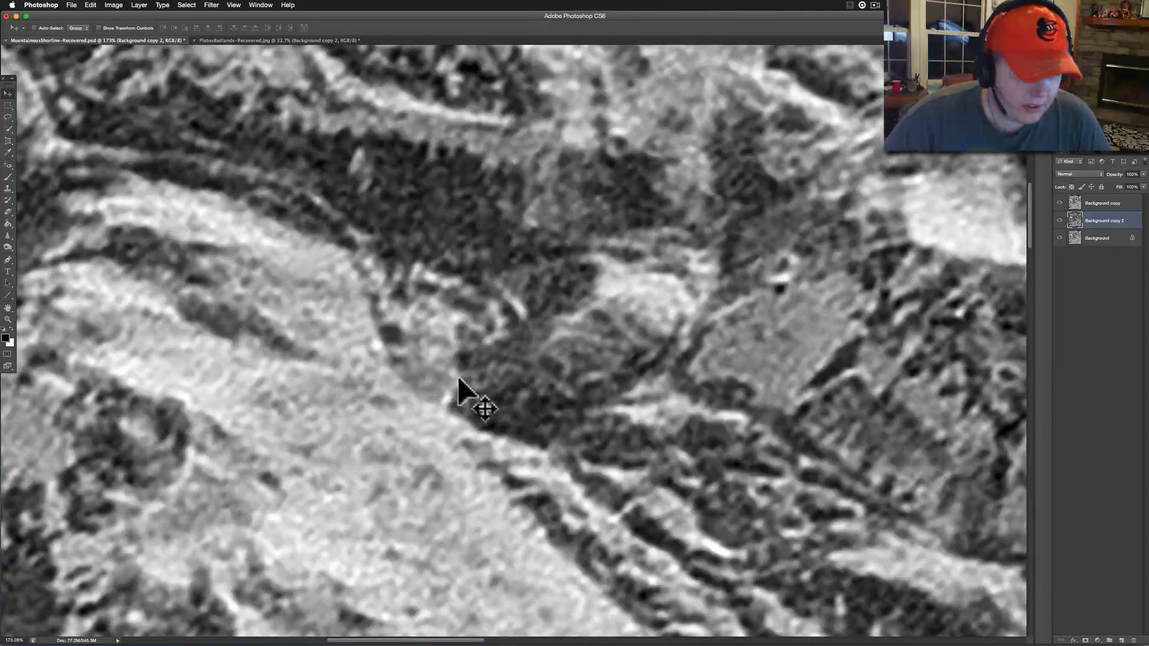
{"action": "mouse_move", "coordinate": [513, 417]}
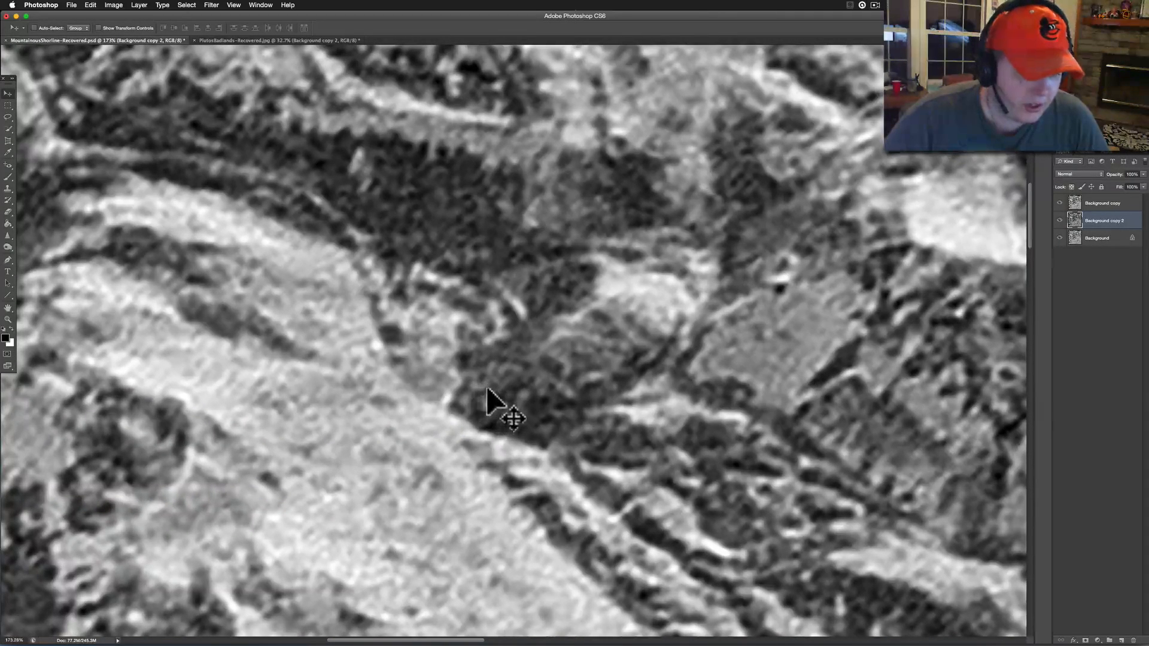
{"action": "mouse_move", "coordinate": [480, 407]}
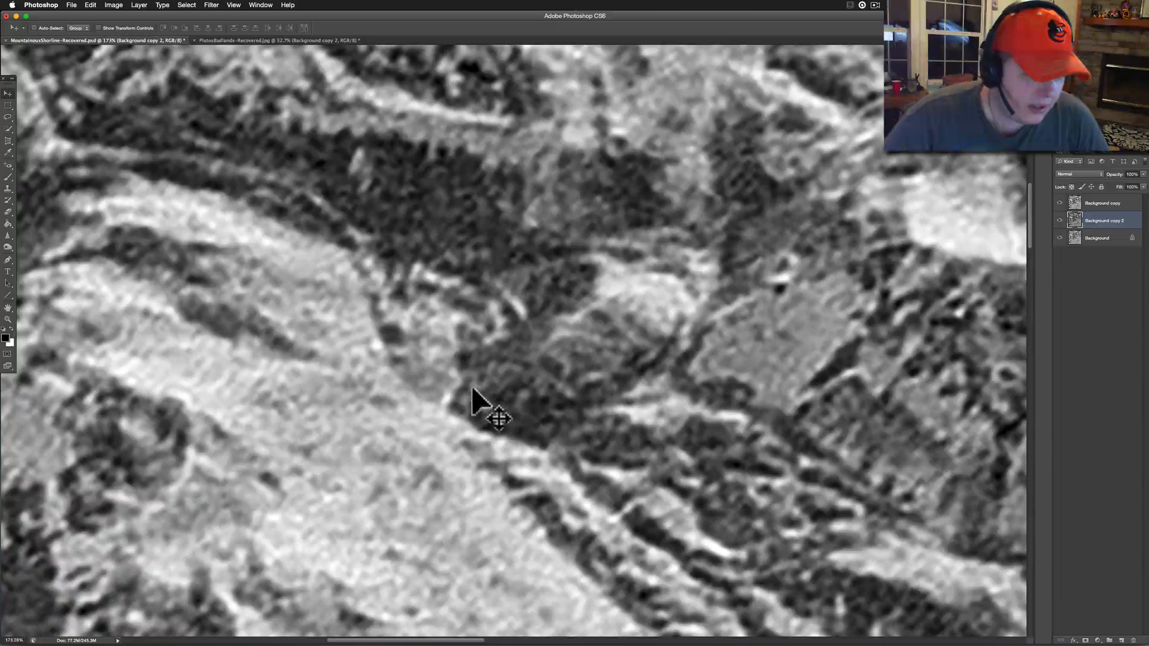
{"action": "mouse_move", "coordinate": [504, 409]}
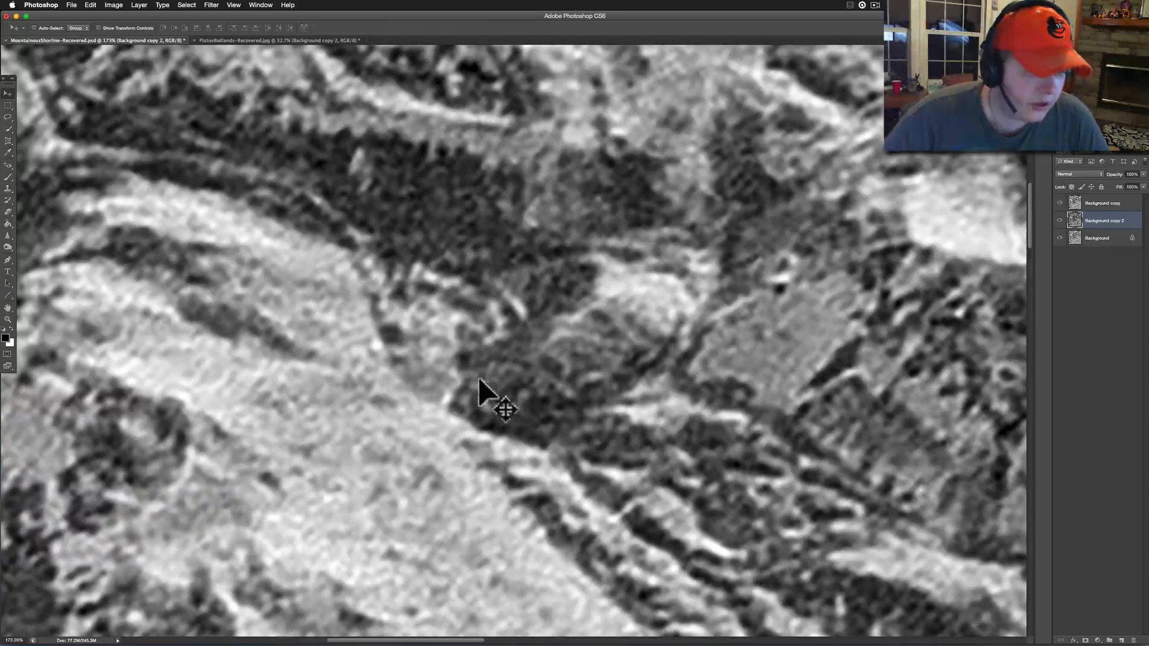
{"action": "mouse_move", "coordinate": [542, 311]}
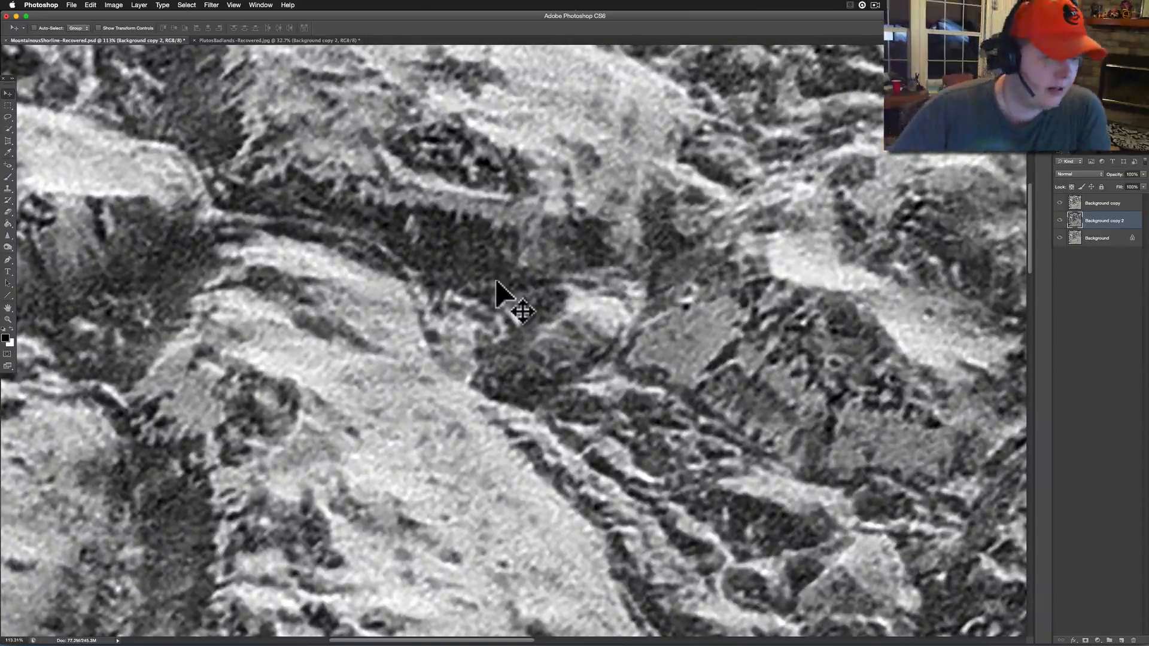
{"action": "mouse_move", "coordinate": [86, 408]}
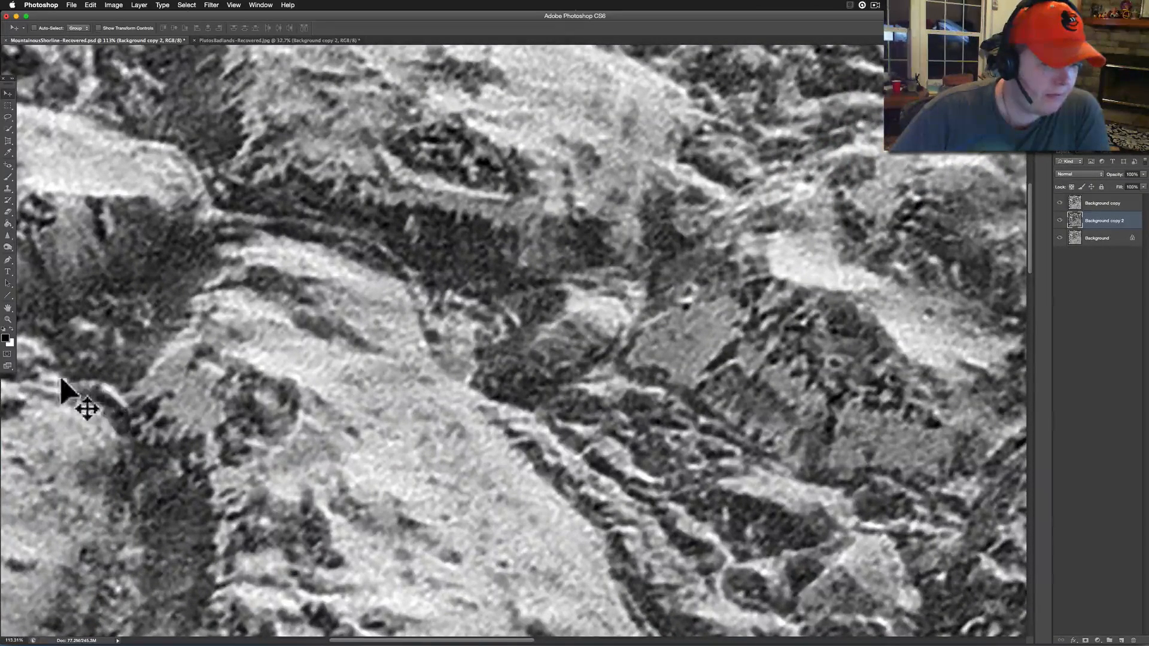
{"action": "mouse_move", "coordinate": [110, 417]}
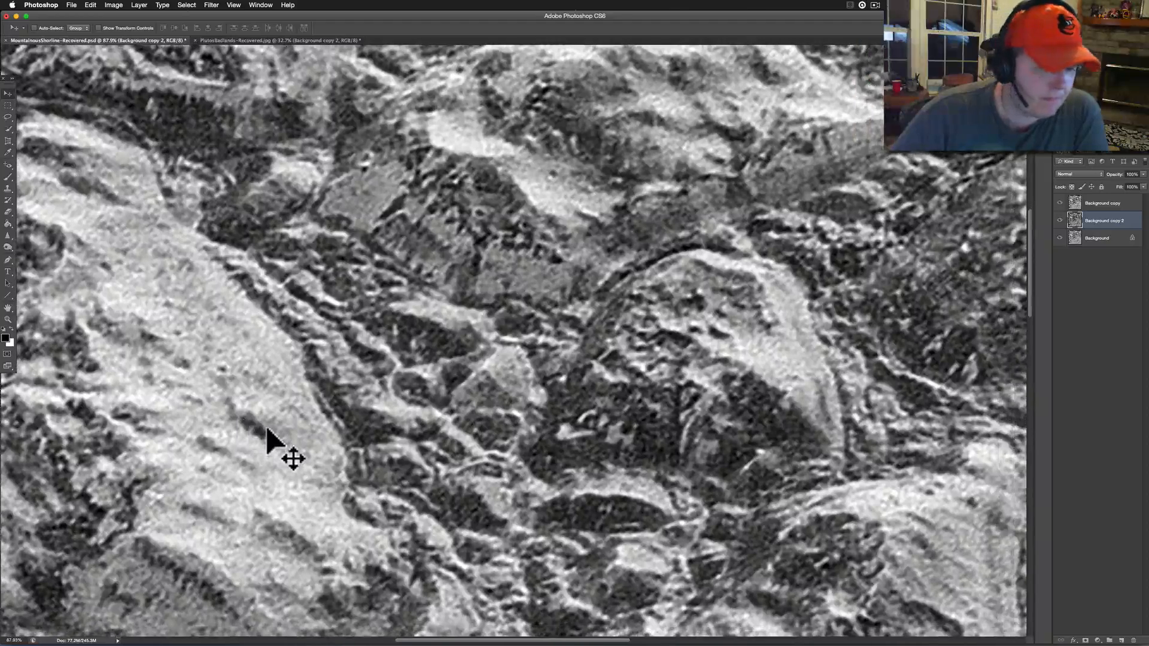
{"action": "mouse_move", "coordinate": [490, 493]}
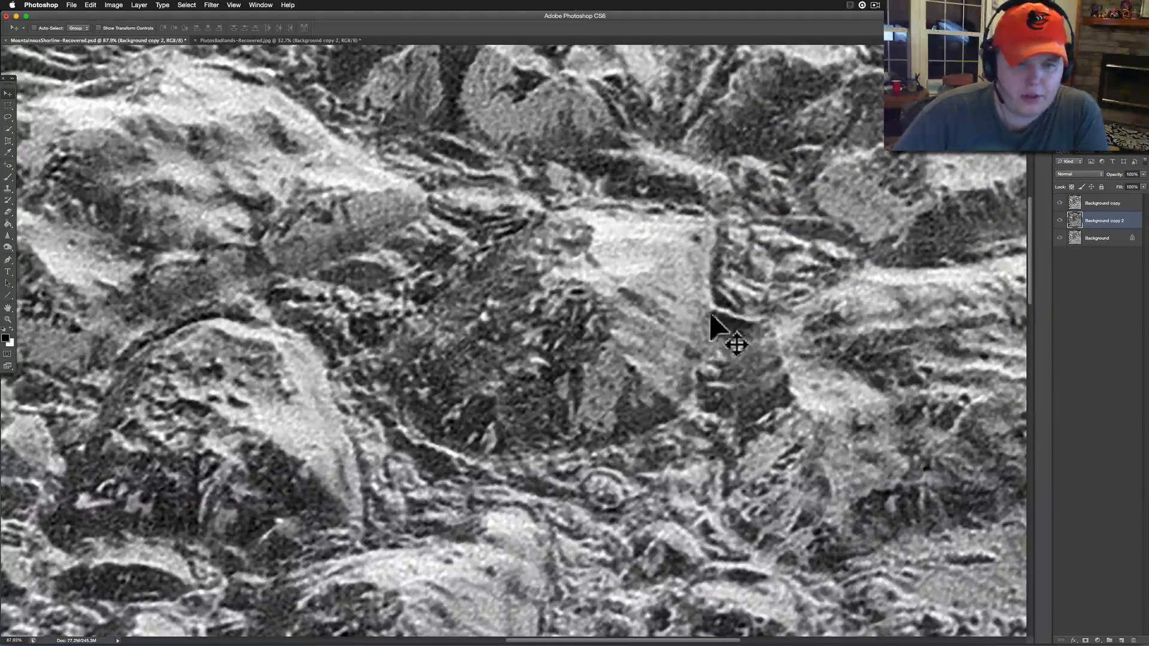
{"action": "mouse_move", "coordinate": [770, 359]}
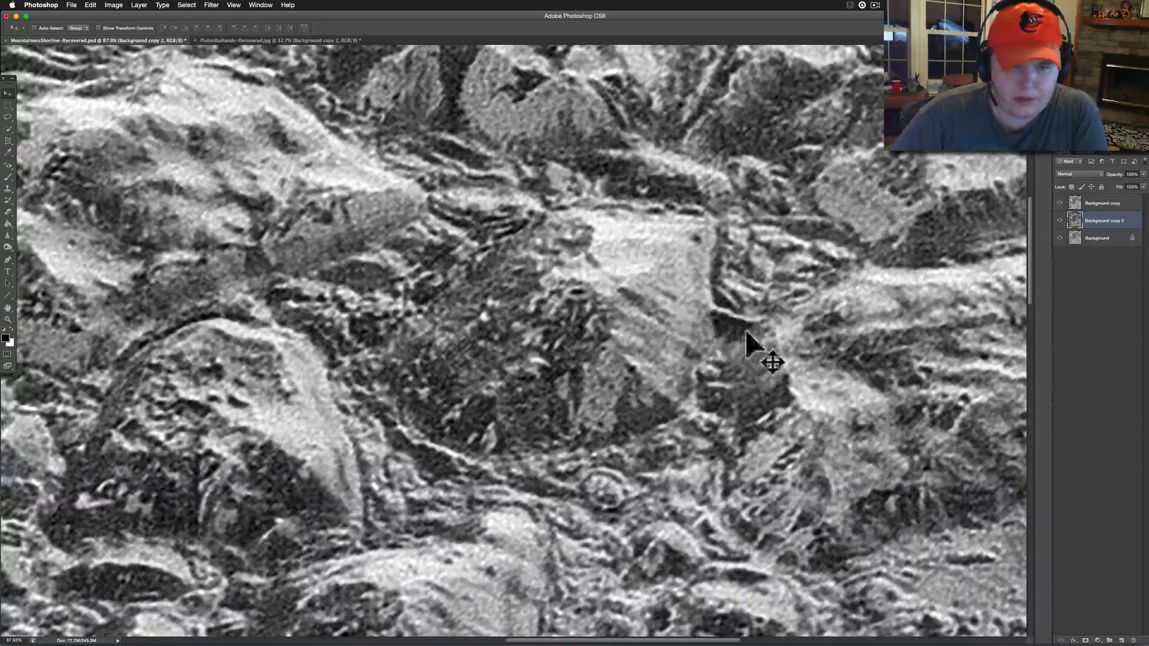
{"action": "mouse_move", "coordinate": [791, 359]}
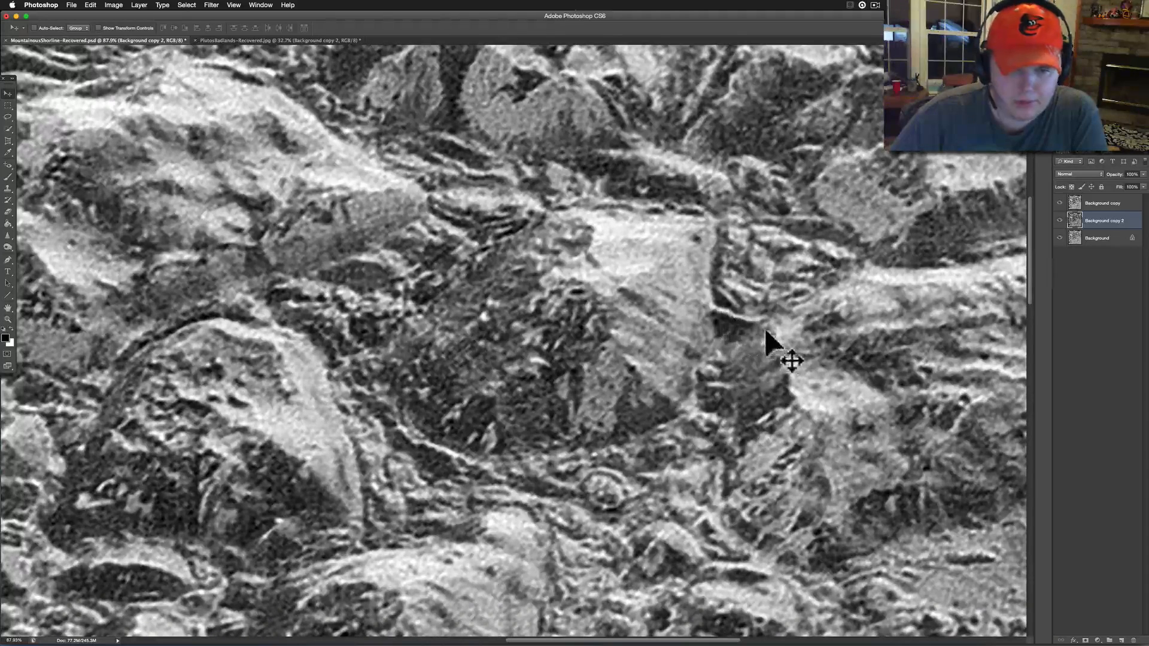
{"action": "mouse_move", "coordinate": [781, 345]}
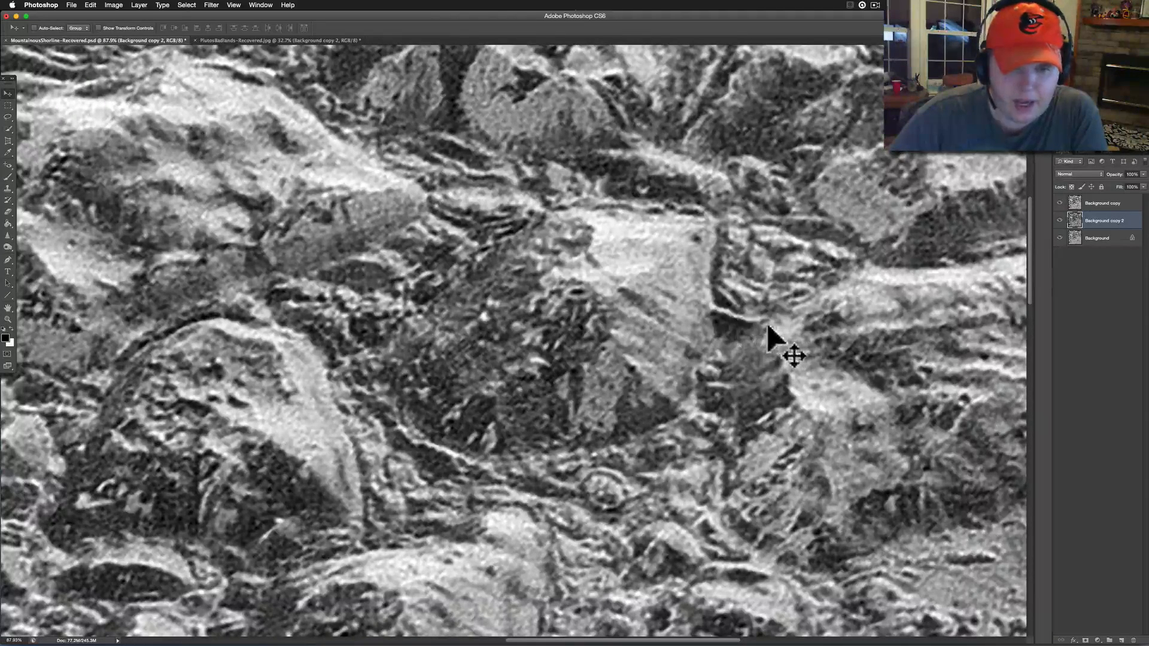
{"action": "mouse_move", "coordinate": [776, 301]}
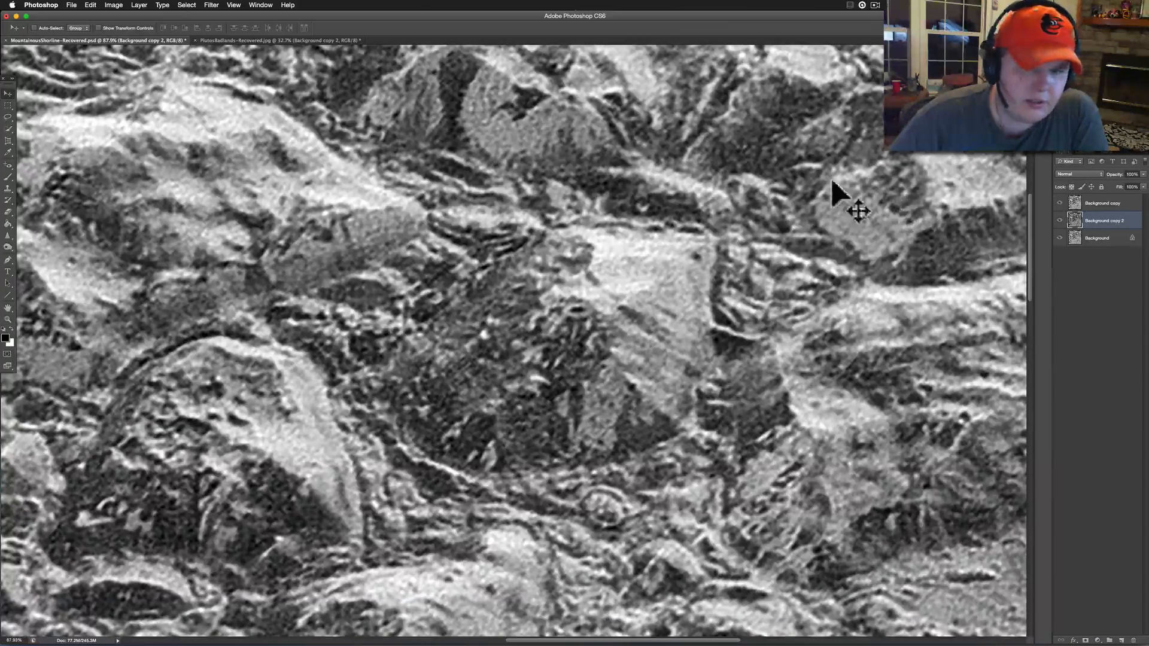
{"action": "mouse_move", "coordinate": [700, 160]}
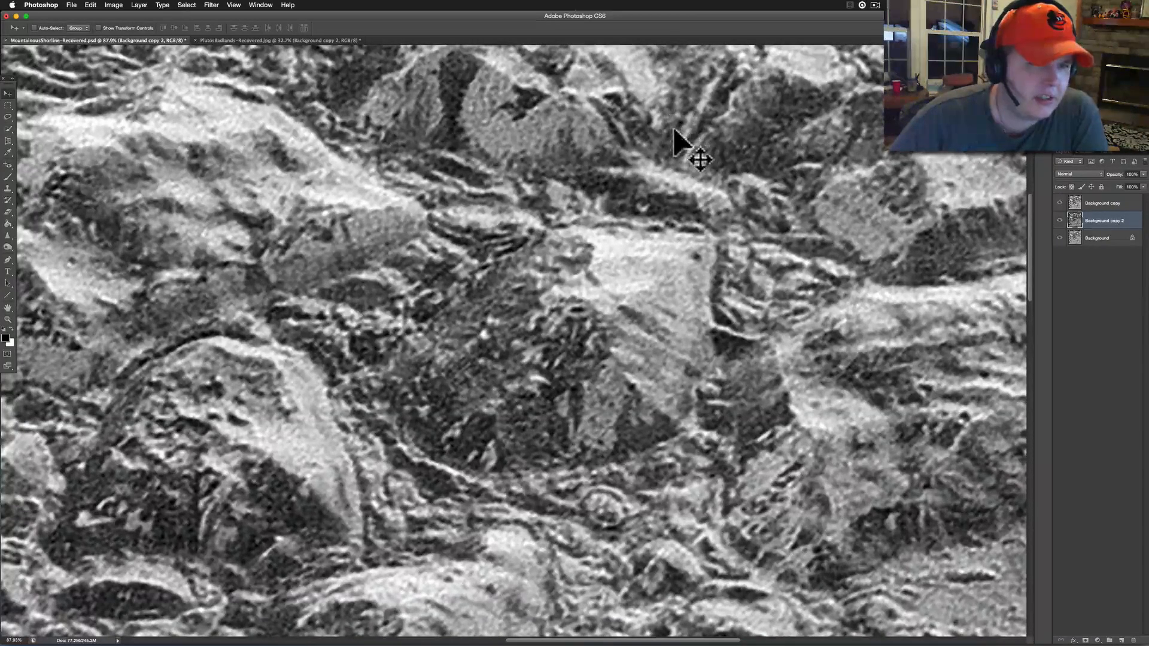
{"action": "mouse_move", "coordinate": [638, 170]}
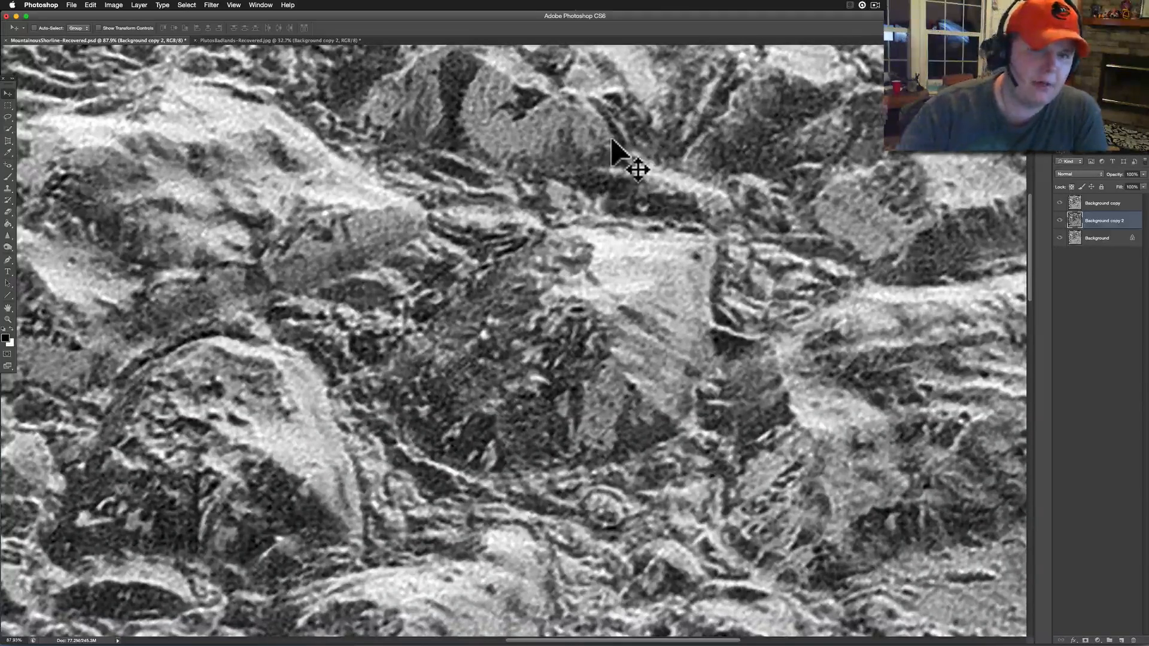
{"action": "mouse_move", "coordinate": [568, 210]}
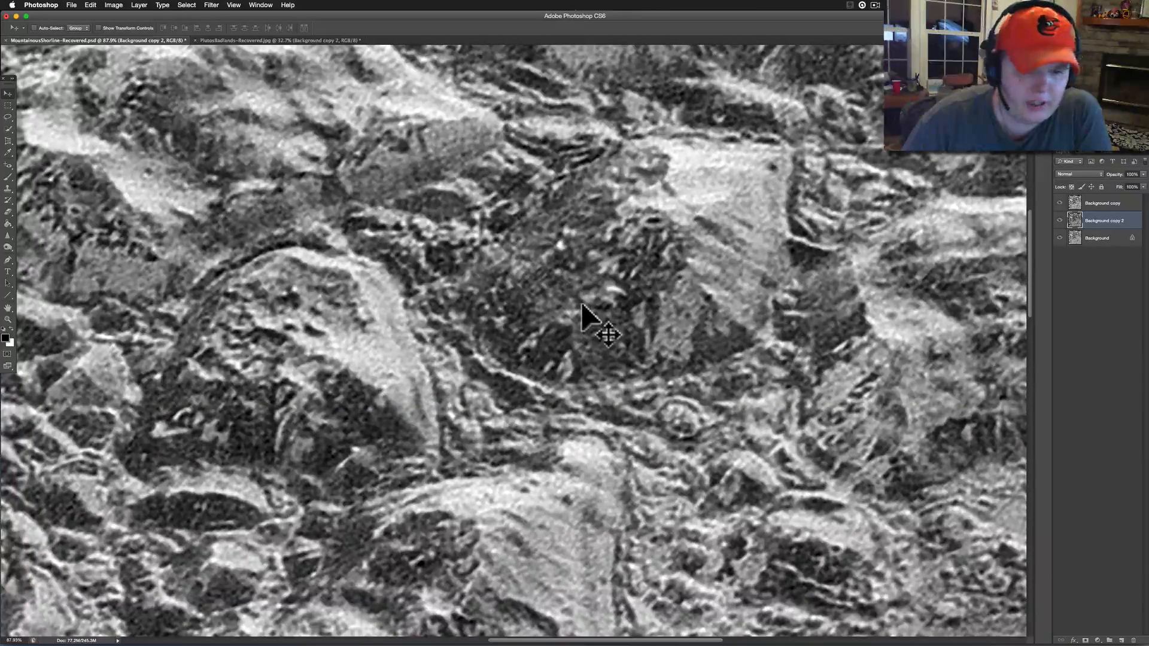
{"action": "mouse_move", "coordinate": [663, 529]}
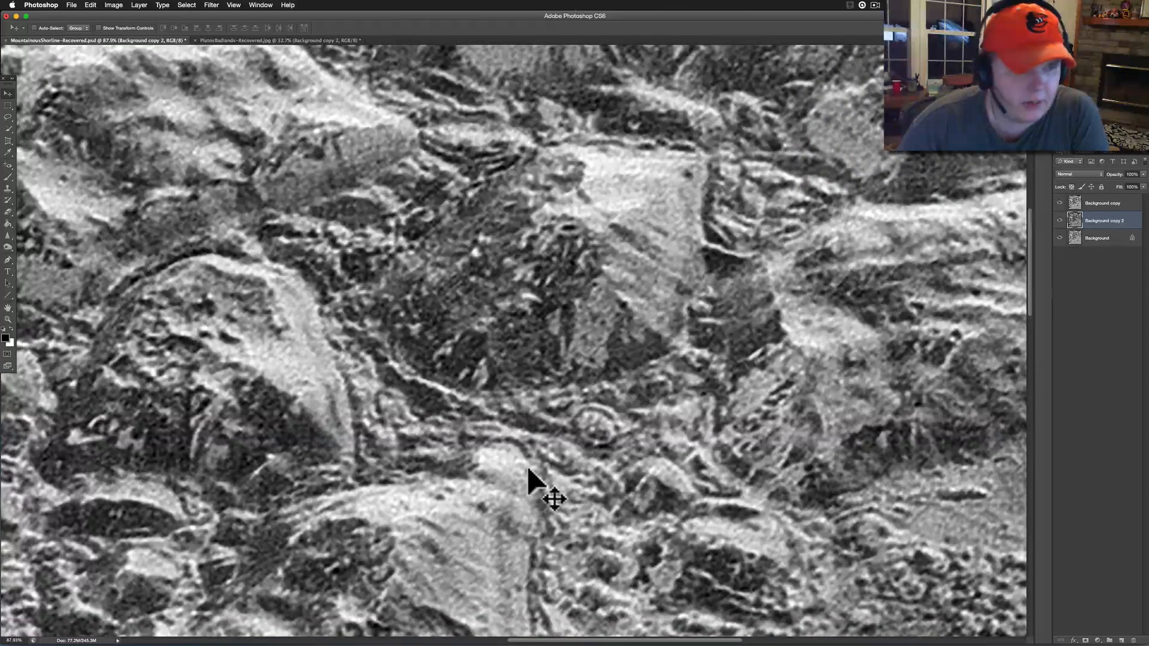
{"action": "mouse_move", "coordinate": [669, 394]}
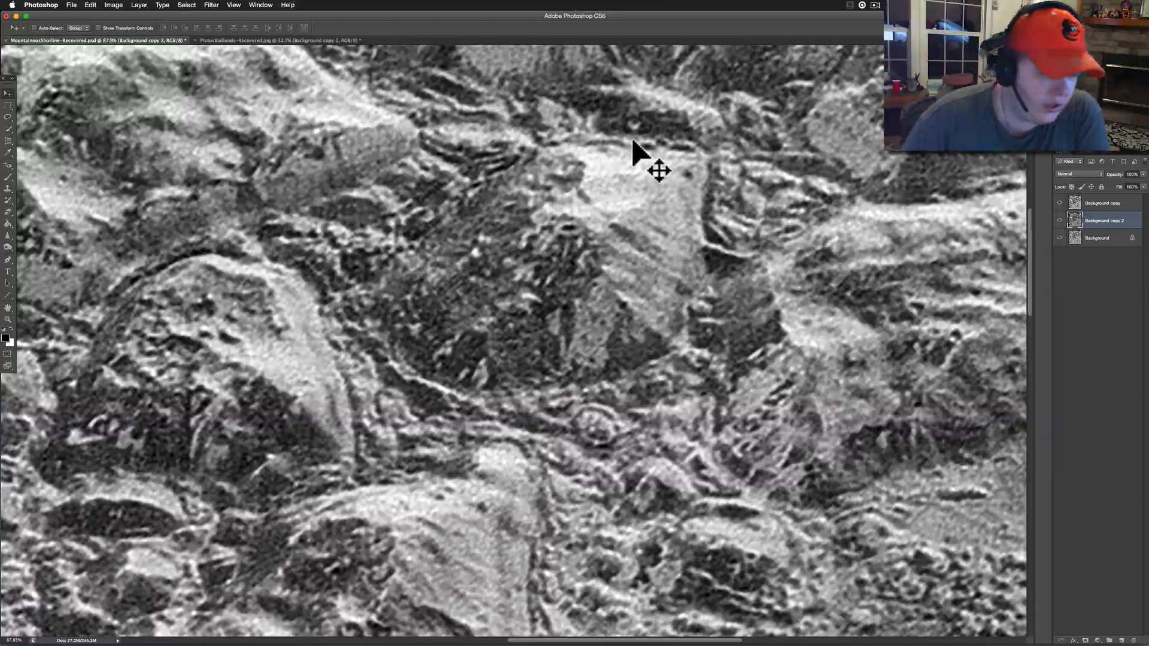
{"action": "mouse_move", "coordinate": [440, 293]}
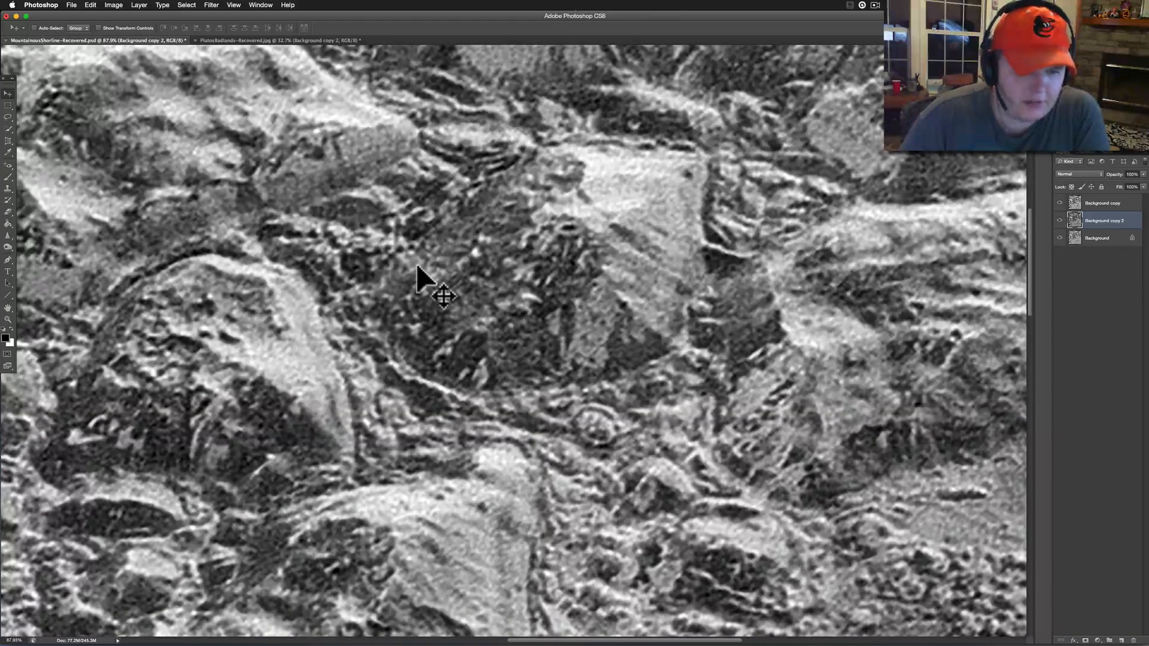
{"action": "mouse_move", "coordinate": [491, 179]}
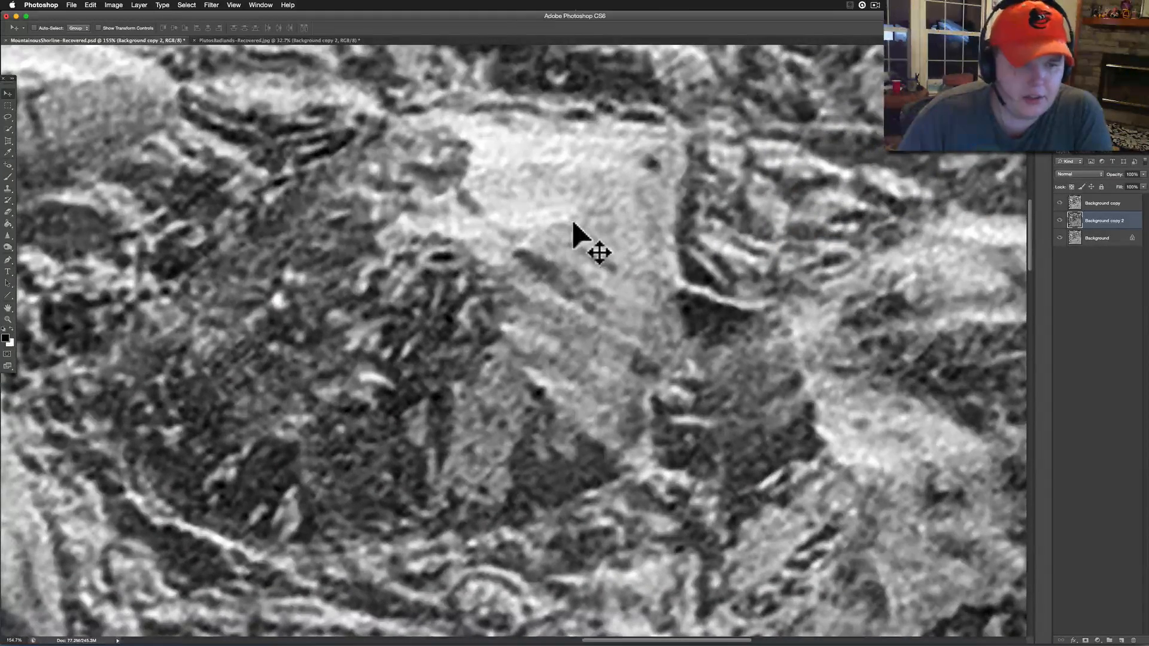
{"action": "mouse_move", "coordinate": [423, 213]}
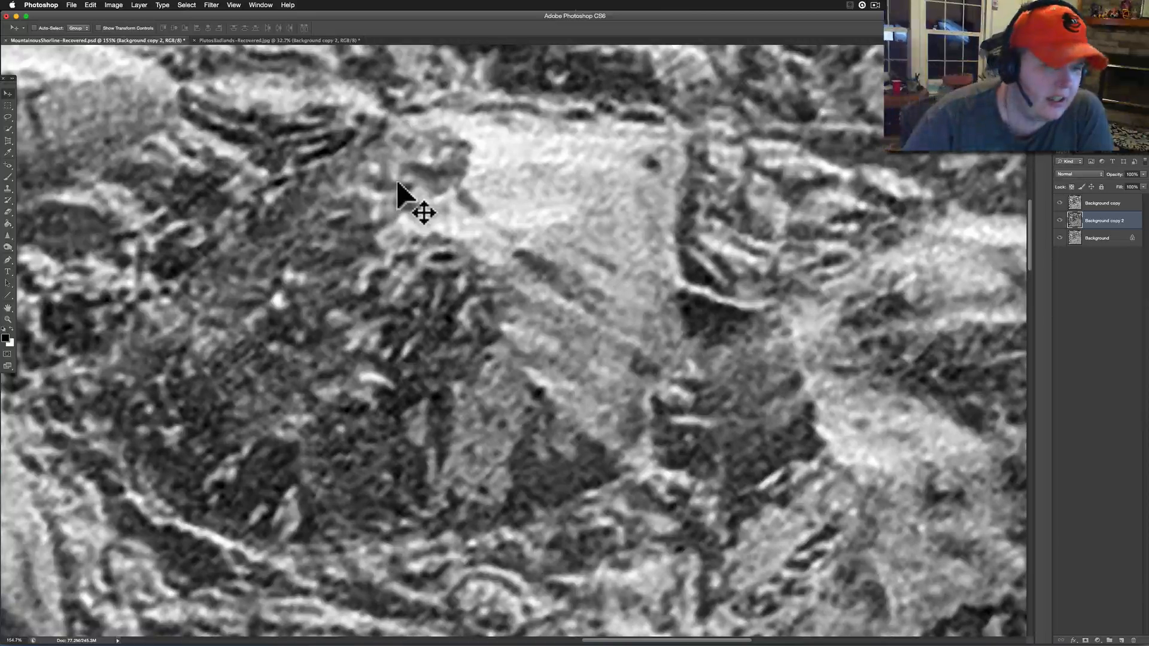
{"action": "mouse_move", "coordinate": [461, 266]}
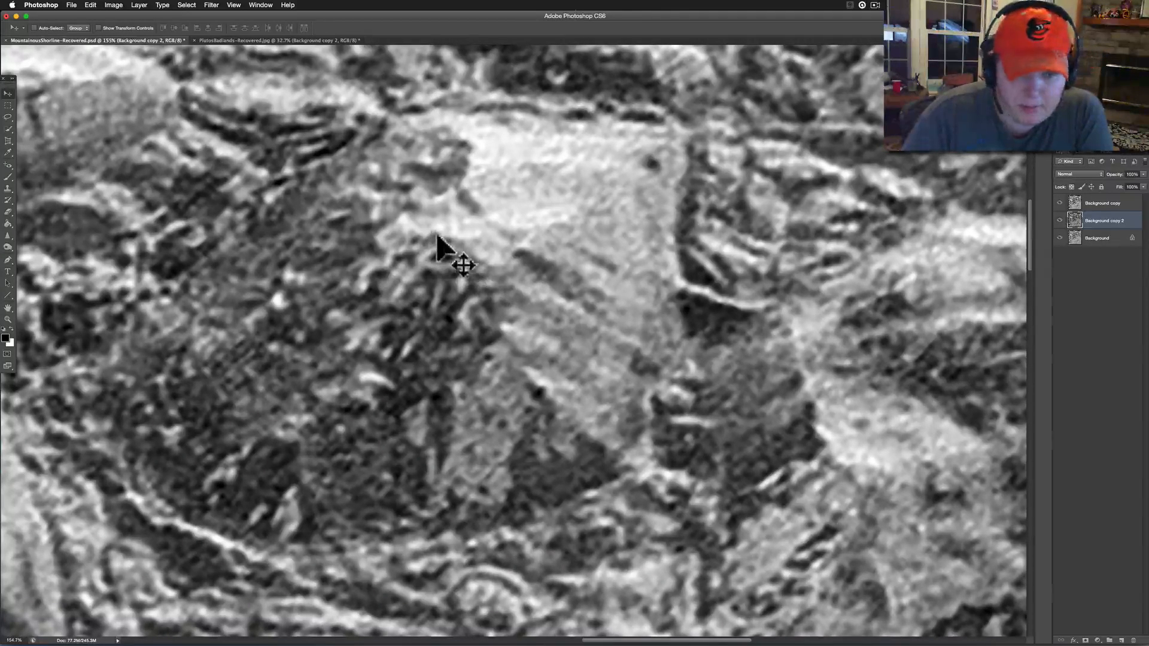
{"action": "mouse_move", "coordinate": [506, 318]}
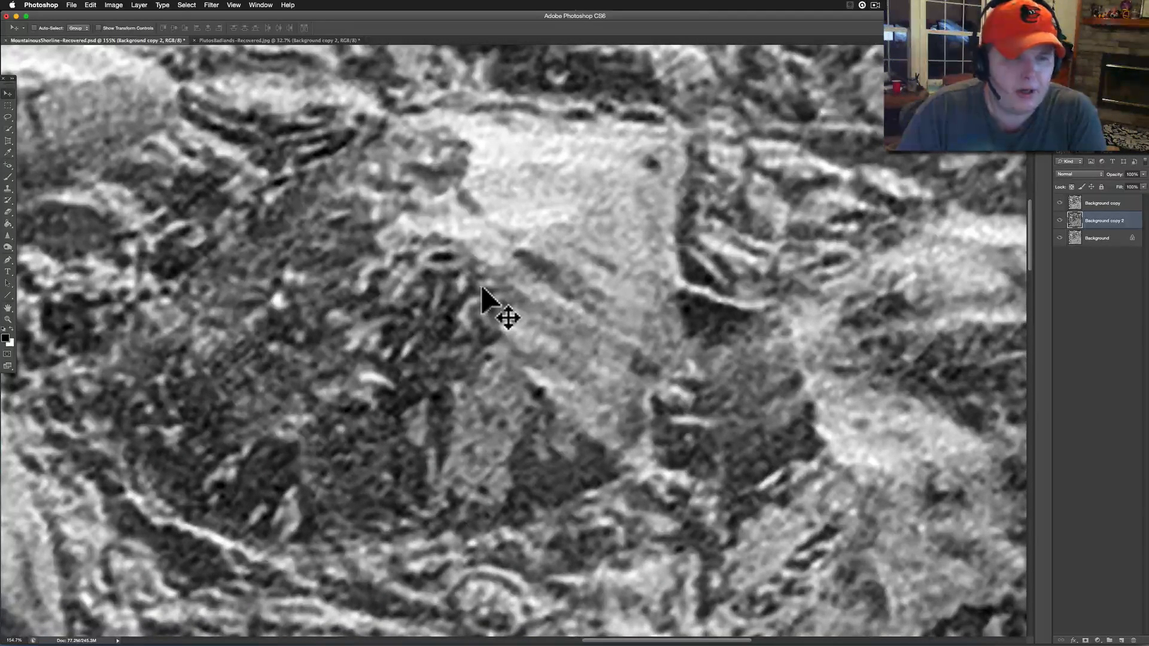
{"action": "mouse_move", "coordinate": [308, 337]}
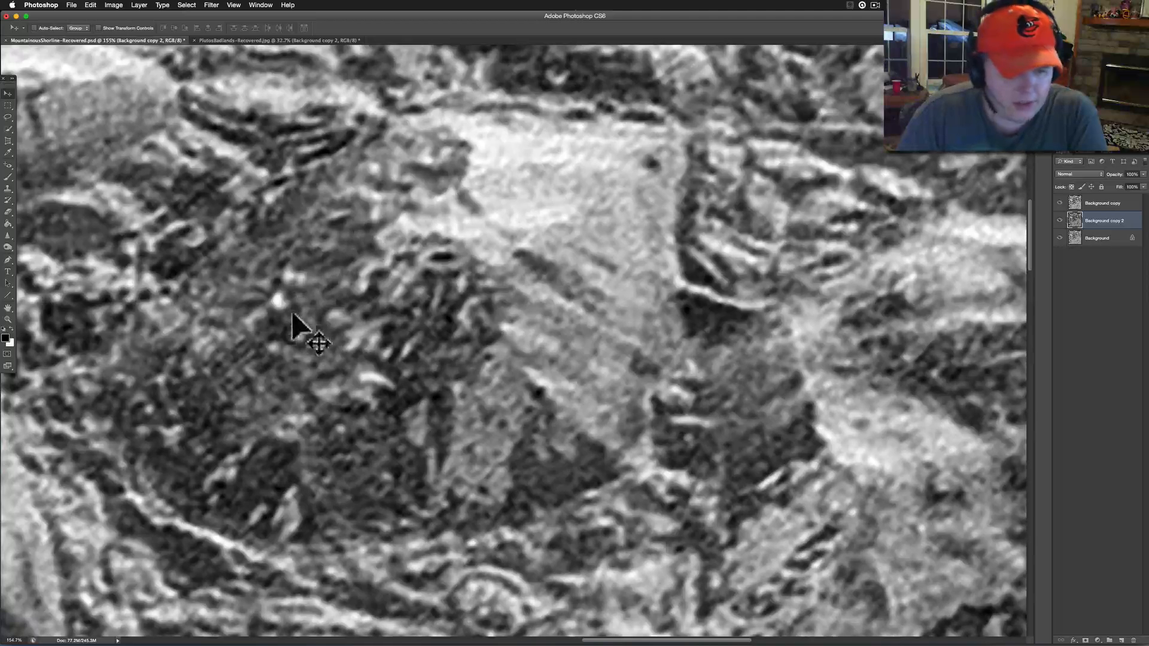
{"action": "mouse_move", "coordinate": [337, 363]}
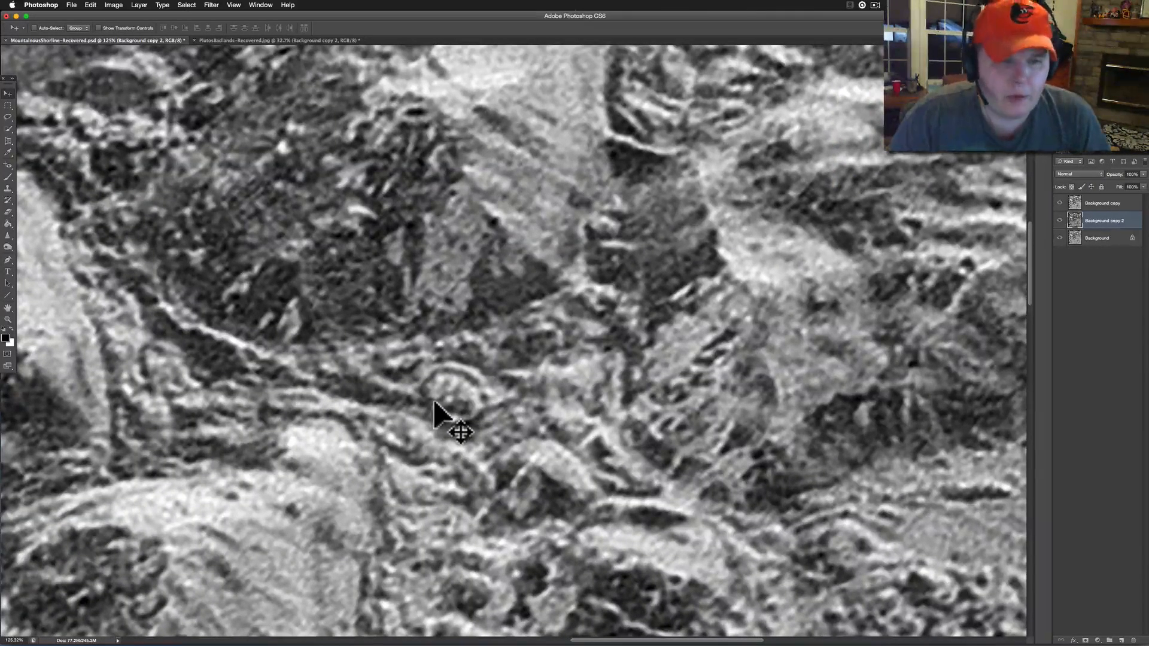
{"action": "mouse_move", "coordinate": [458, 411]}
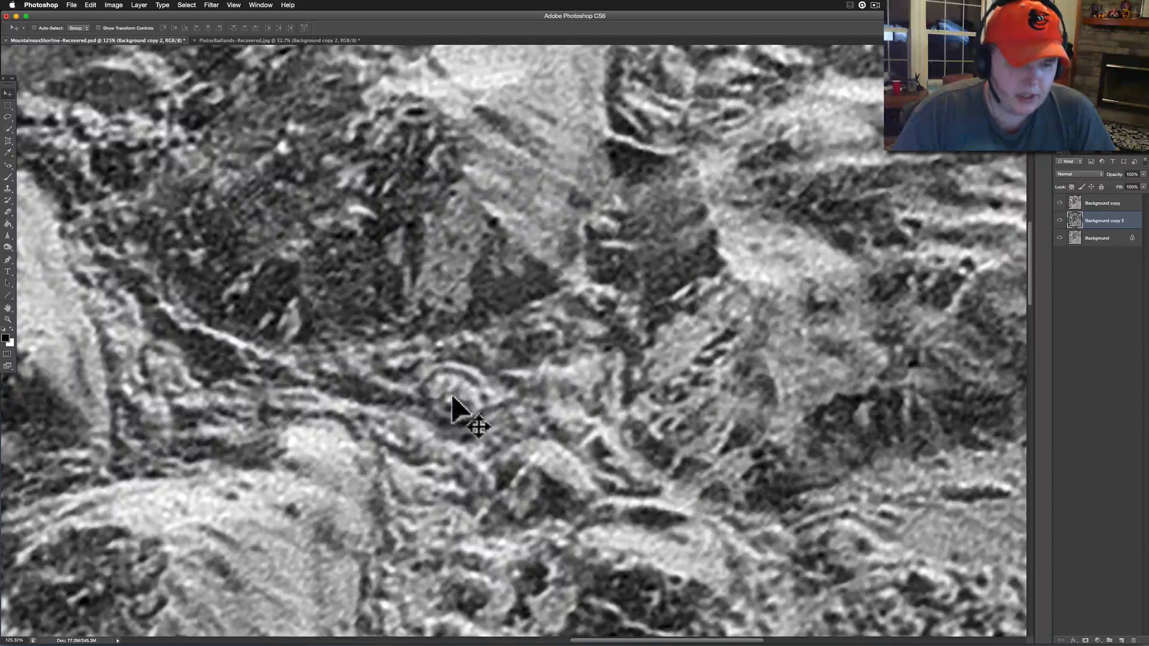
{"action": "mouse_move", "coordinate": [447, 436]}
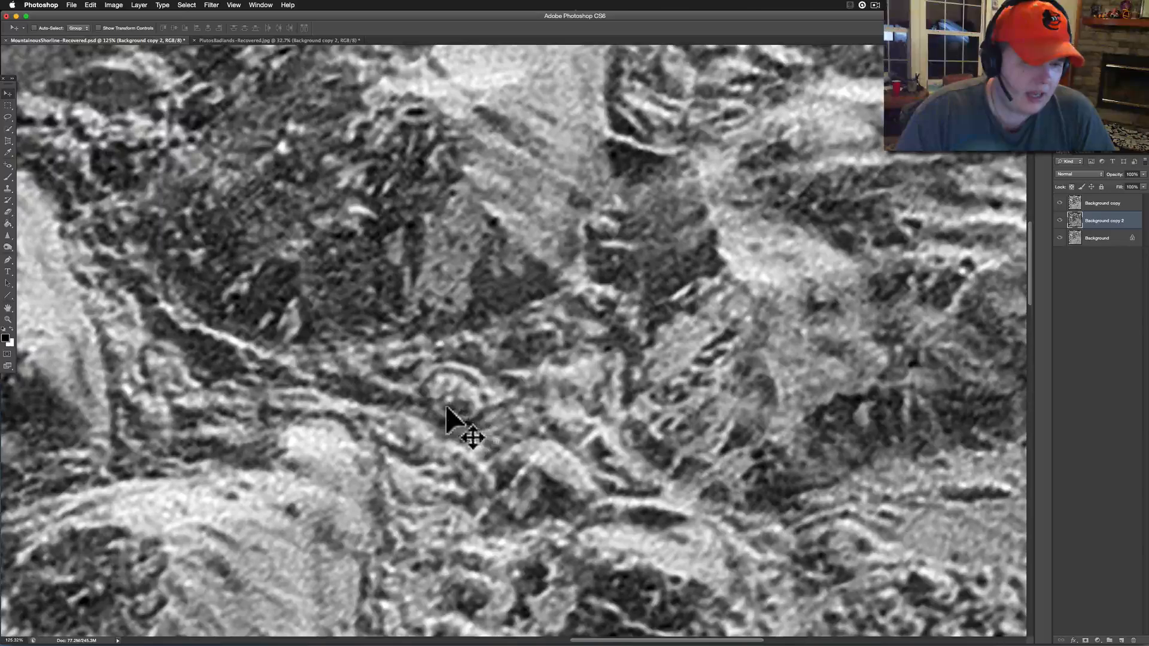
{"action": "mouse_move", "coordinate": [462, 429]}
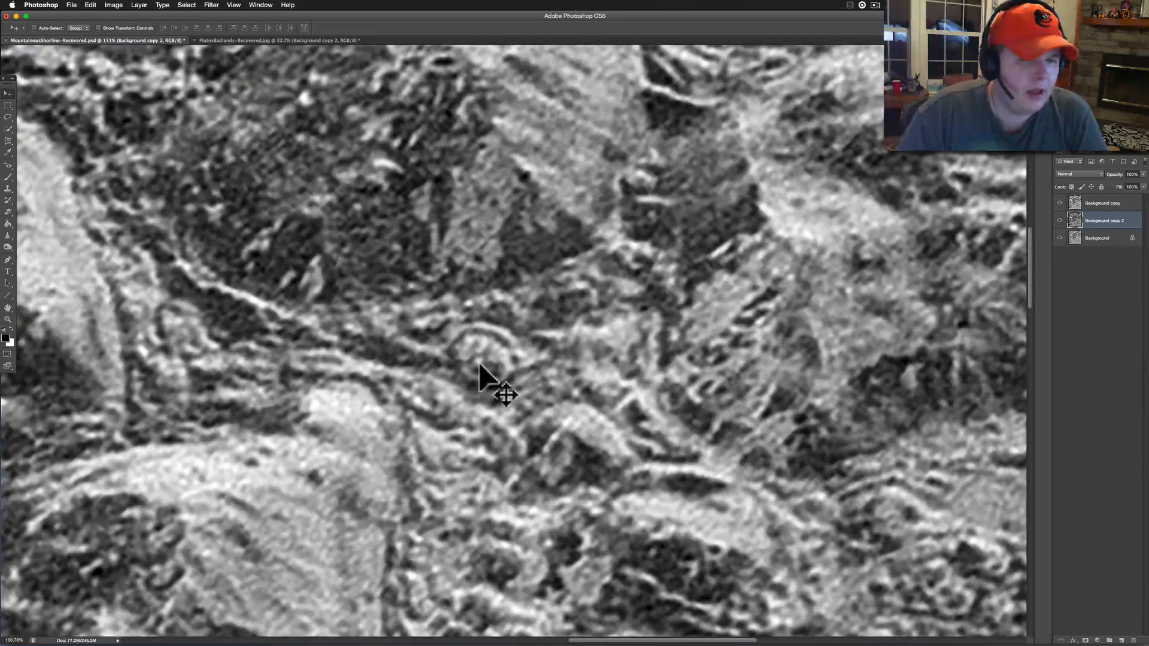
{"action": "mouse_move", "coordinate": [475, 370]}
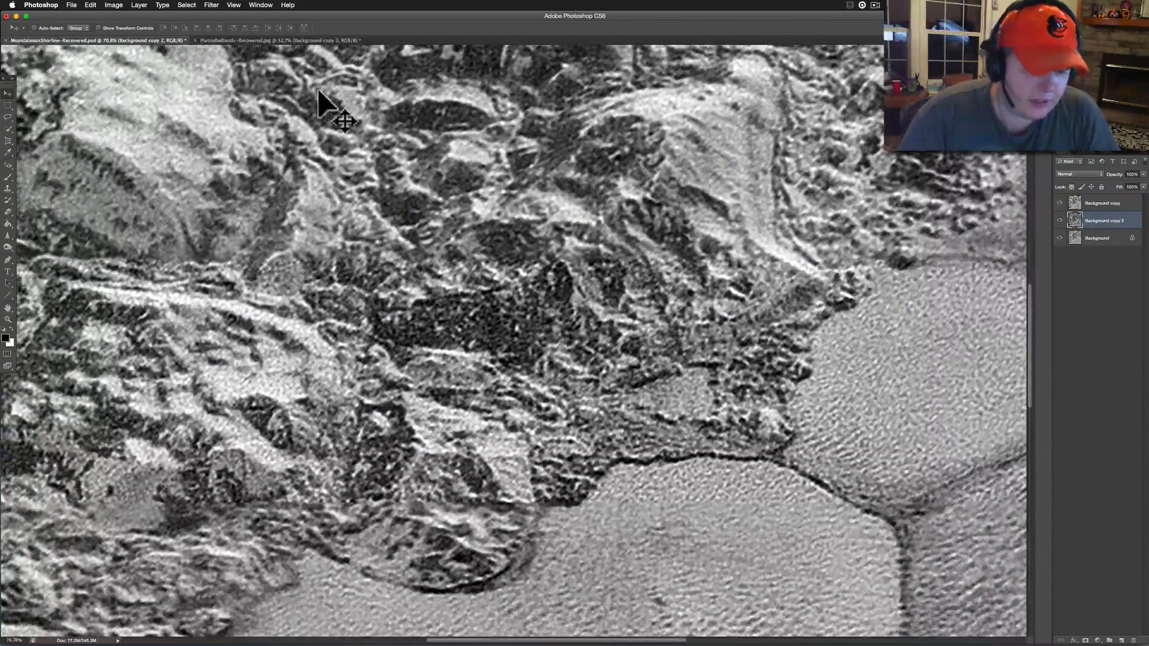
{"action": "mouse_move", "coordinate": [597, 472]}
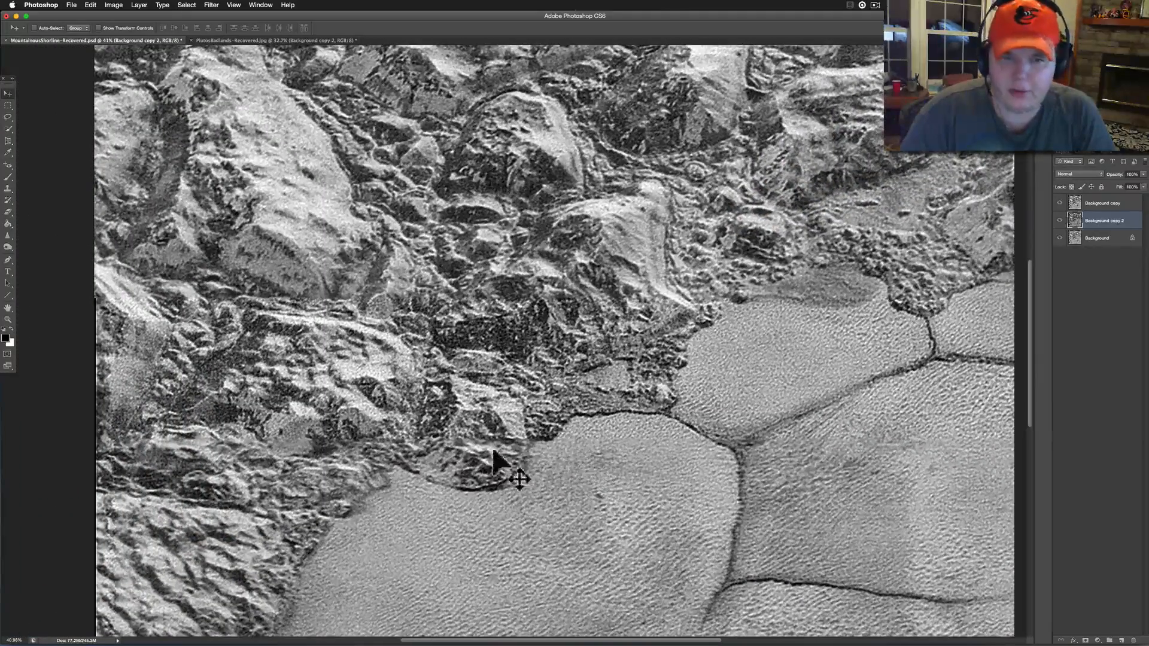
{"action": "mouse_move", "coordinate": [434, 502]}
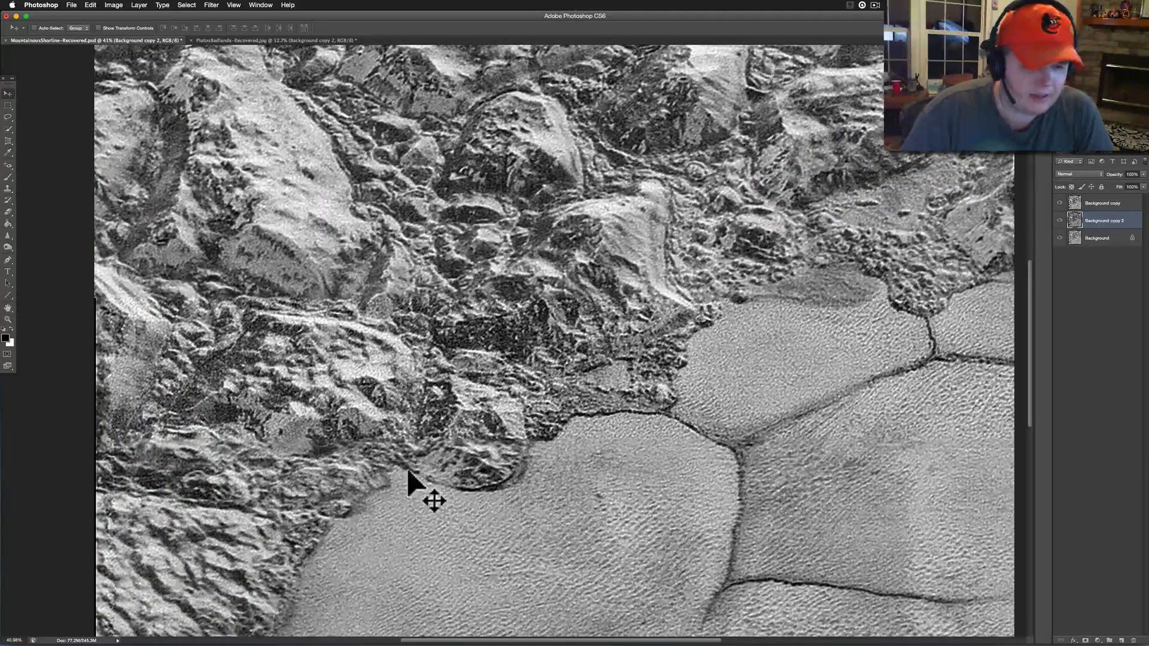
{"action": "mouse_move", "coordinate": [559, 455]}
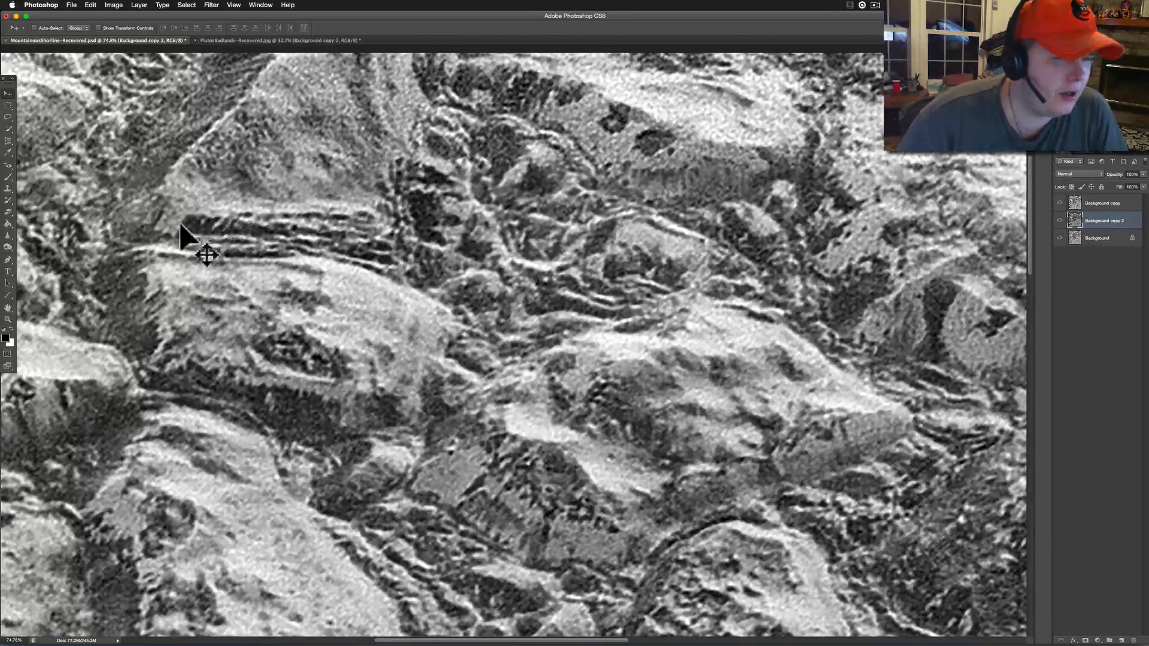
{"action": "mouse_move", "coordinate": [398, 262]}
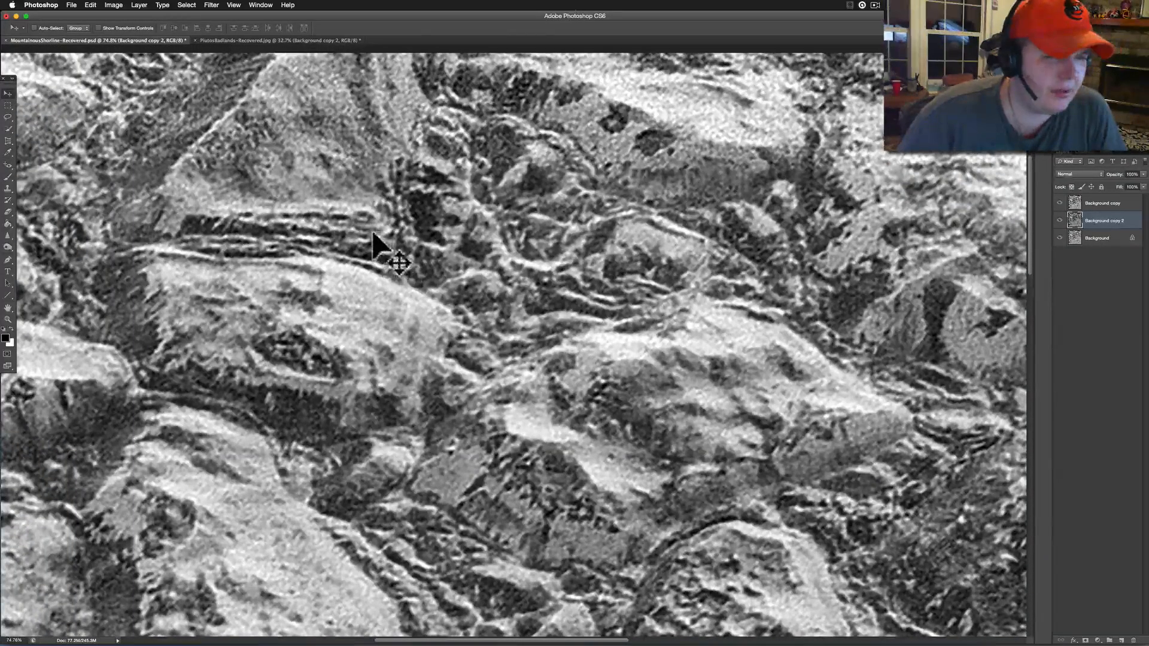
{"action": "mouse_move", "coordinate": [237, 262]}
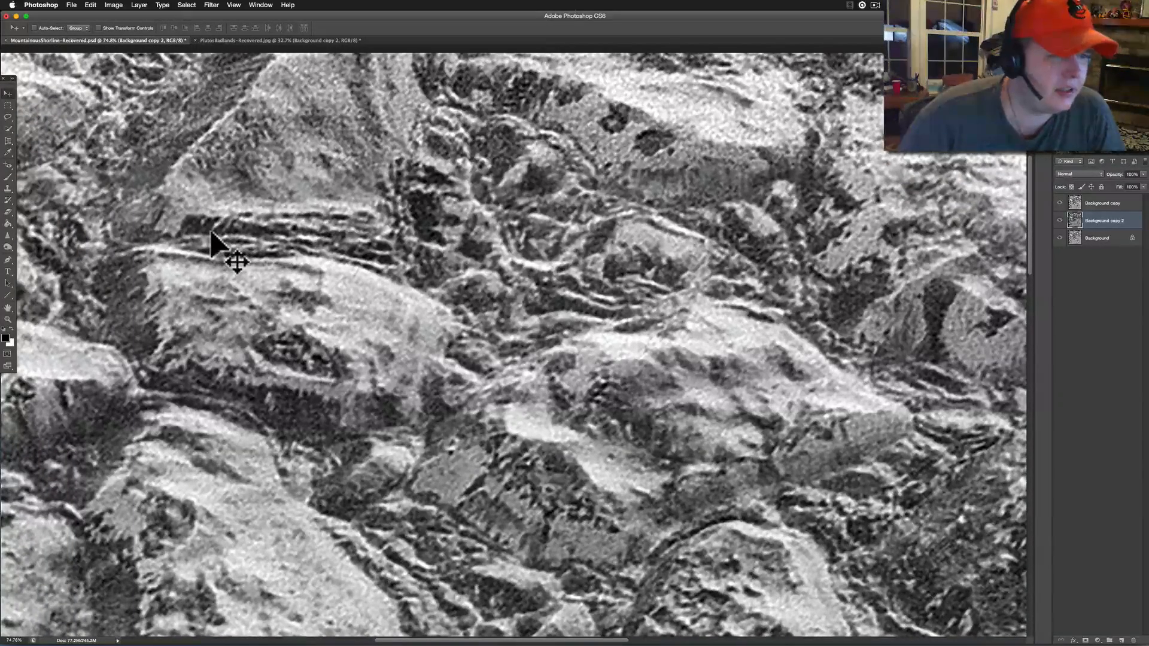
{"action": "mouse_move", "coordinate": [200, 200]}
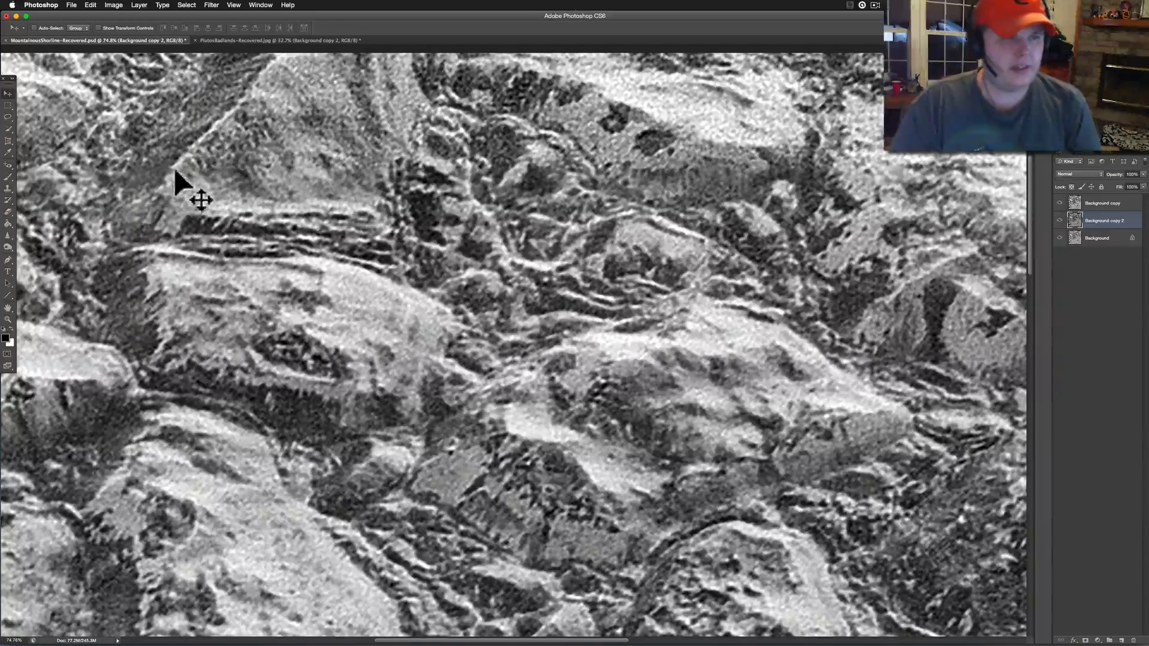
{"action": "mouse_move", "coordinate": [258, 160]}
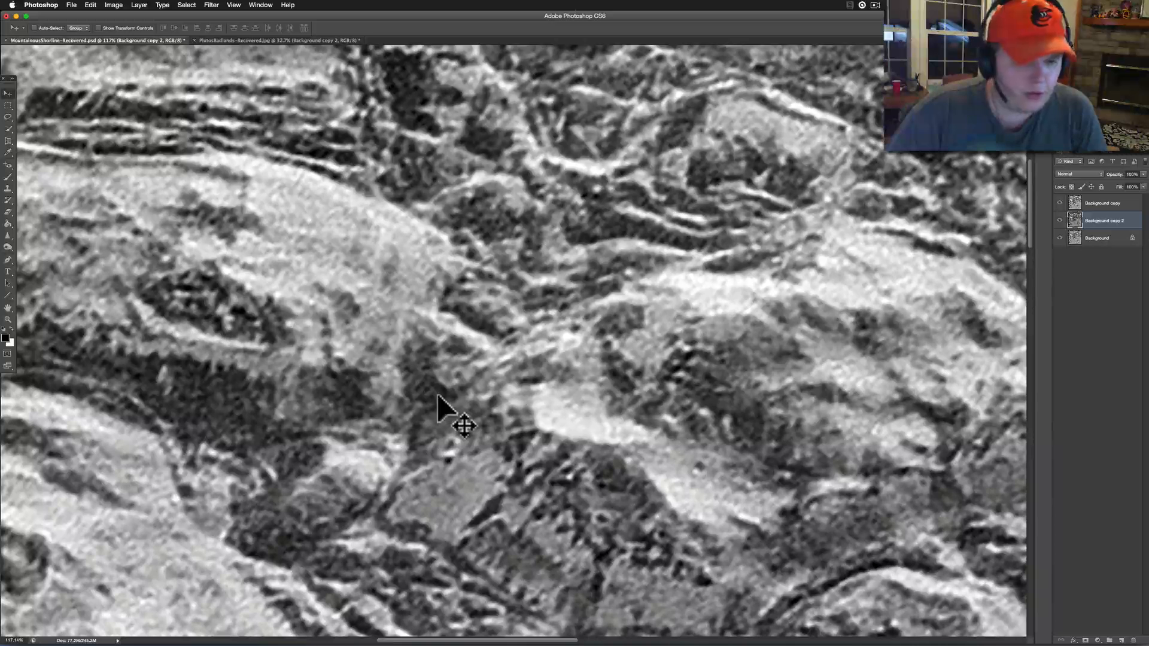
{"action": "mouse_move", "coordinate": [513, 469]}
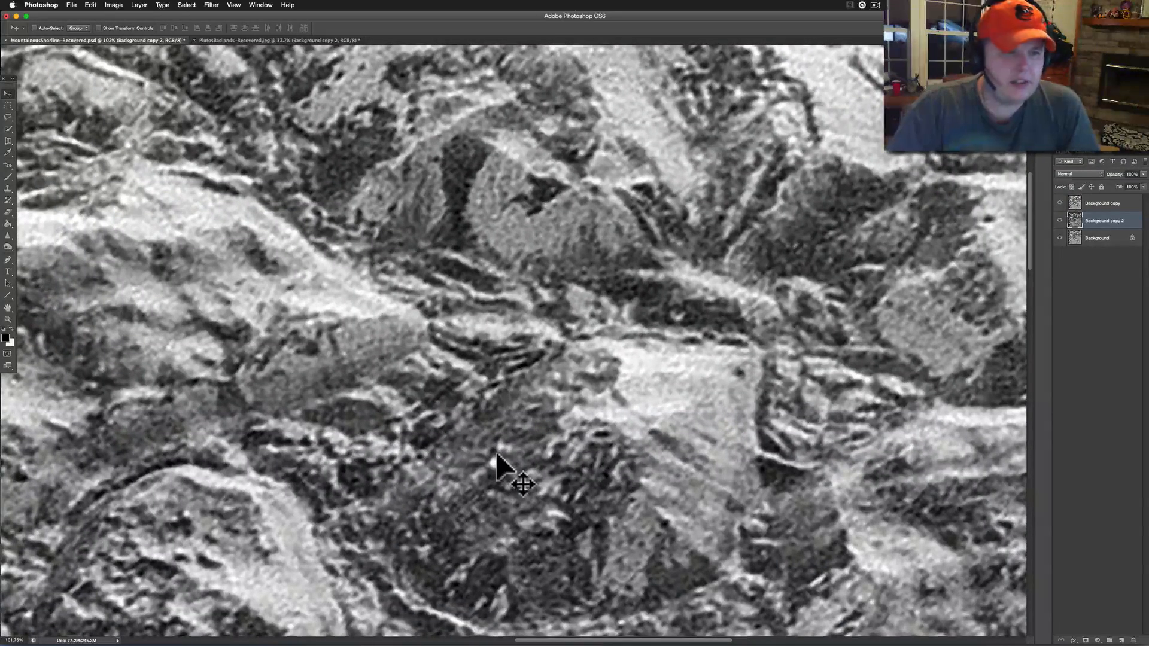
{"action": "mouse_move", "coordinate": [653, 316]}
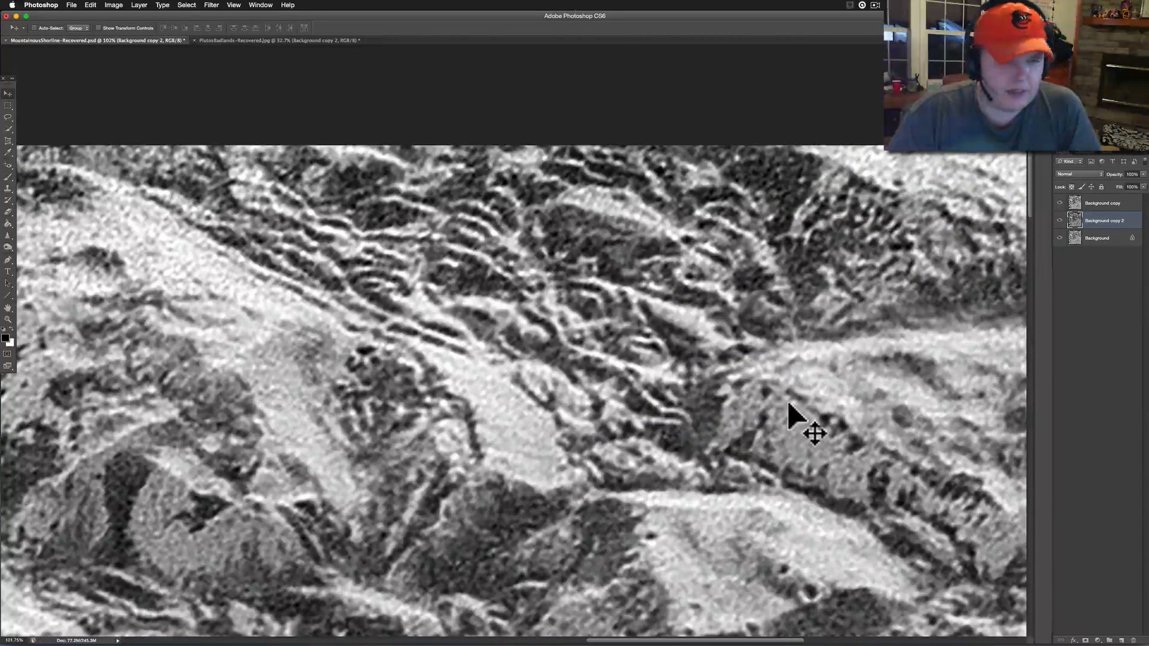
{"action": "mouse_move", "coordinate": [510, 231]}
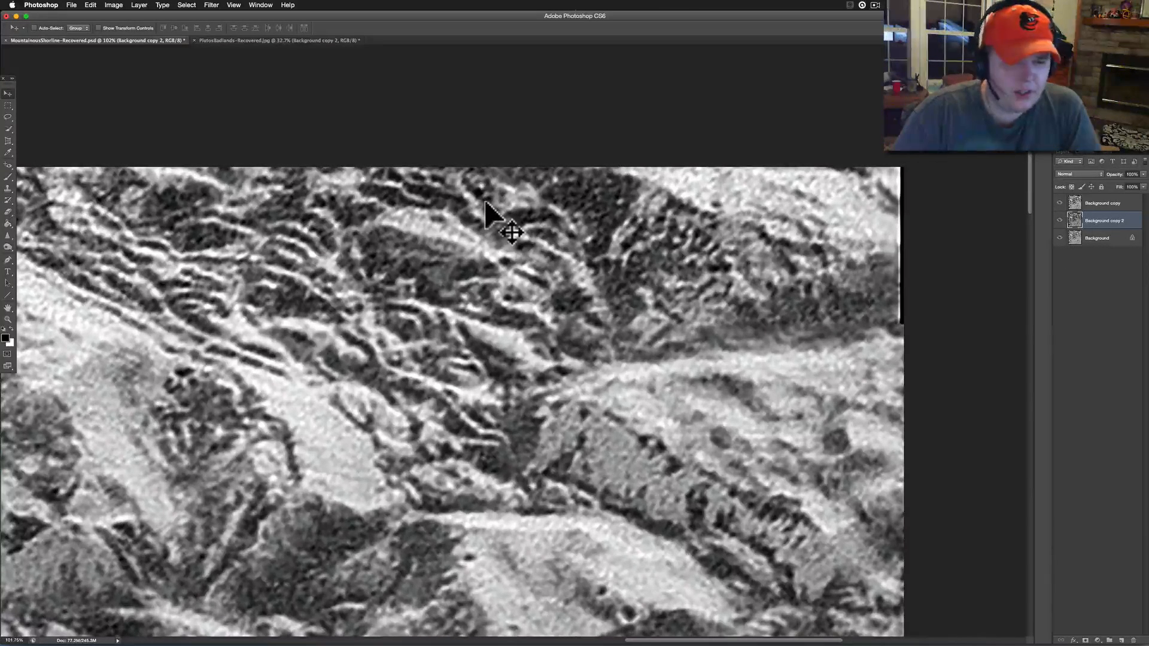
{"action": "mouse_move", "coordinate": [480, 317]}
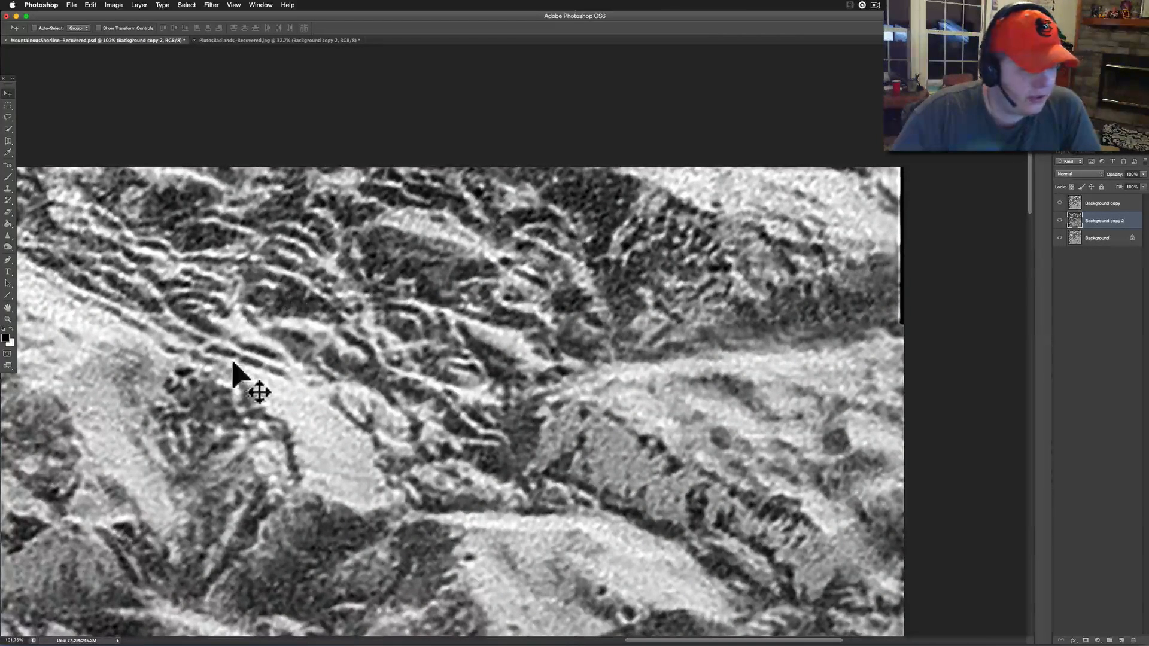
{"action": "mouse_move", "coordinate": [389, 470]}
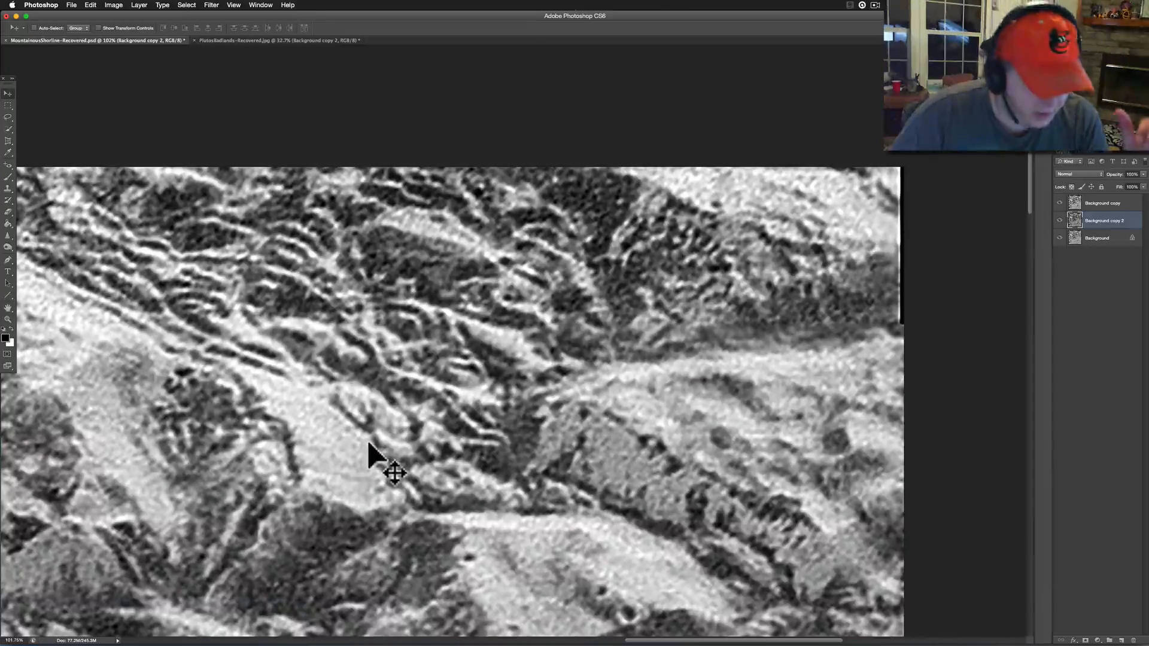
{"action": "mouse_move", "coordinate": [502, 443]}
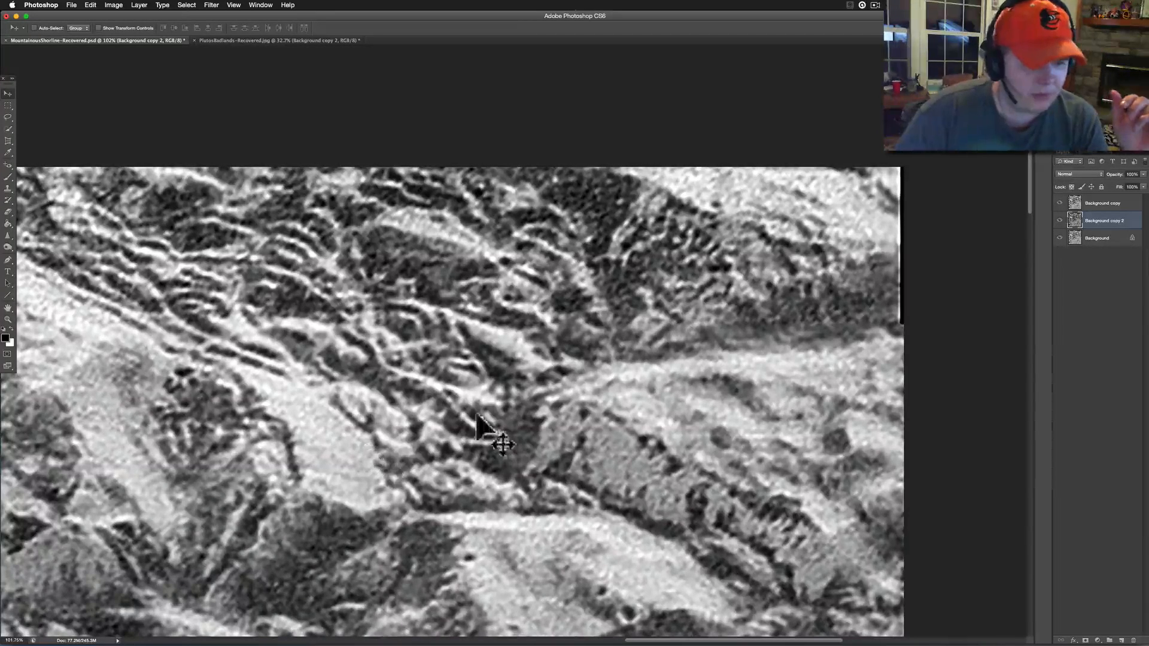
{"action": "mouse_move", "coordinate": [299, 336]}
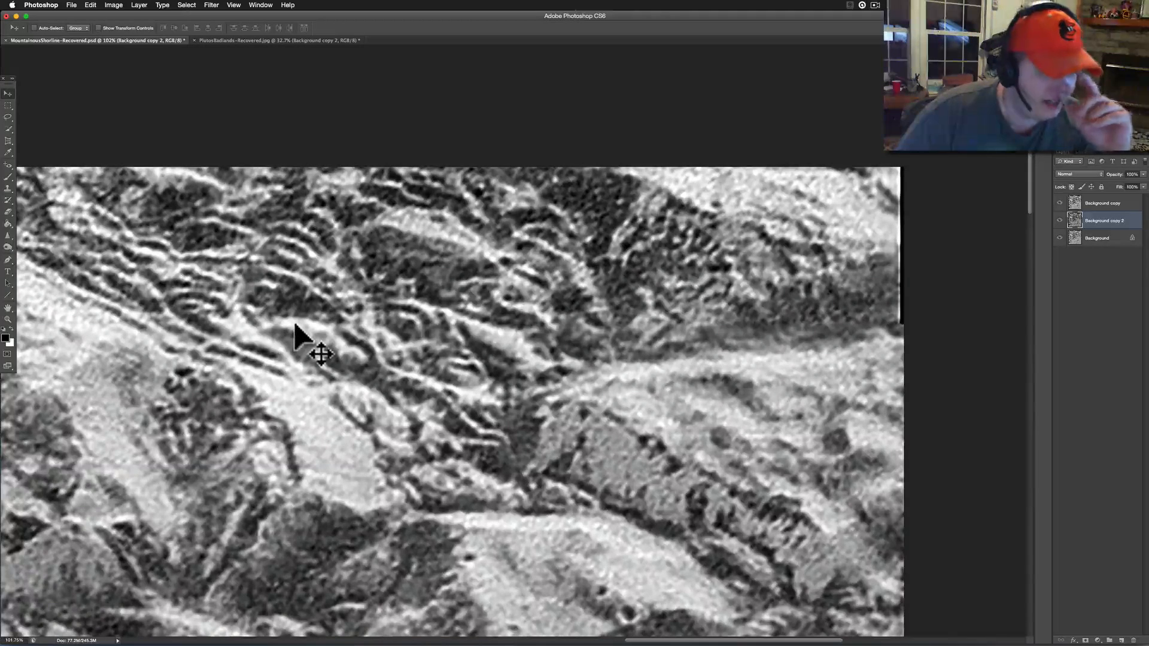
{"action": "mouse_move", "coordinate": [428, 370]}
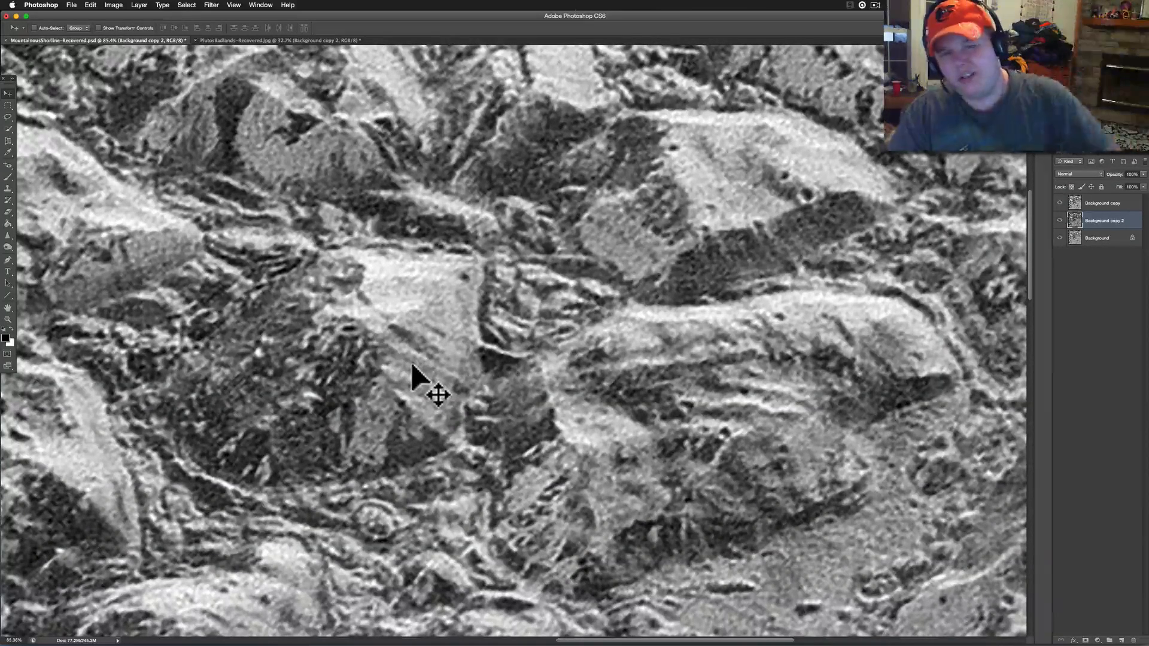
{"action": "mouse_move", "coordinate": [878, 9]}
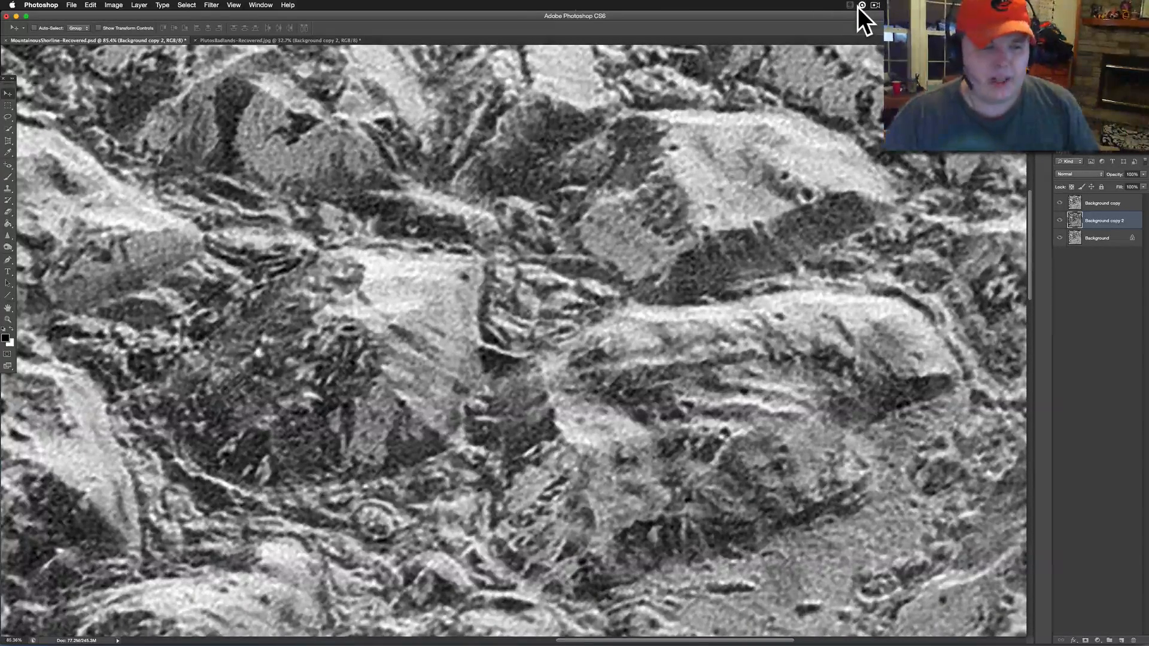
{"action": "mouse_move", "coordinate": [556, 290]}
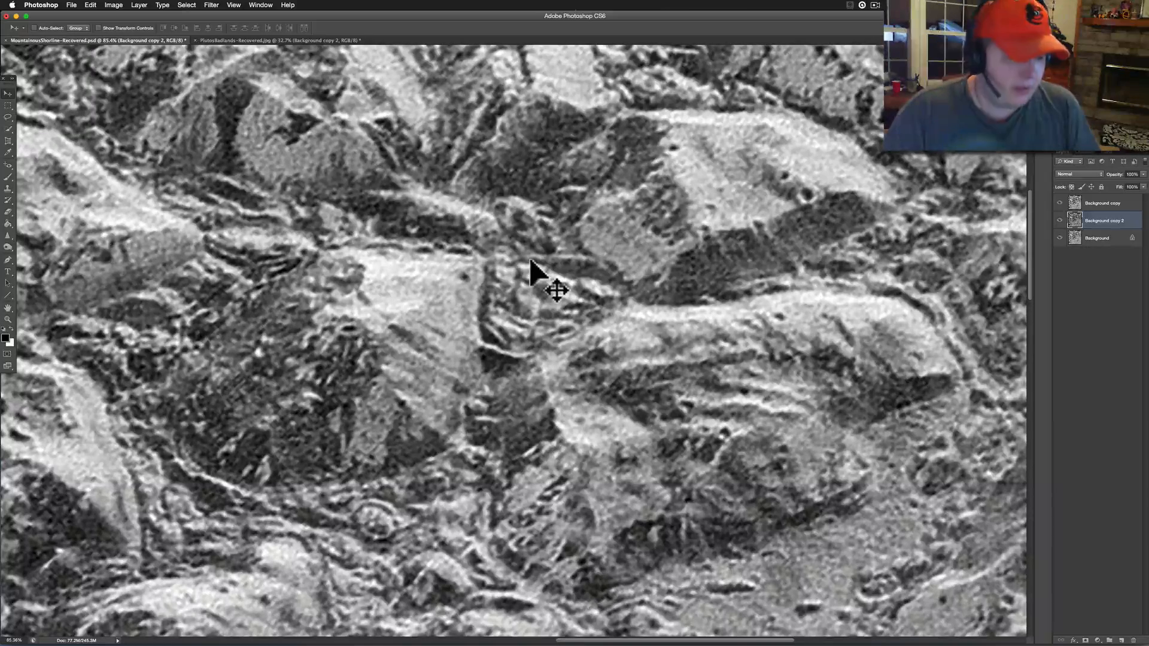
{"action": "mouse_move", "coordinate": [842, 15]}
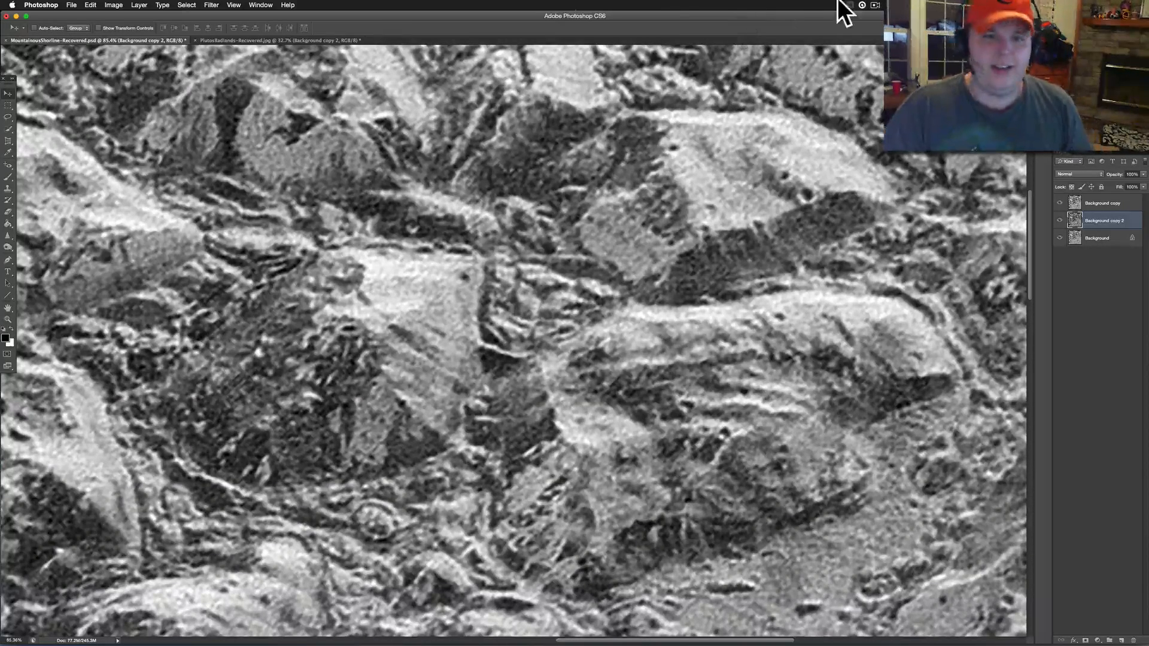